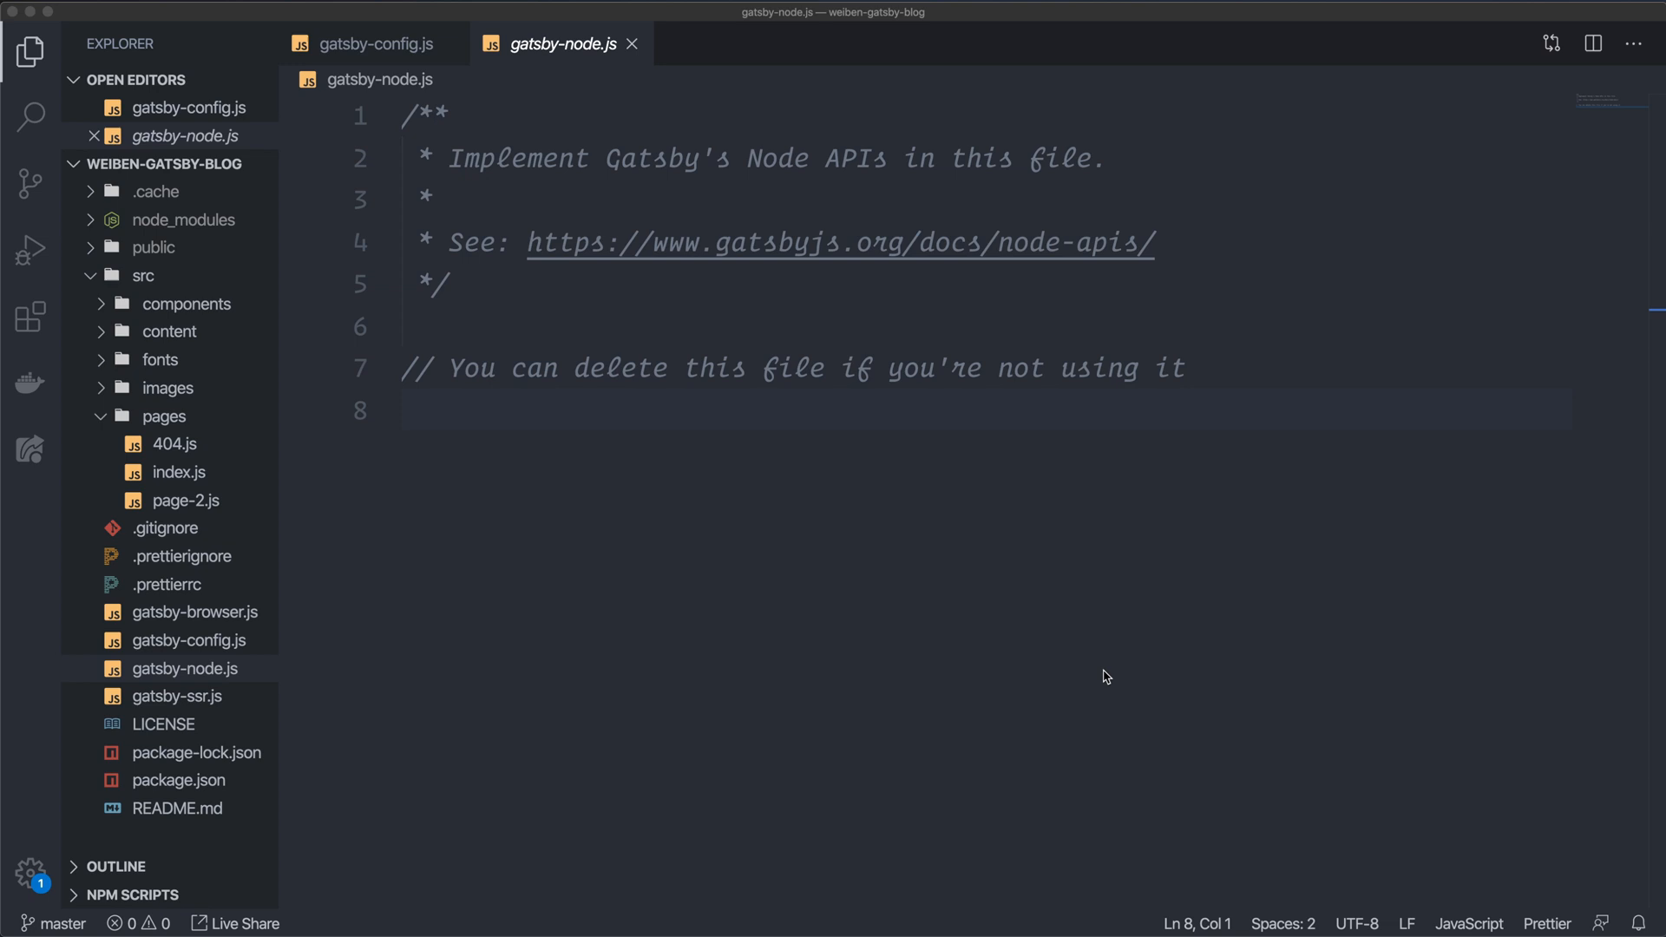
{"action": "mouse_move", "coordinate": [1095, 660]}
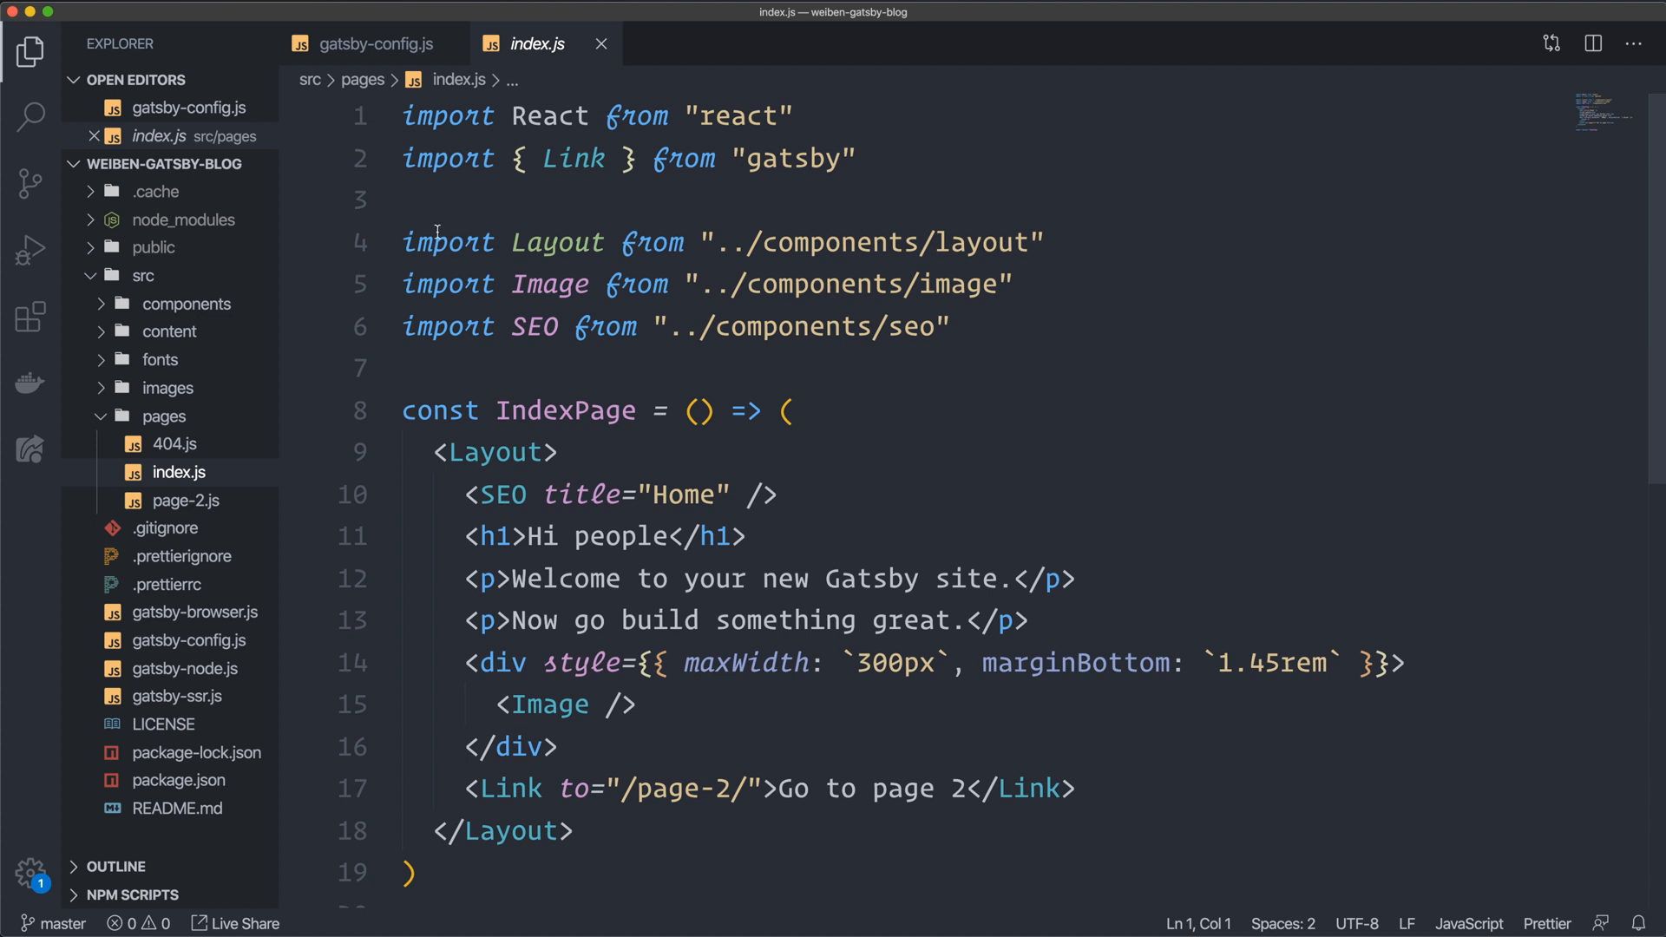
{"action": "mouse_move", "coordinate": [1103, 455]}
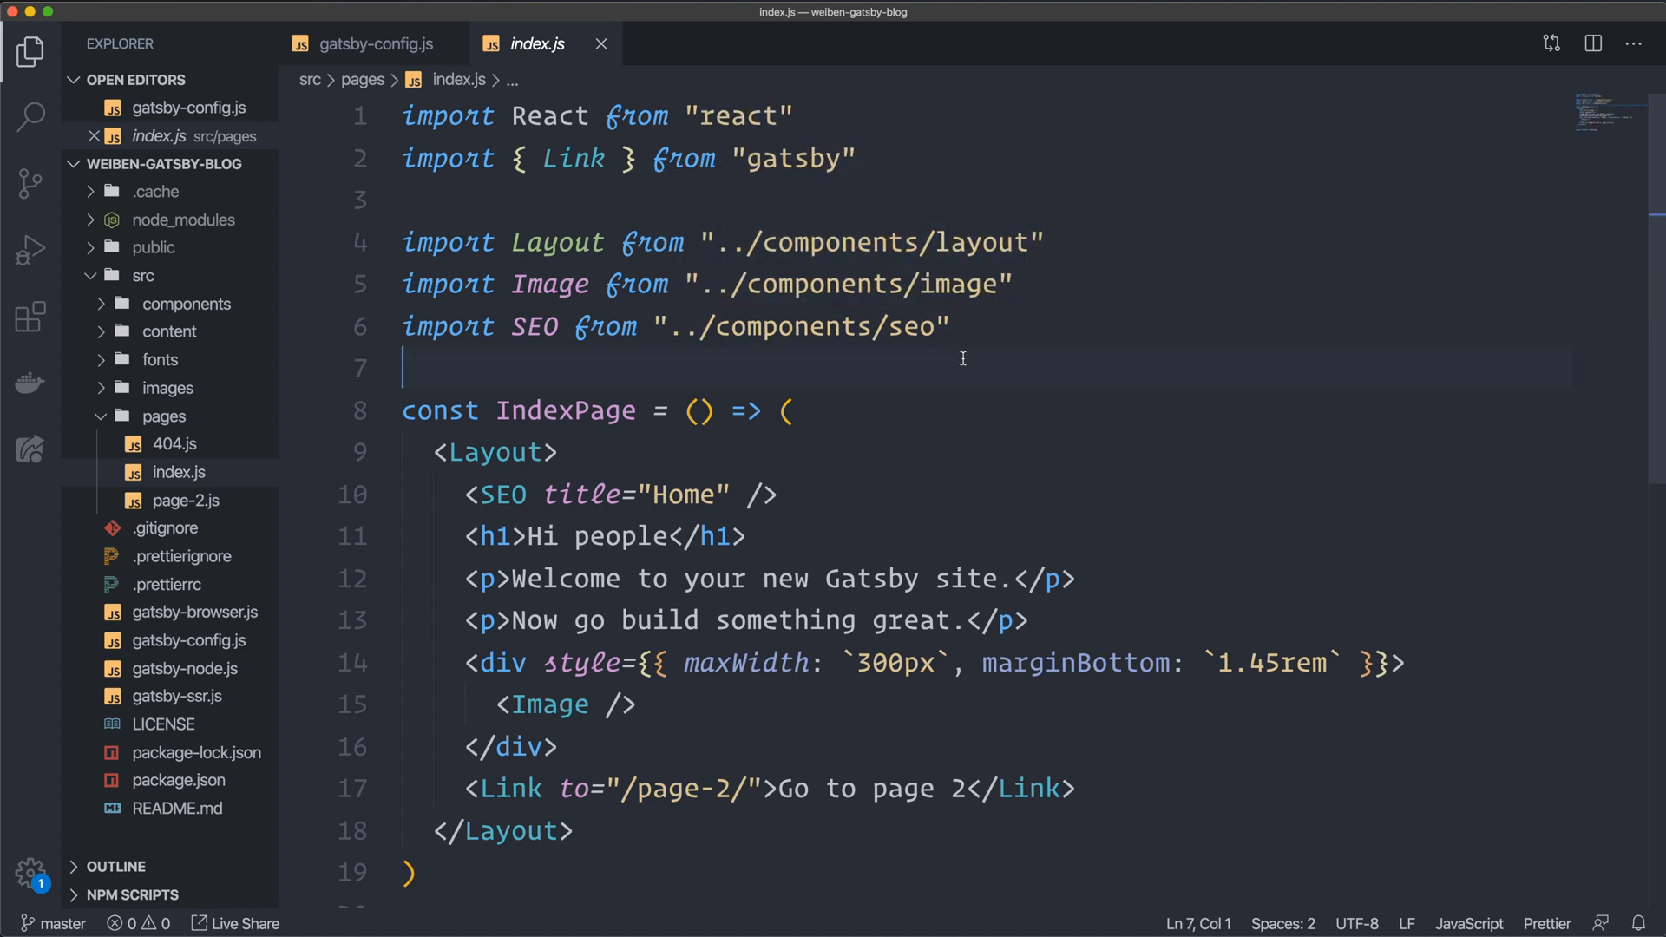
{"action": "mouse_move", "coordinate": [730, 241]}
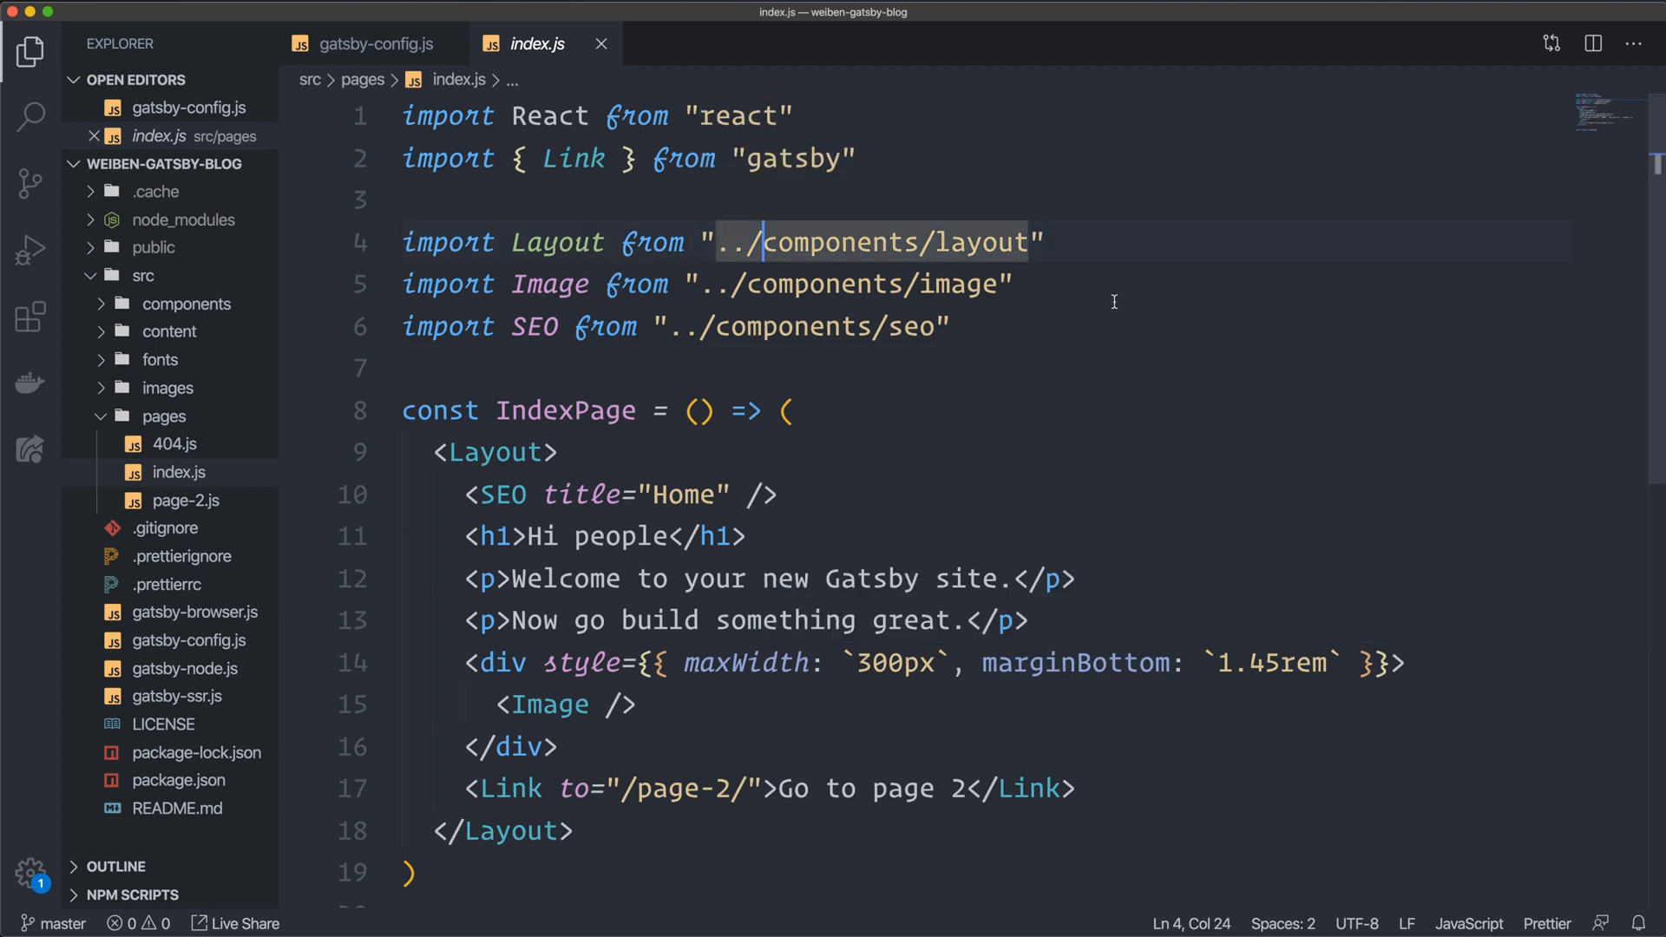
Remove the ../ prefixes so Layout, Image and SEO import from components, and save index.js.
{"action": "key", "text": "Backspace"}
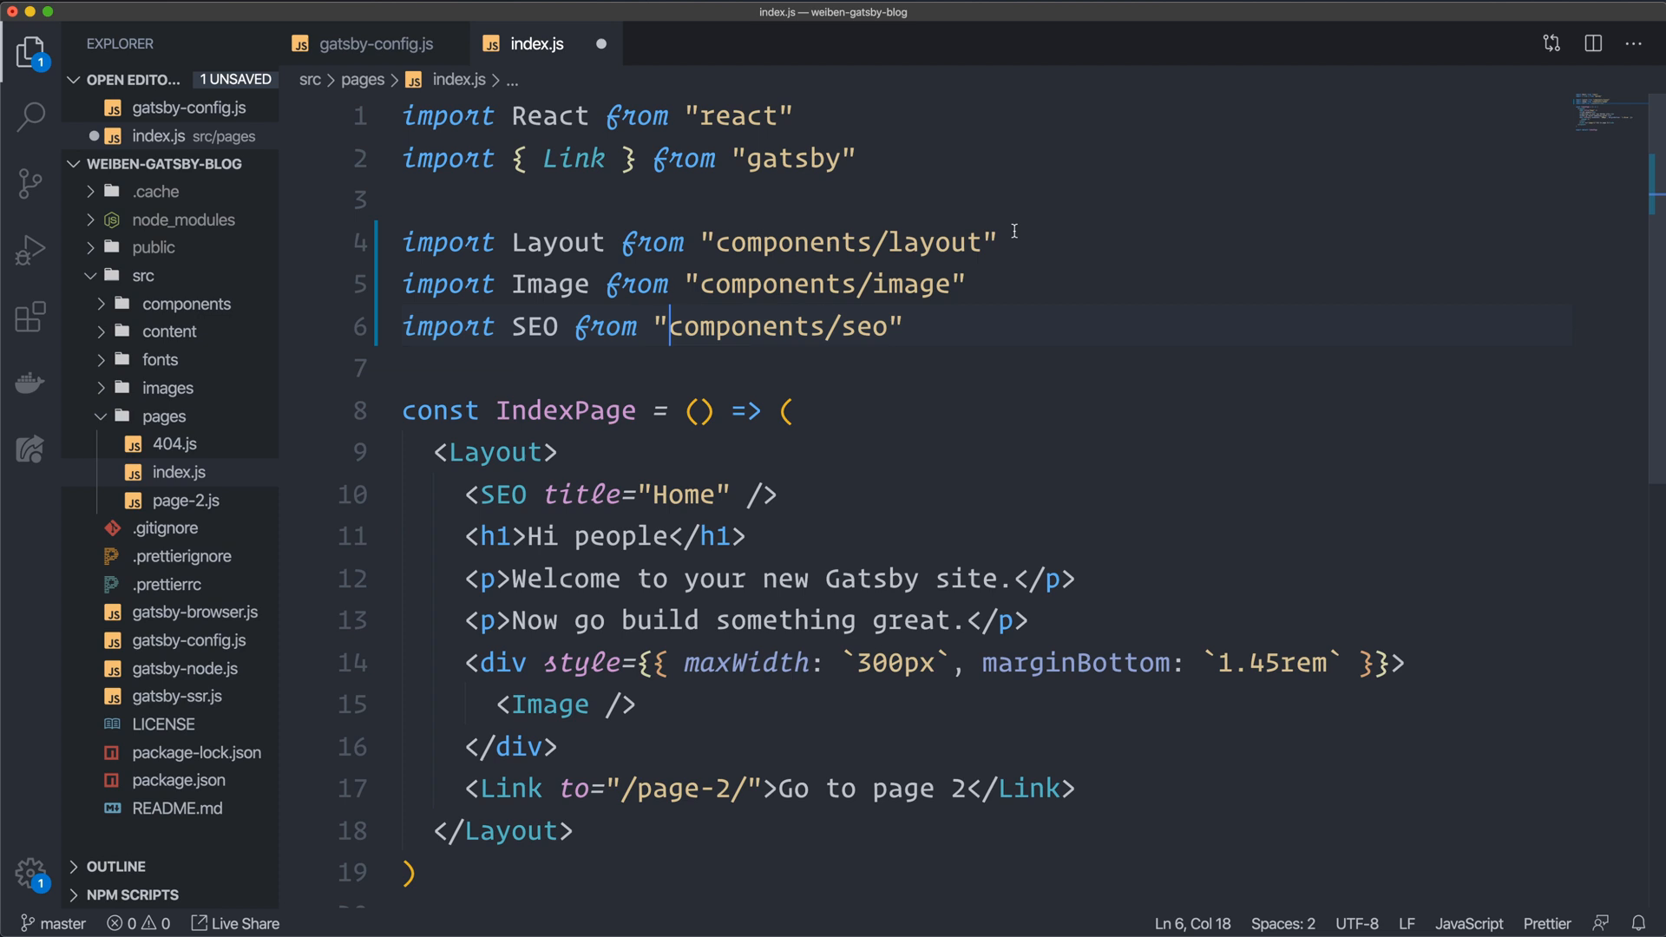
{"action": "mouse_move", "coordinate": [1046, 302]}
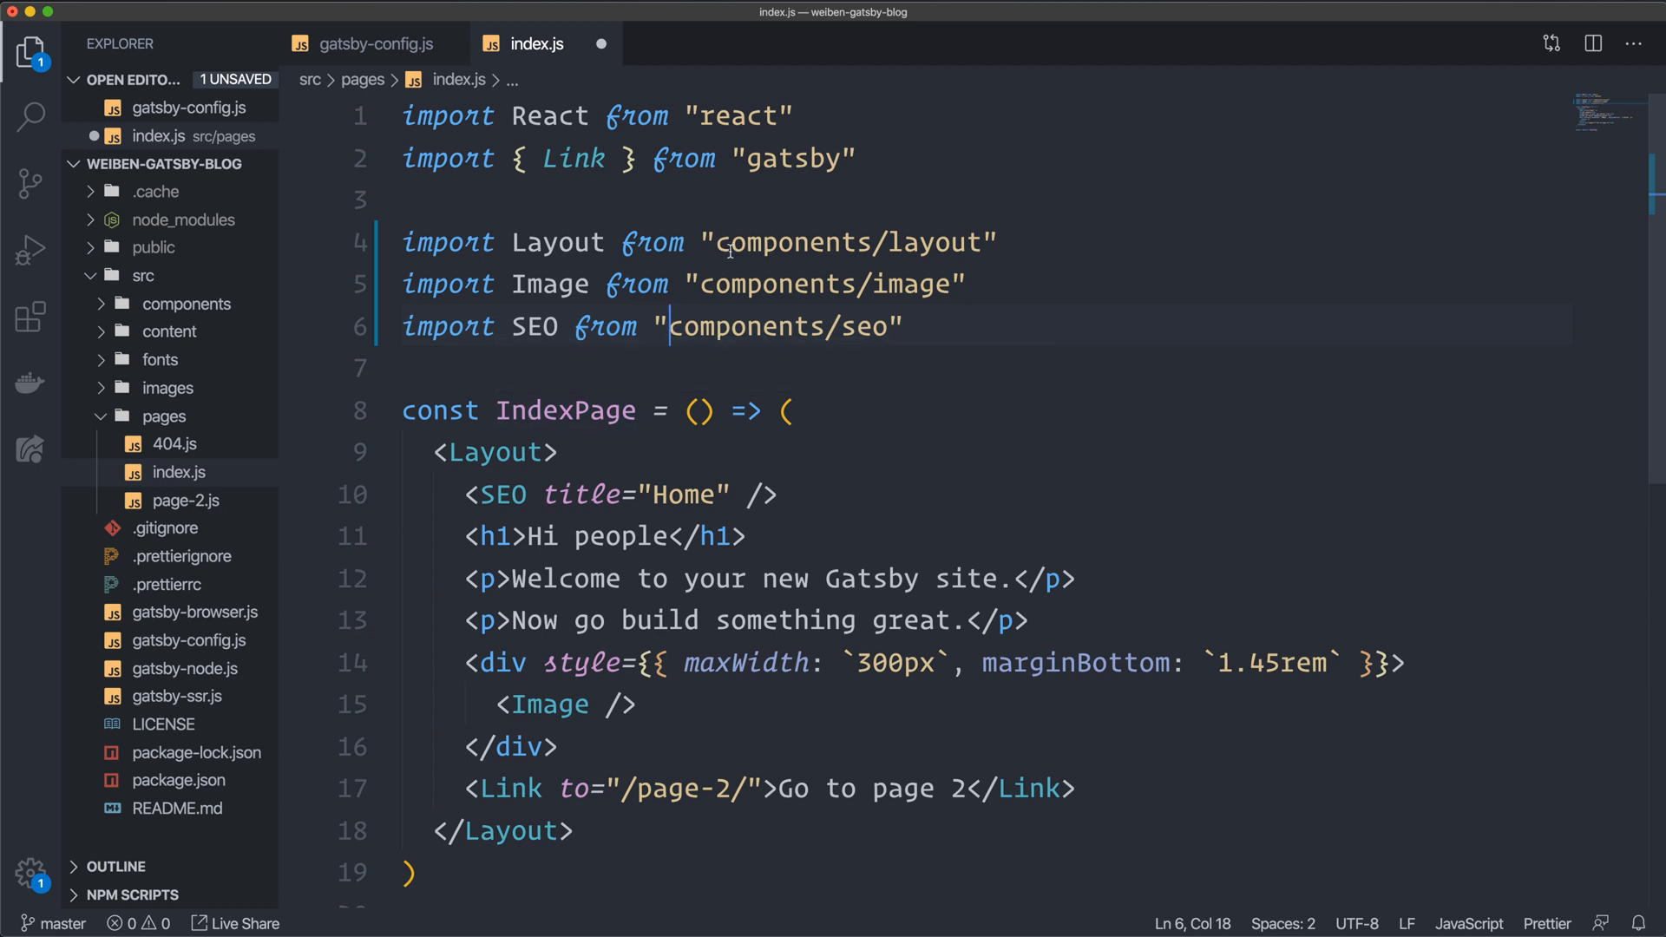
{"action": "mouse_move", "coordinate": [724, 234]}
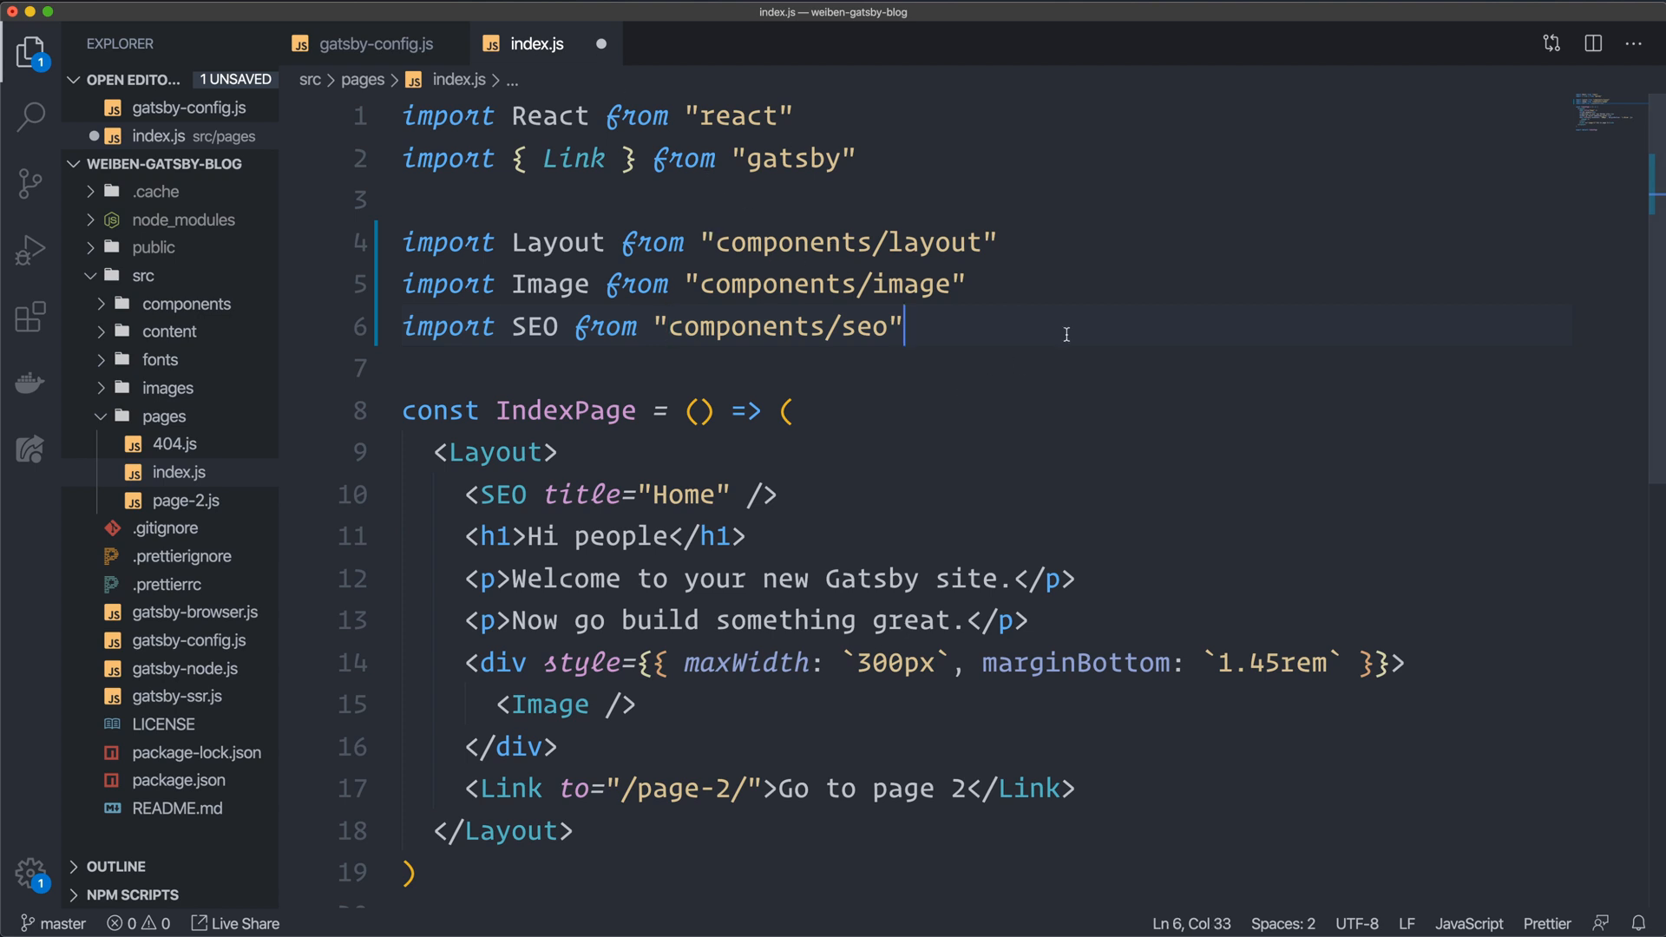
{"action": "key", "text": "Cmd+S"}
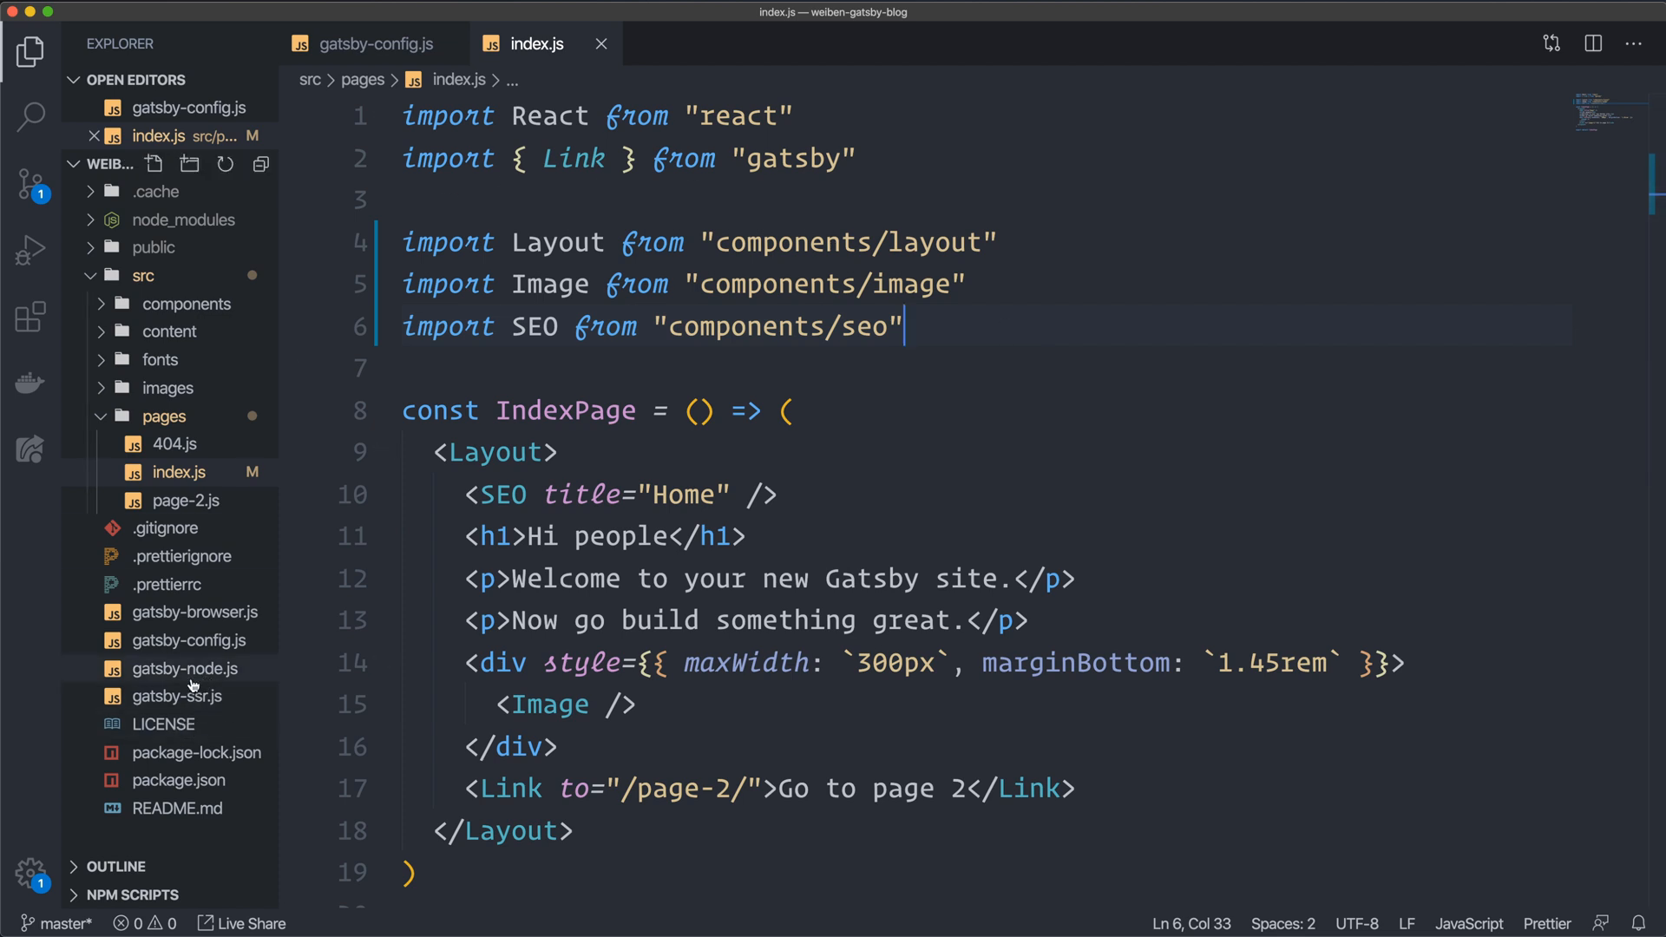
Open gatsby-node.js and follow its Node APIs docs URL into the browser.
{"action": "left_click", "coordinate": [184, 670]}
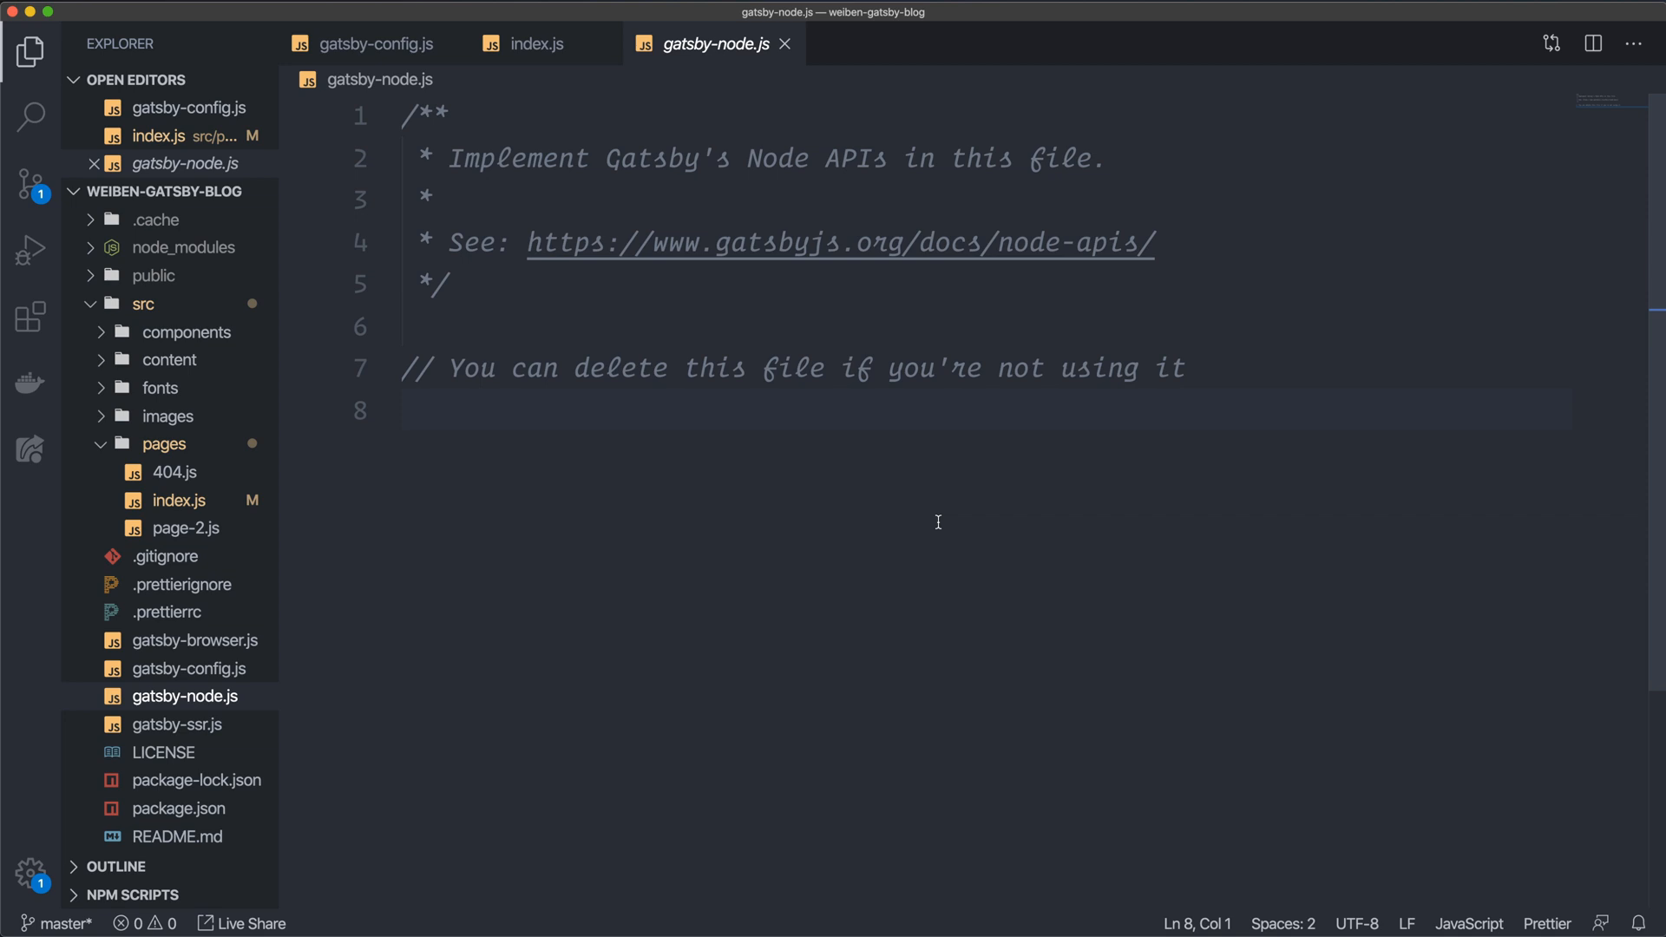
{"action": "left_click_drag", "start_coordinate": [527, 243], "coordinate": [972, 243]}
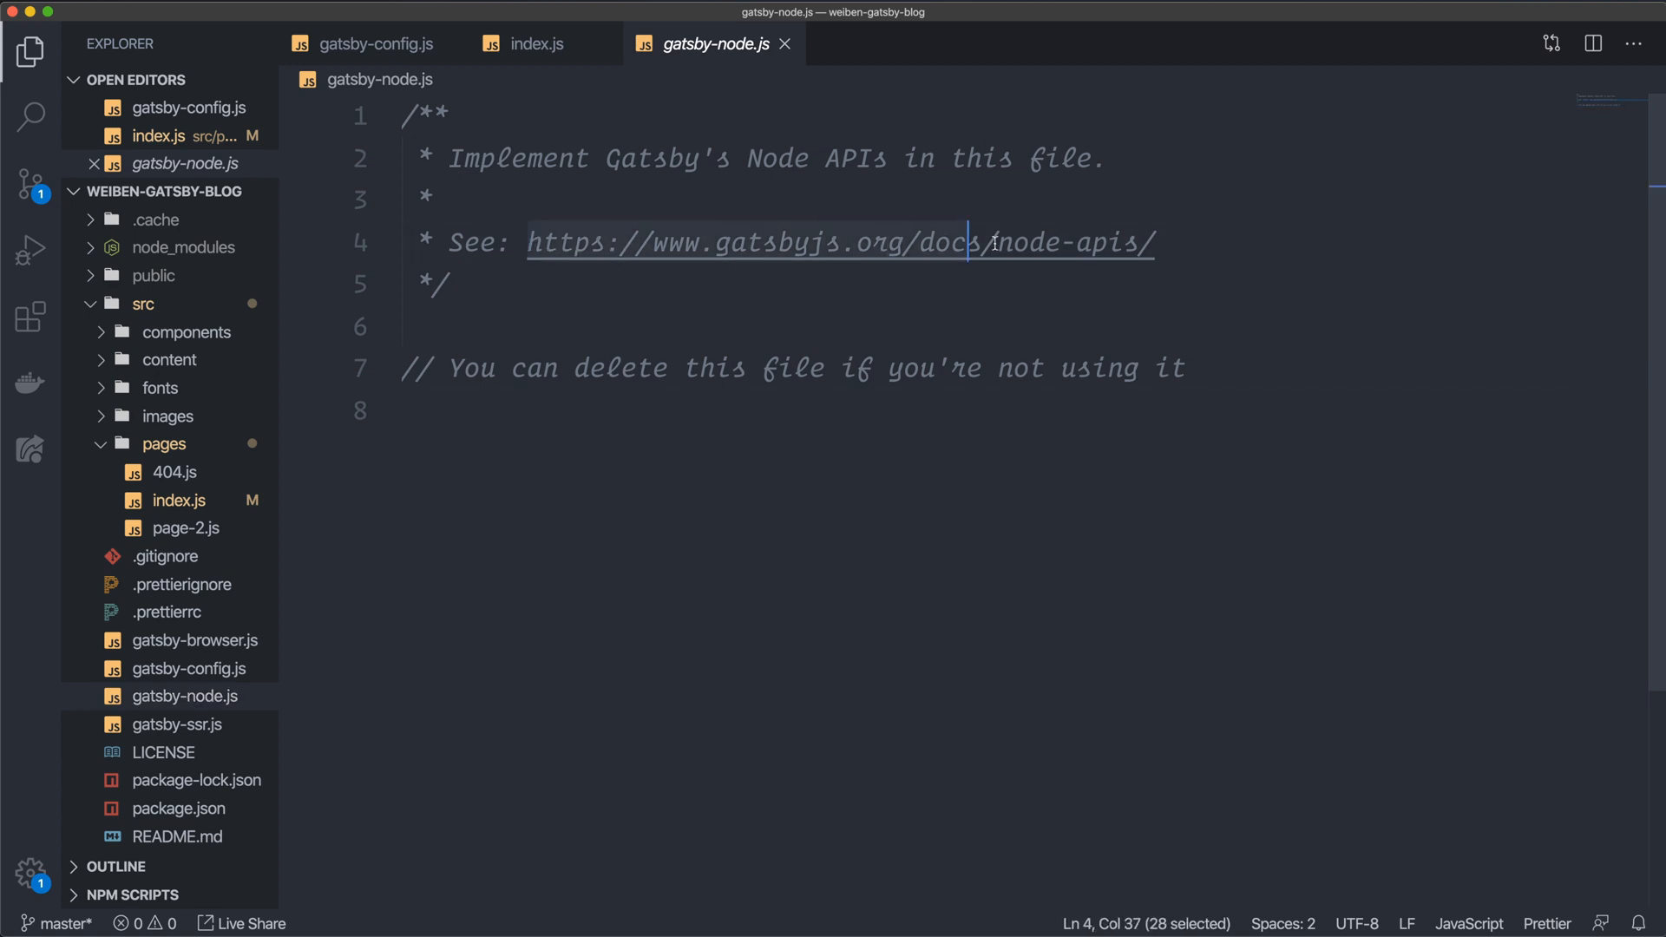
{"action": "left_click", "coordinate": [1264, 302]}
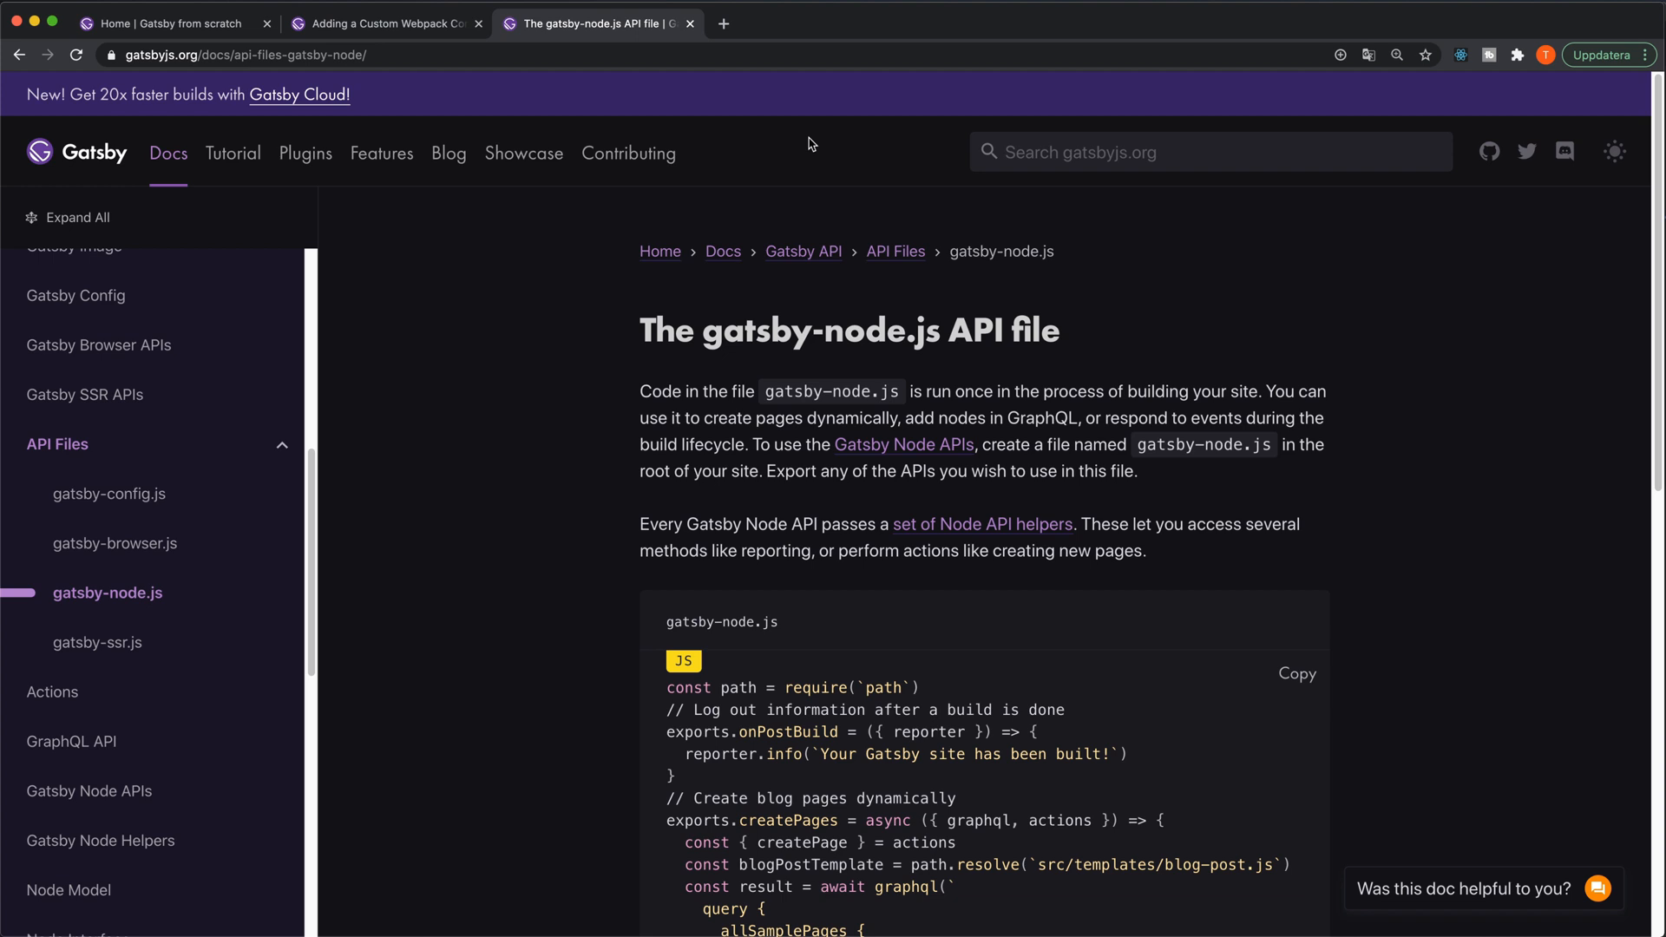
{"action": "mouse_move", "coordinate": [594, 385]}
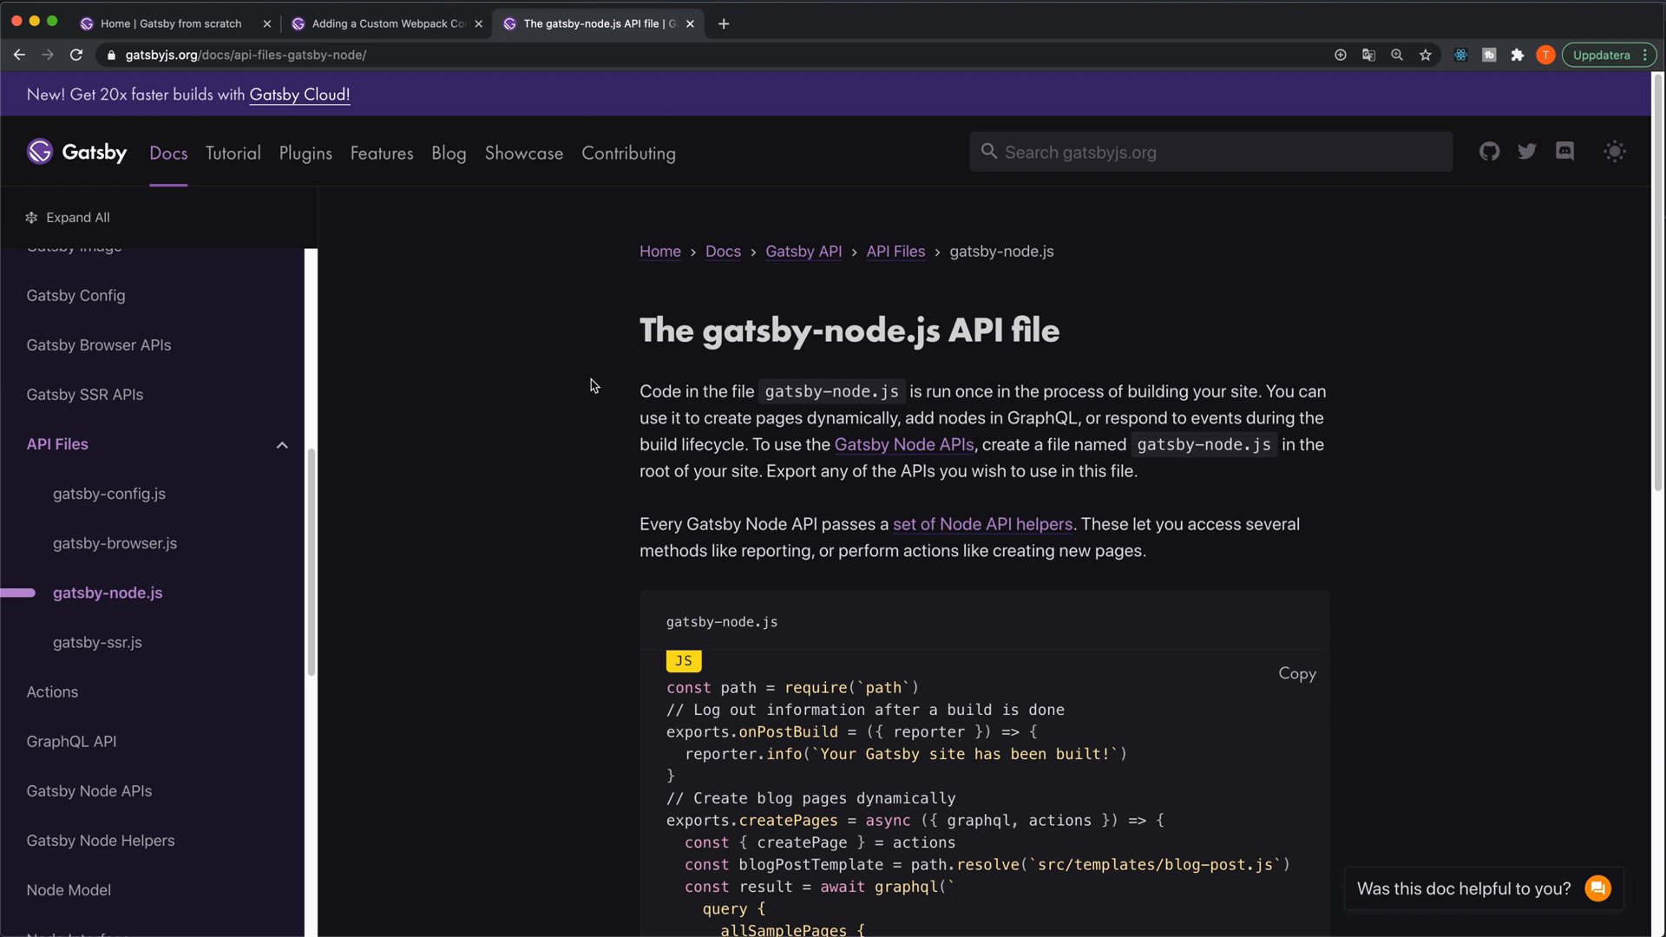
{"action": "mouse_move", "coordinate": [659, 307]}
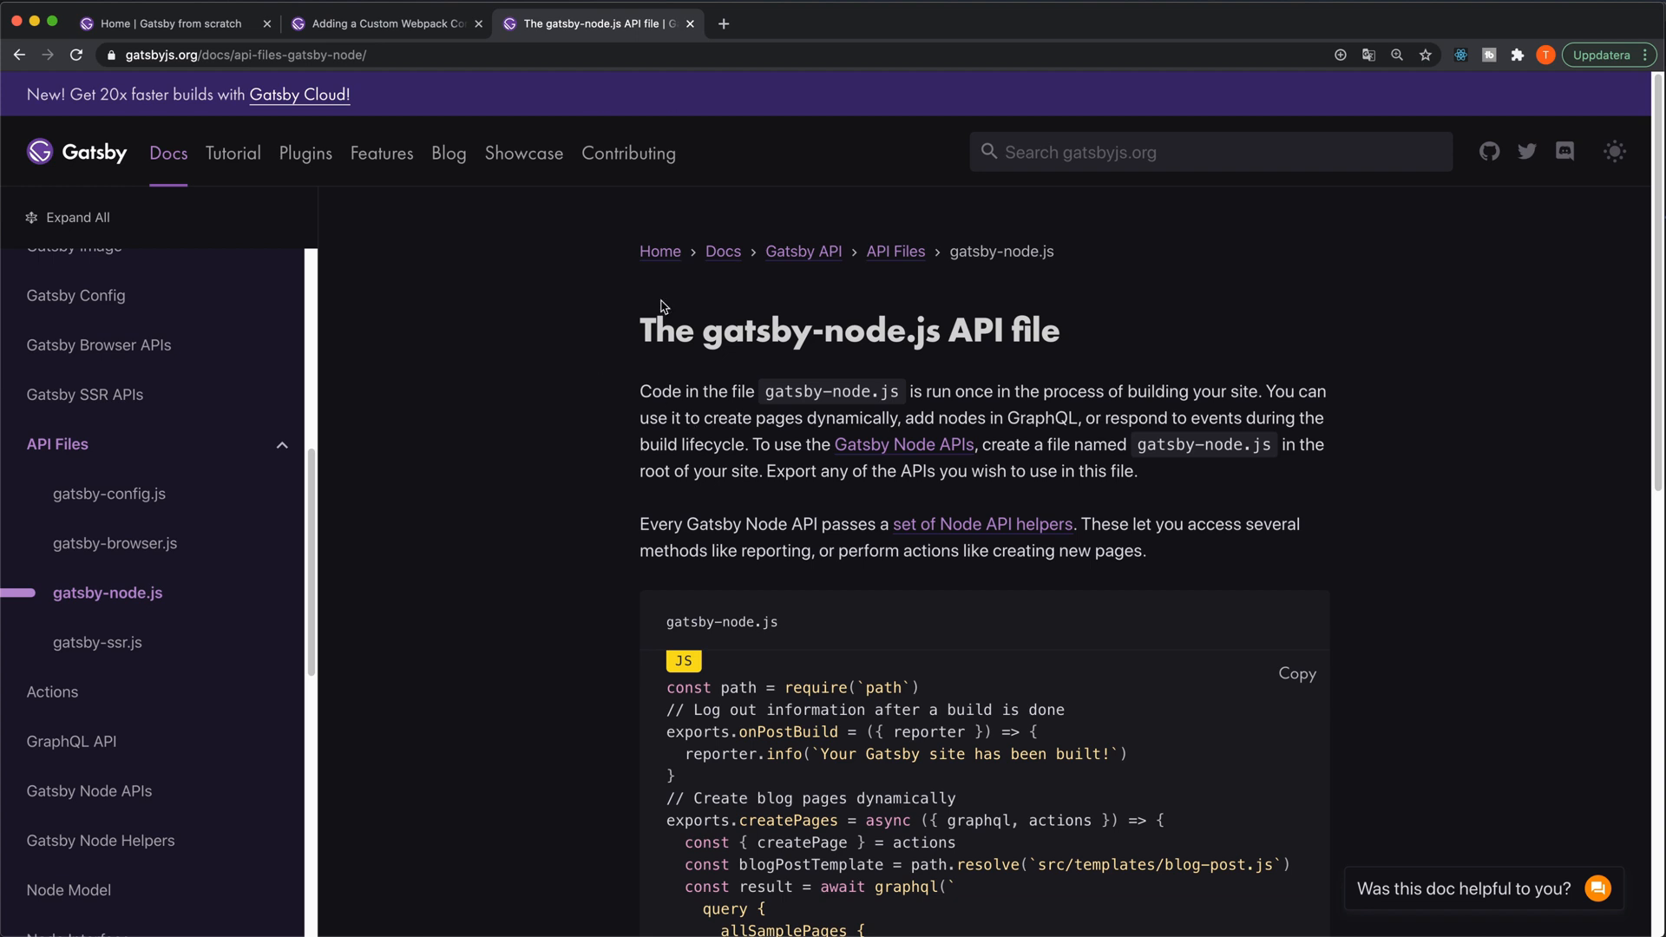
{"action": "mouse_move", "coordinate": [727, 283]}
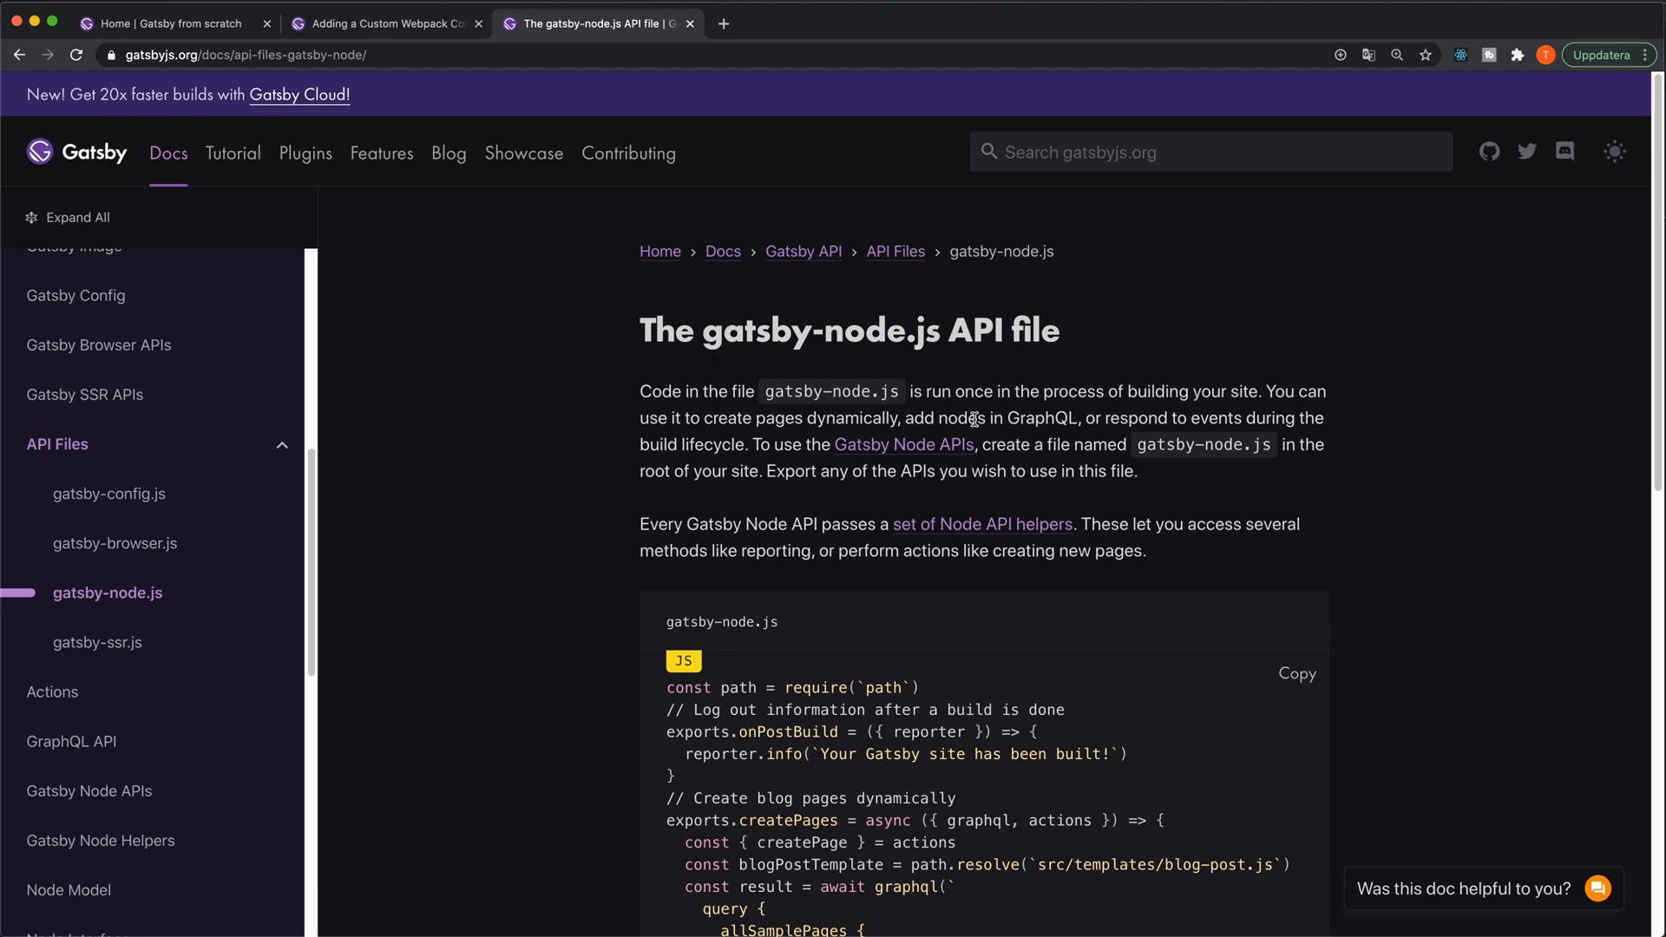
{"action": "scroll", "scroll_direction": "down", "scroll_amount": 3}
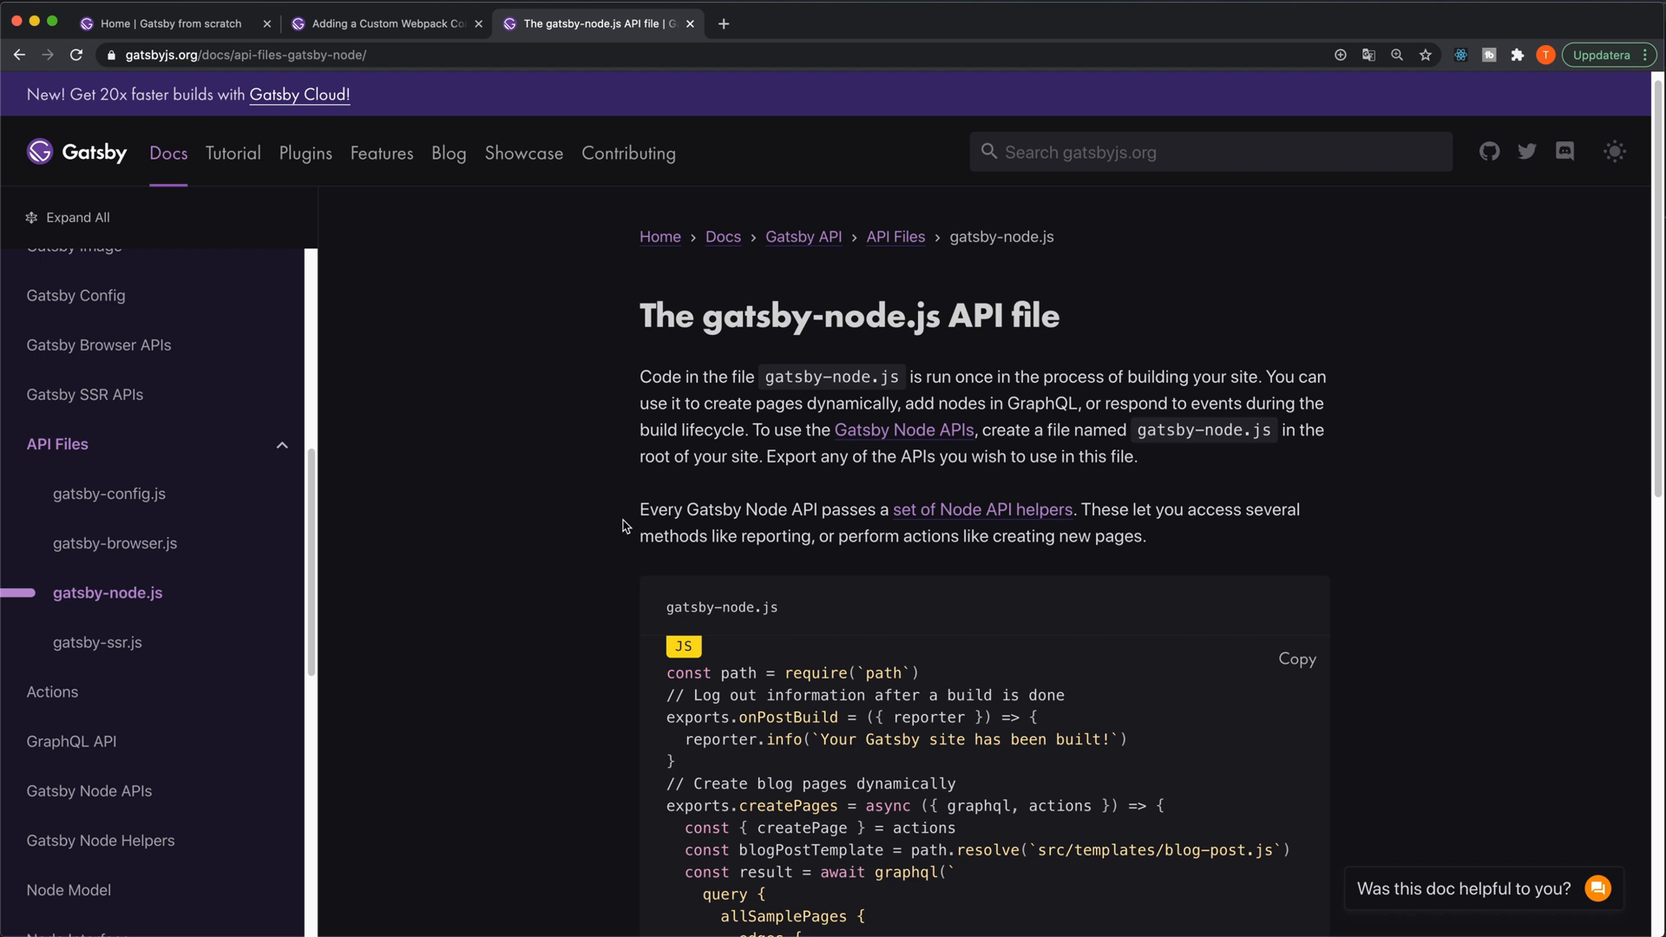
{"action": "mouse_move", "coordinate": [1024, 396]}
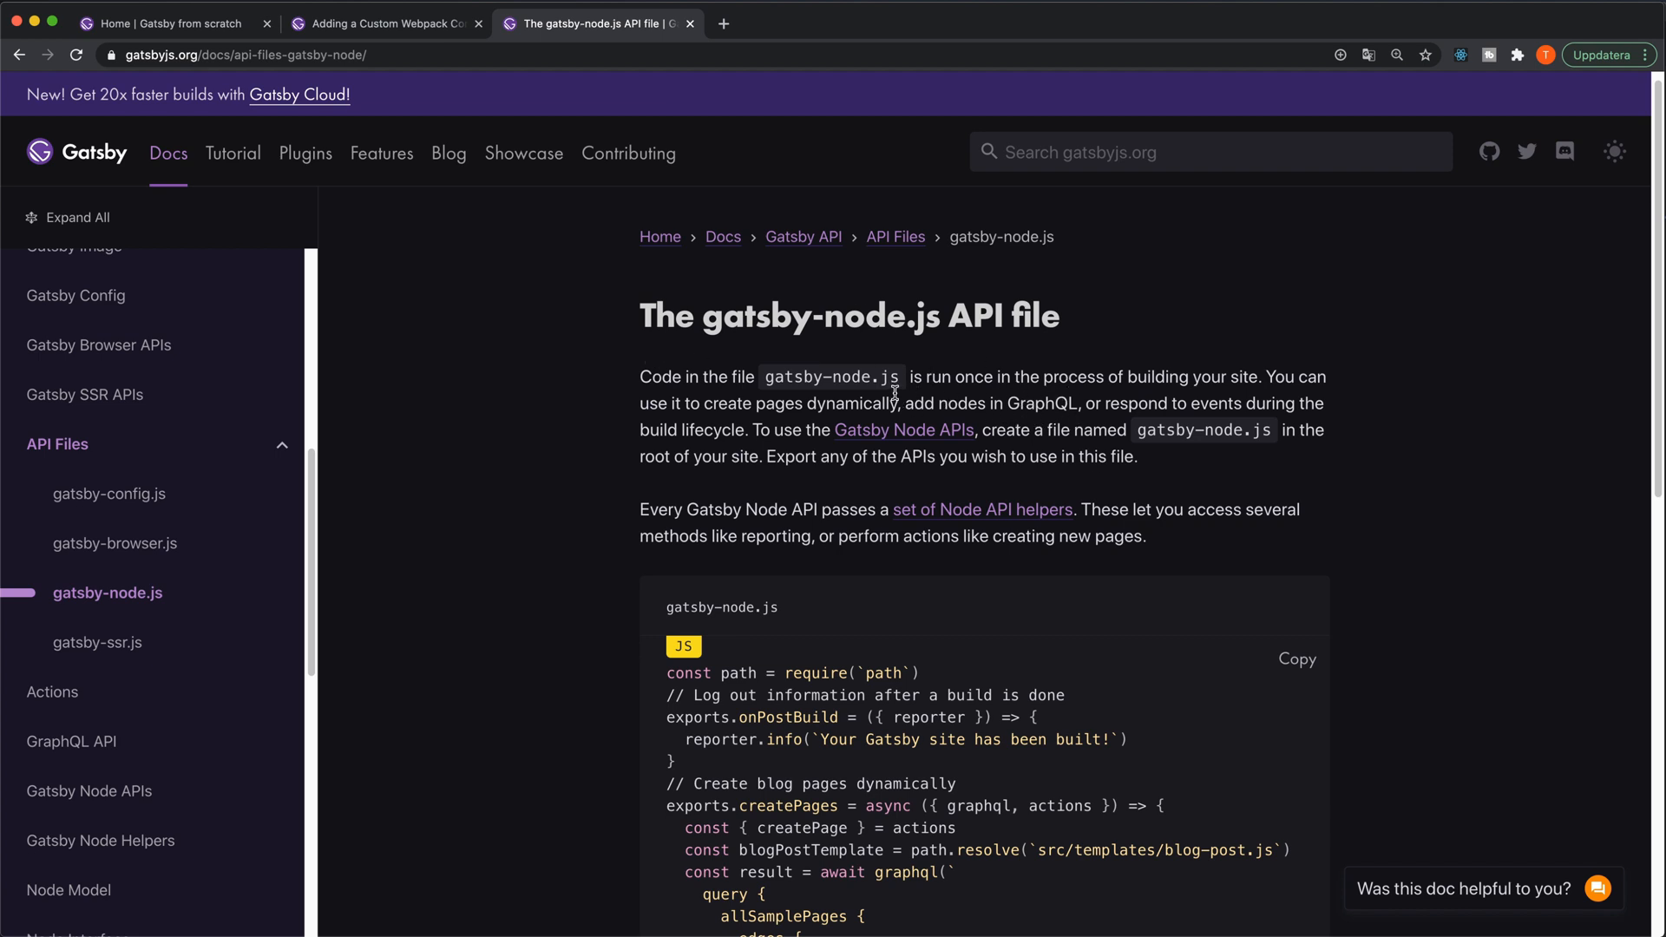
{"action": "mouse_move", "coordinate": [746, 409]}
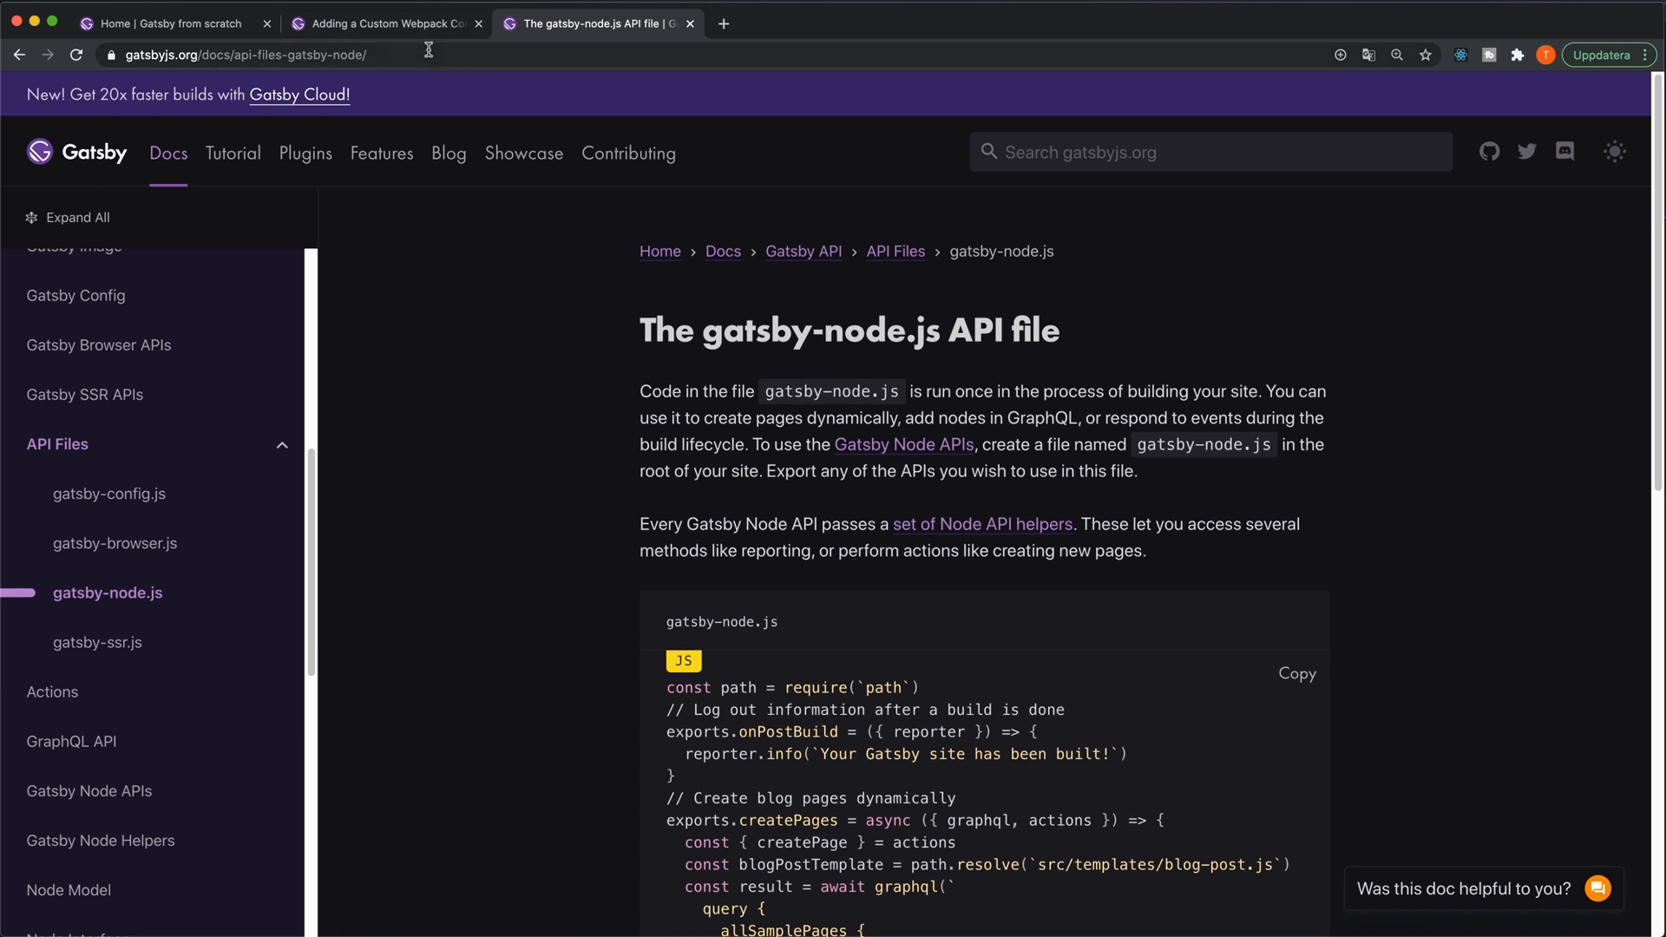
Switch to the Adding a Custom Webpack Config docs page and scroll to the onCreateWebpackConfig example.
{"action": "left_click", "coordinate": [375, 24]}
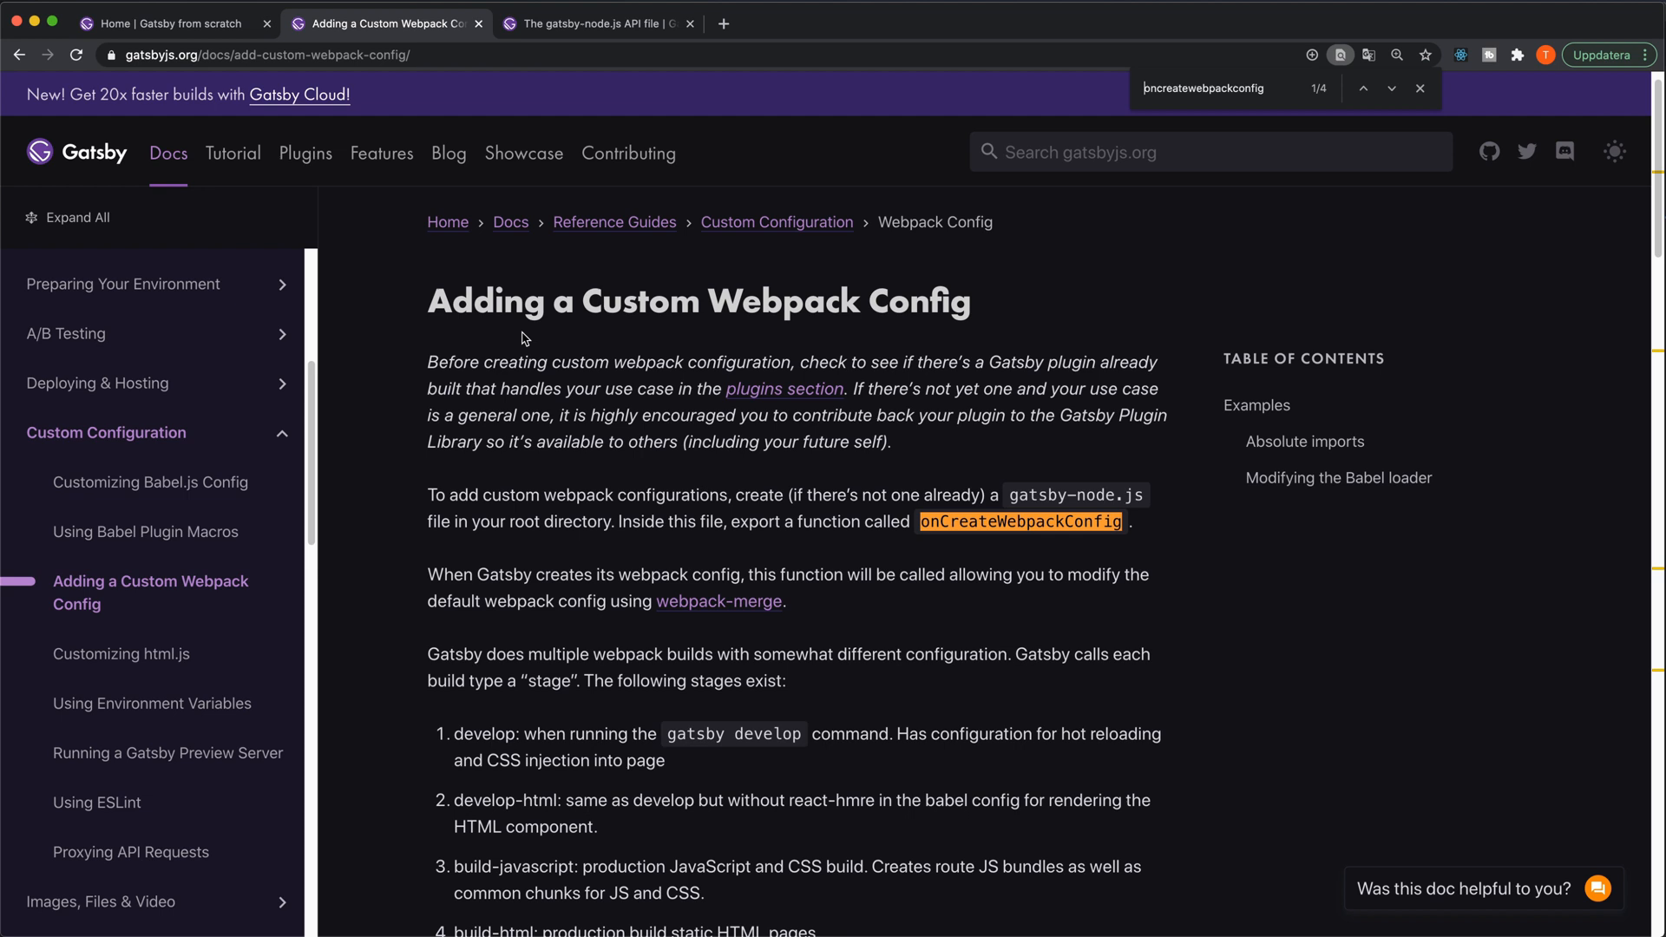
{"action": "mouse_move", "coordinate": [757, 394]}
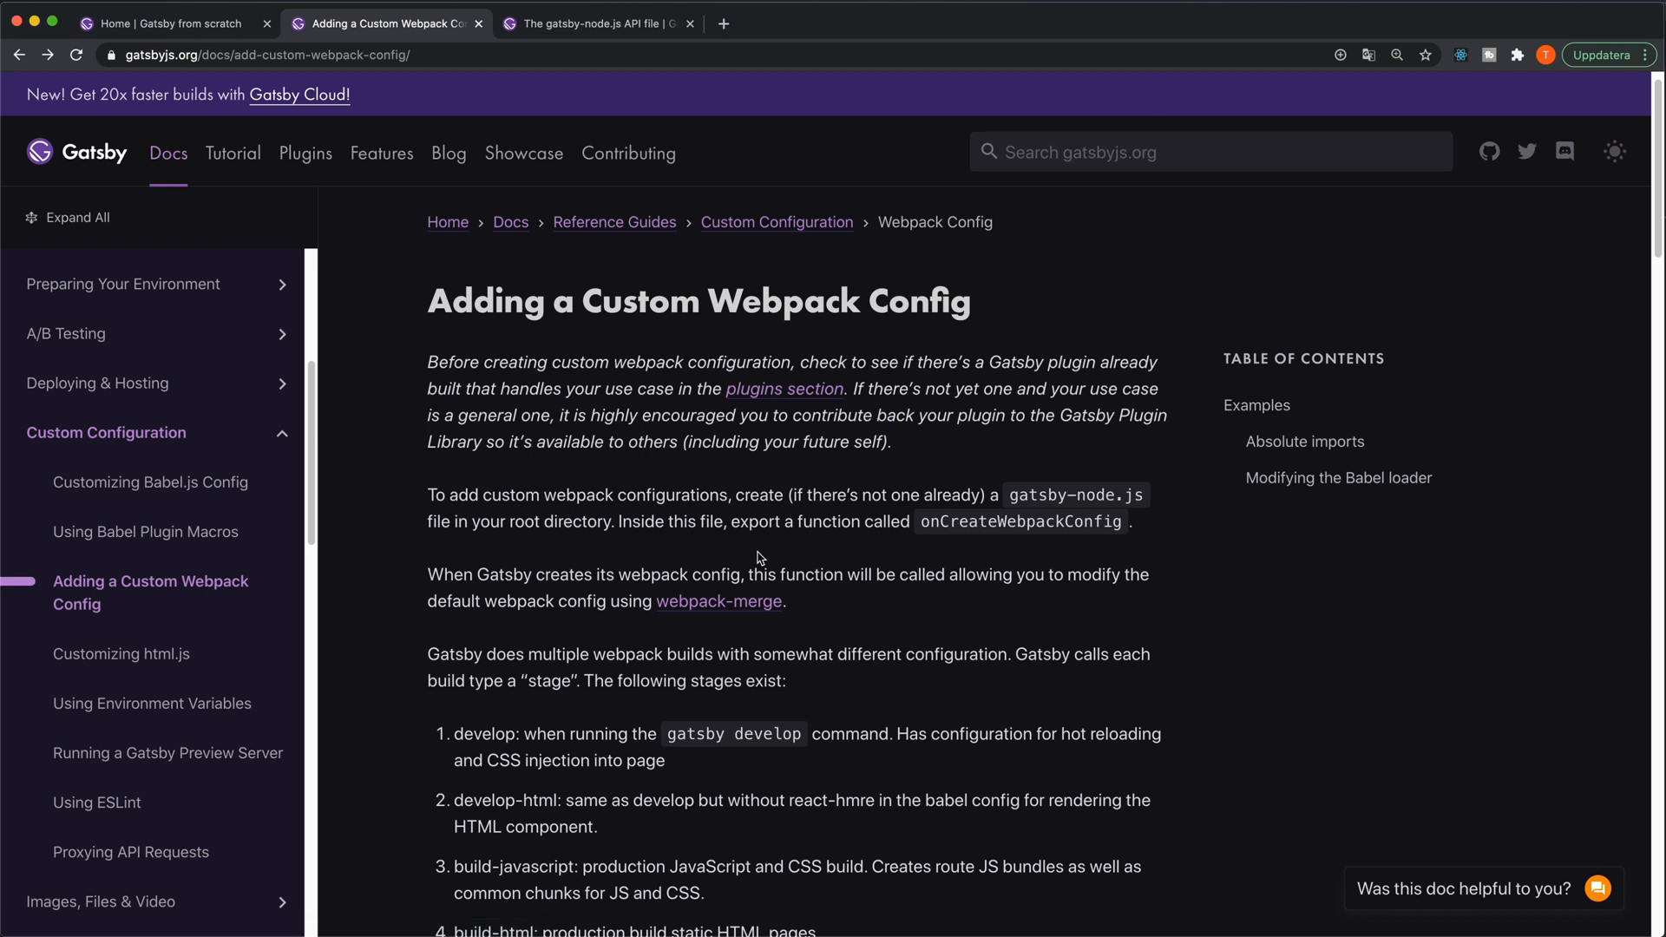
{"action": "mouse_move", "coordinate": [809, 434]}
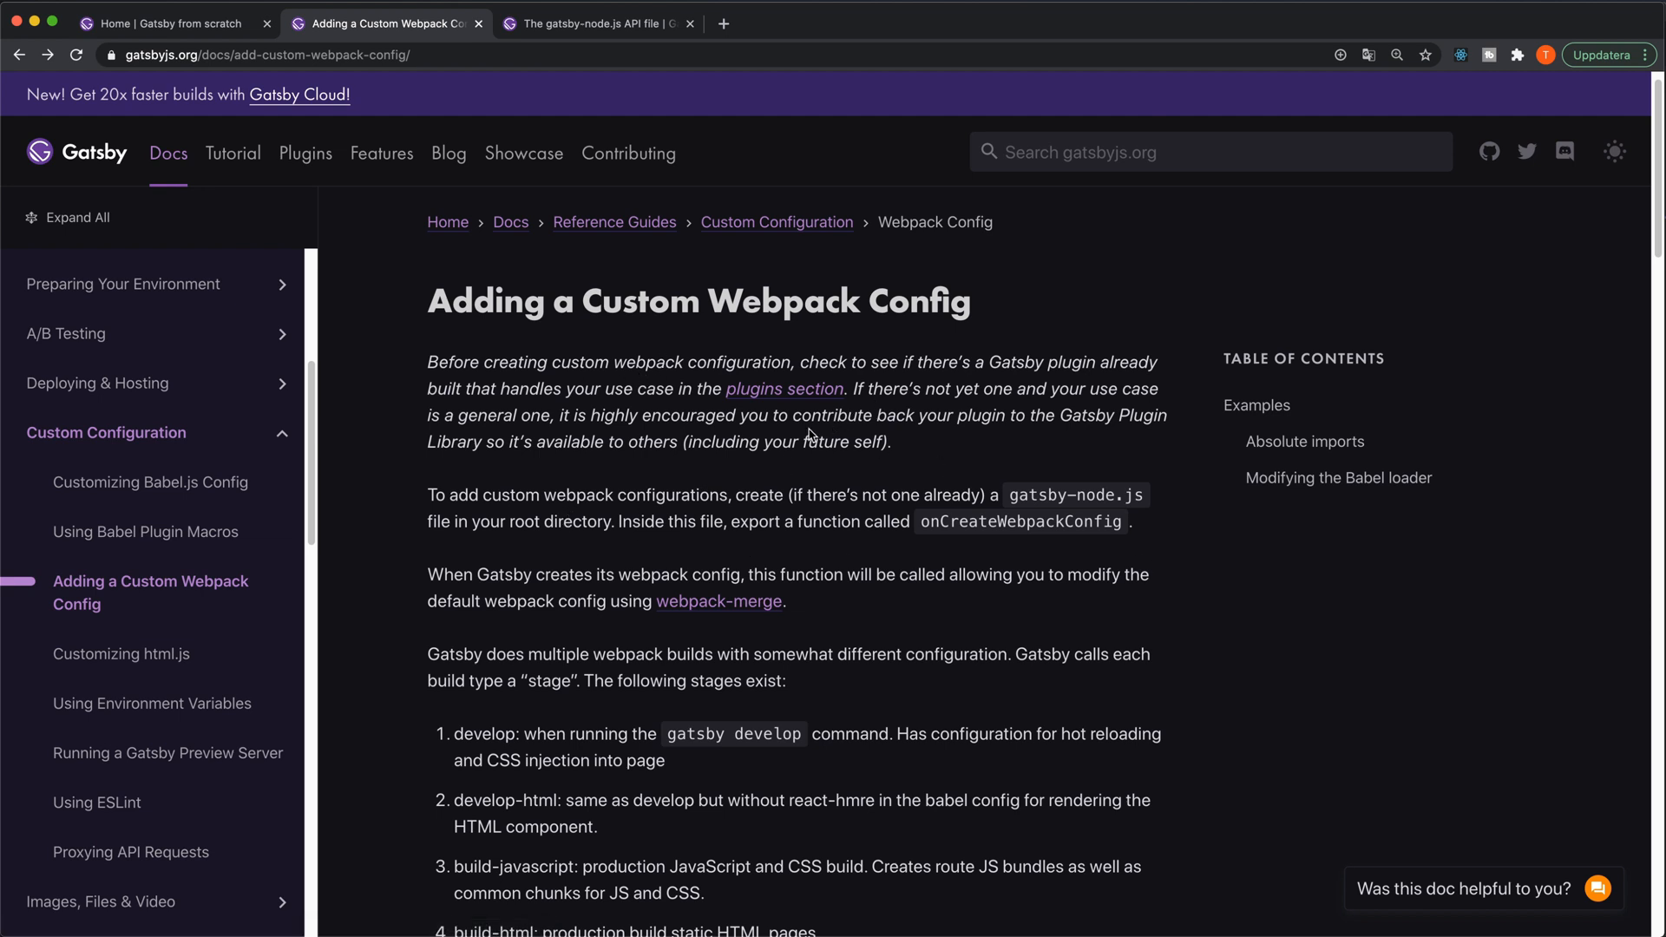
{"action": "scroll", "scroll_direction": "down", "scroll_amount": 3}
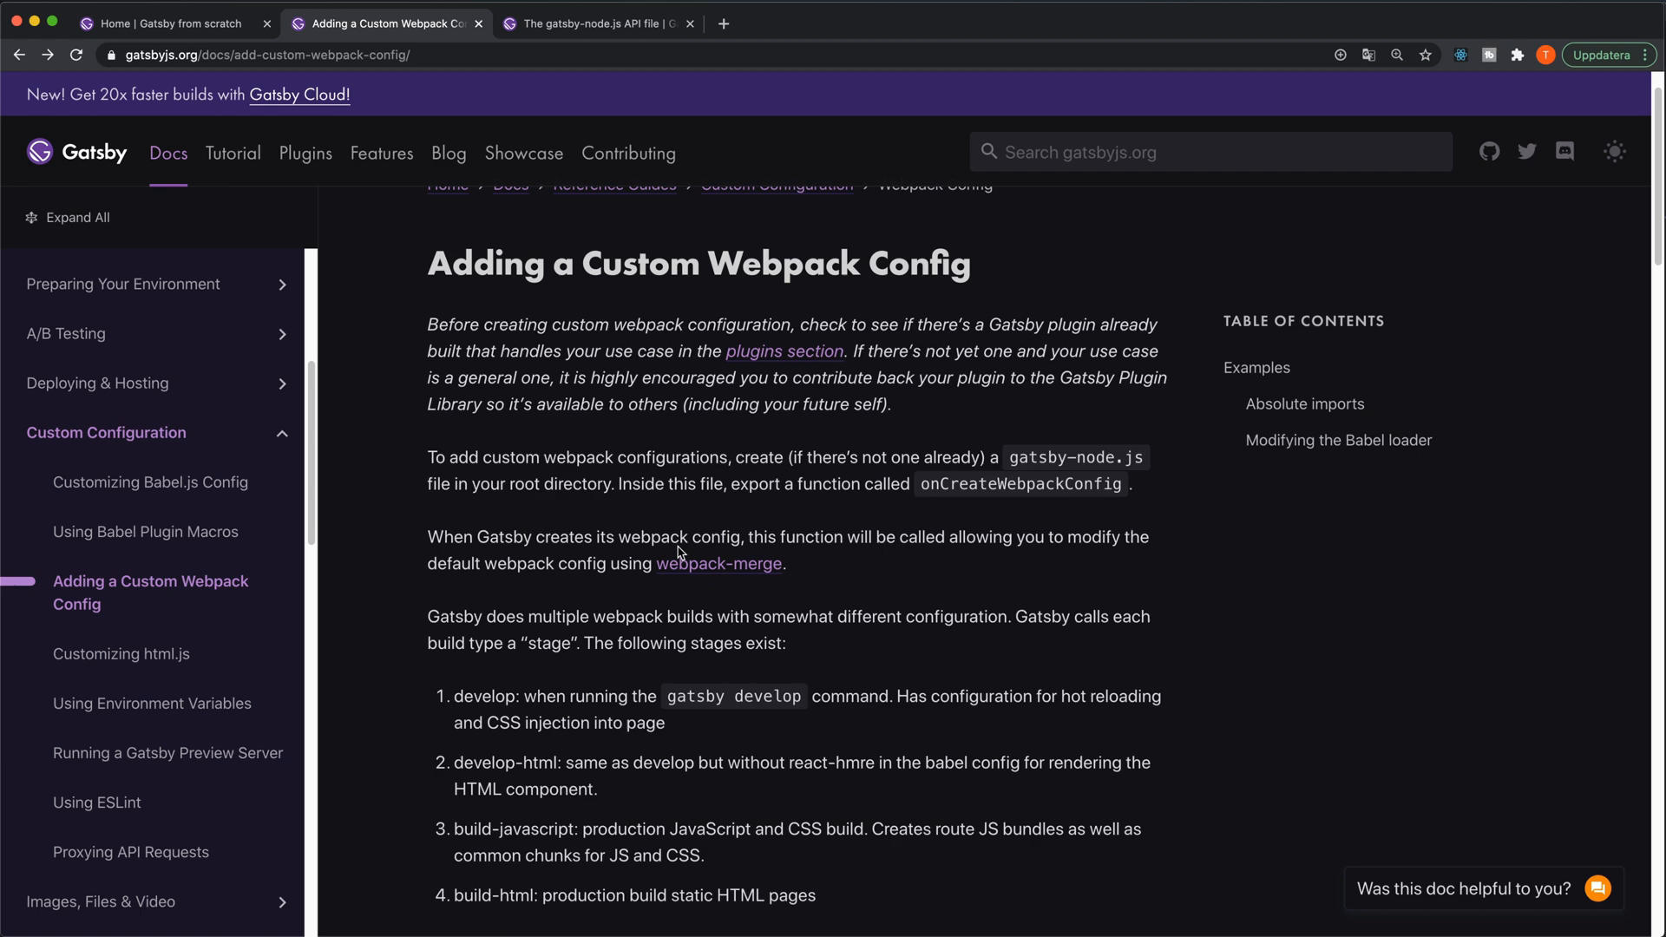
{"action": "scroll", "scroll_direction": "down", "scroll_amount": 3}
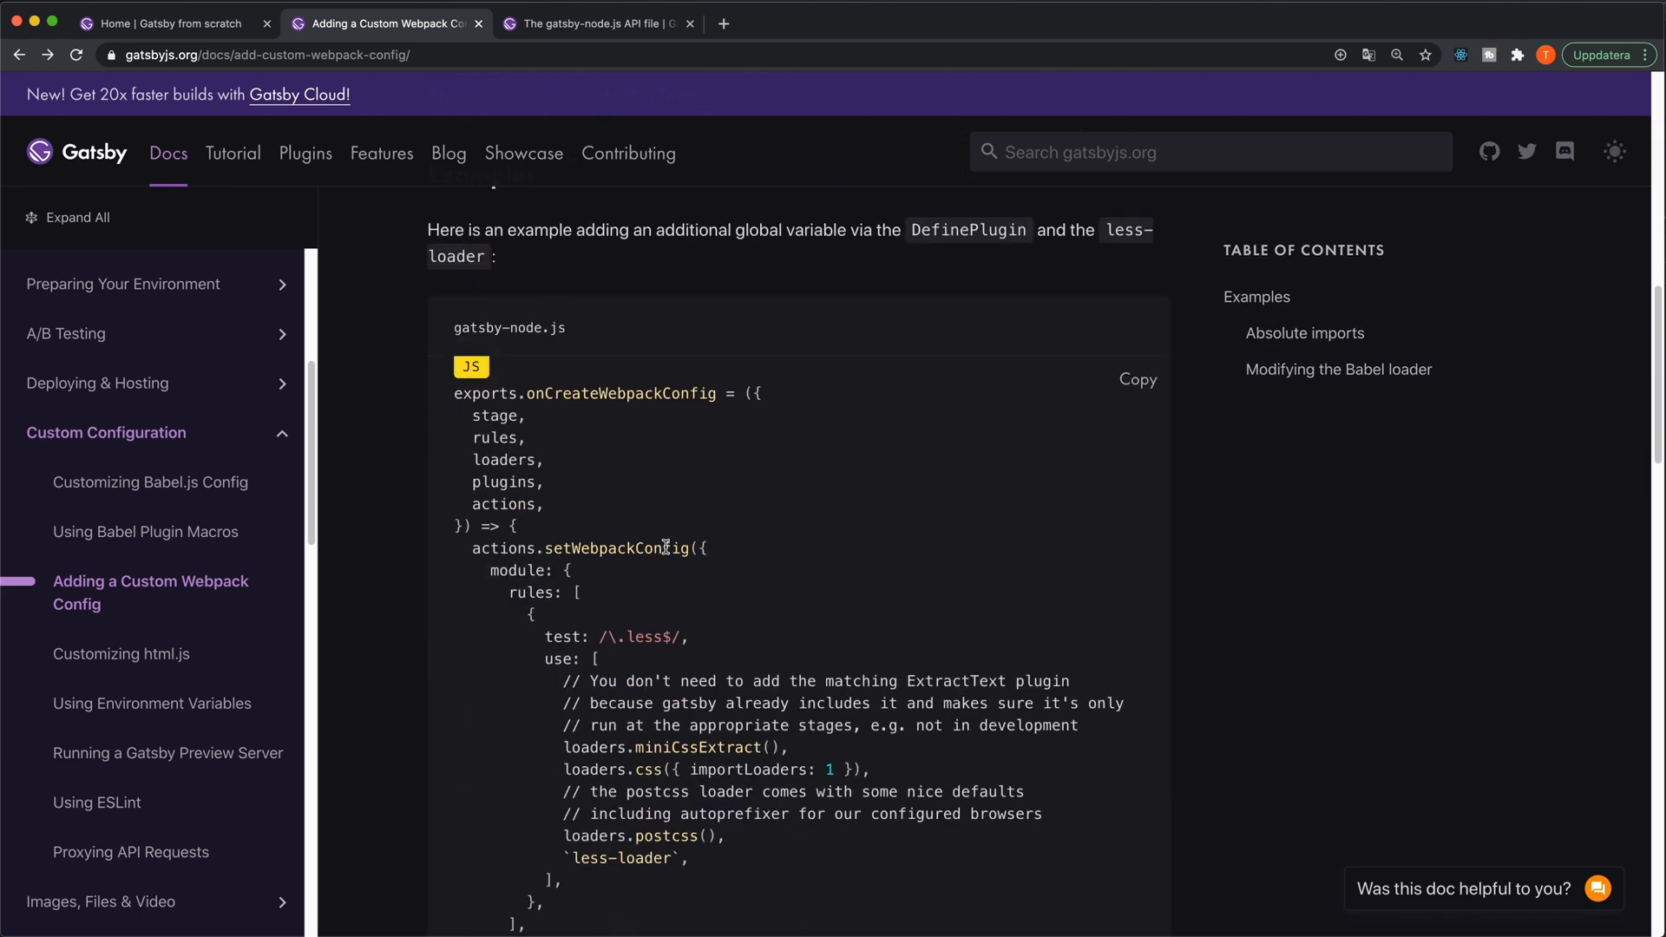
{"action": "scroll", "scroll_direction": "down", "scroll_amount": 3}
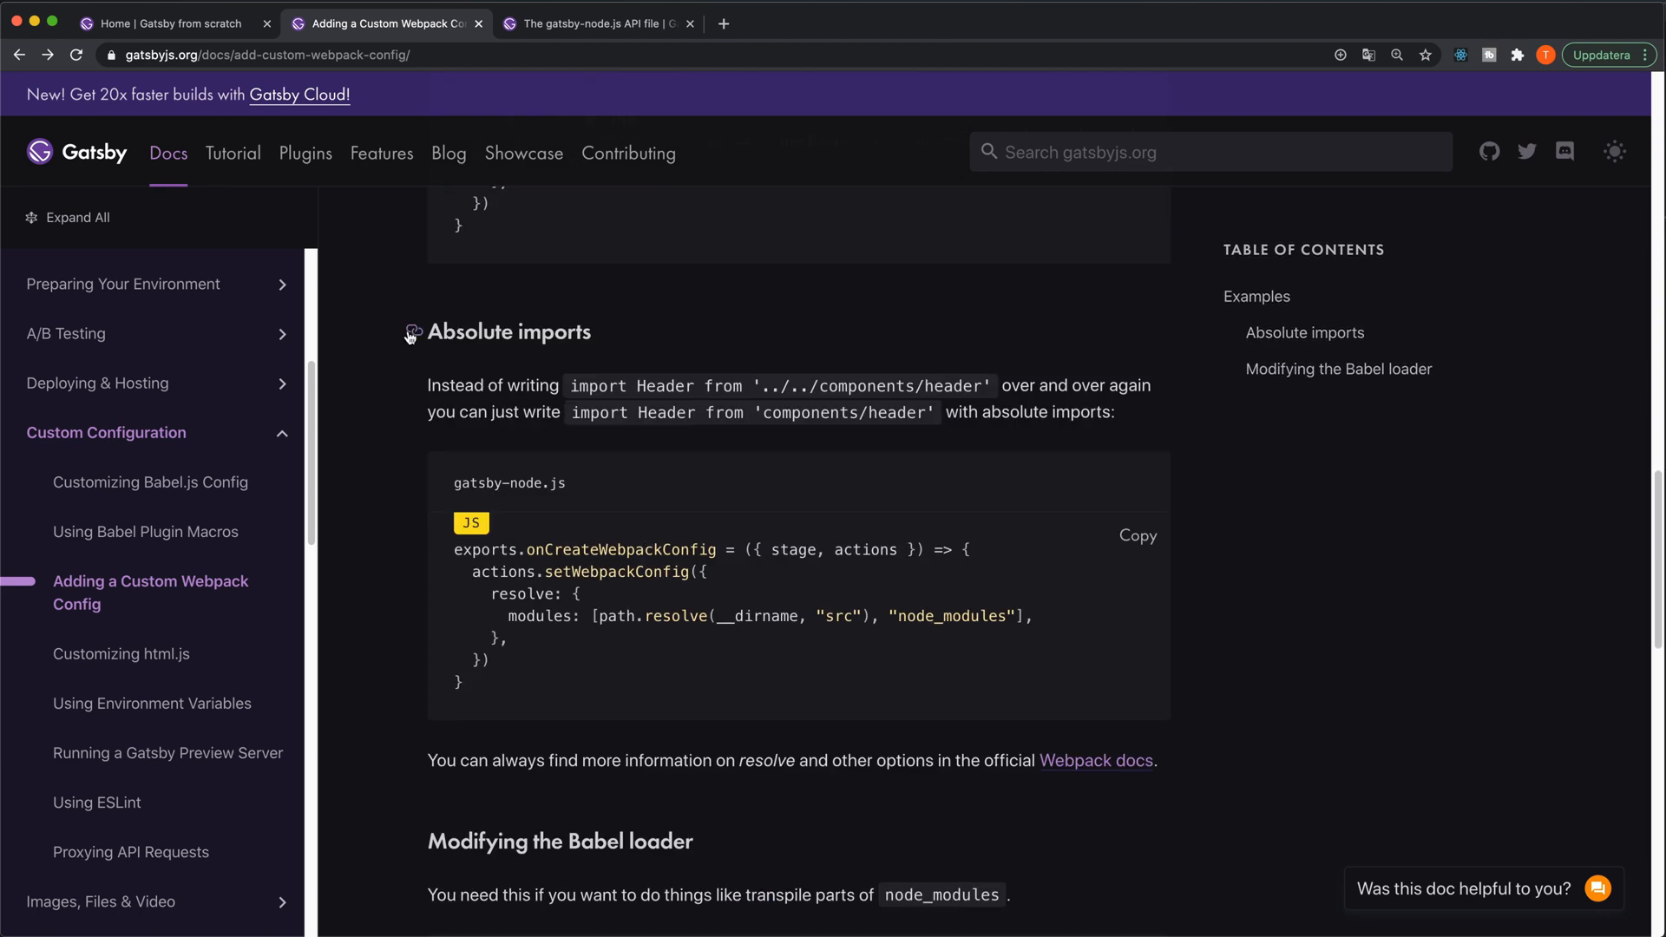
{"action": "mouse_move", "coordinate": [527, 572]}
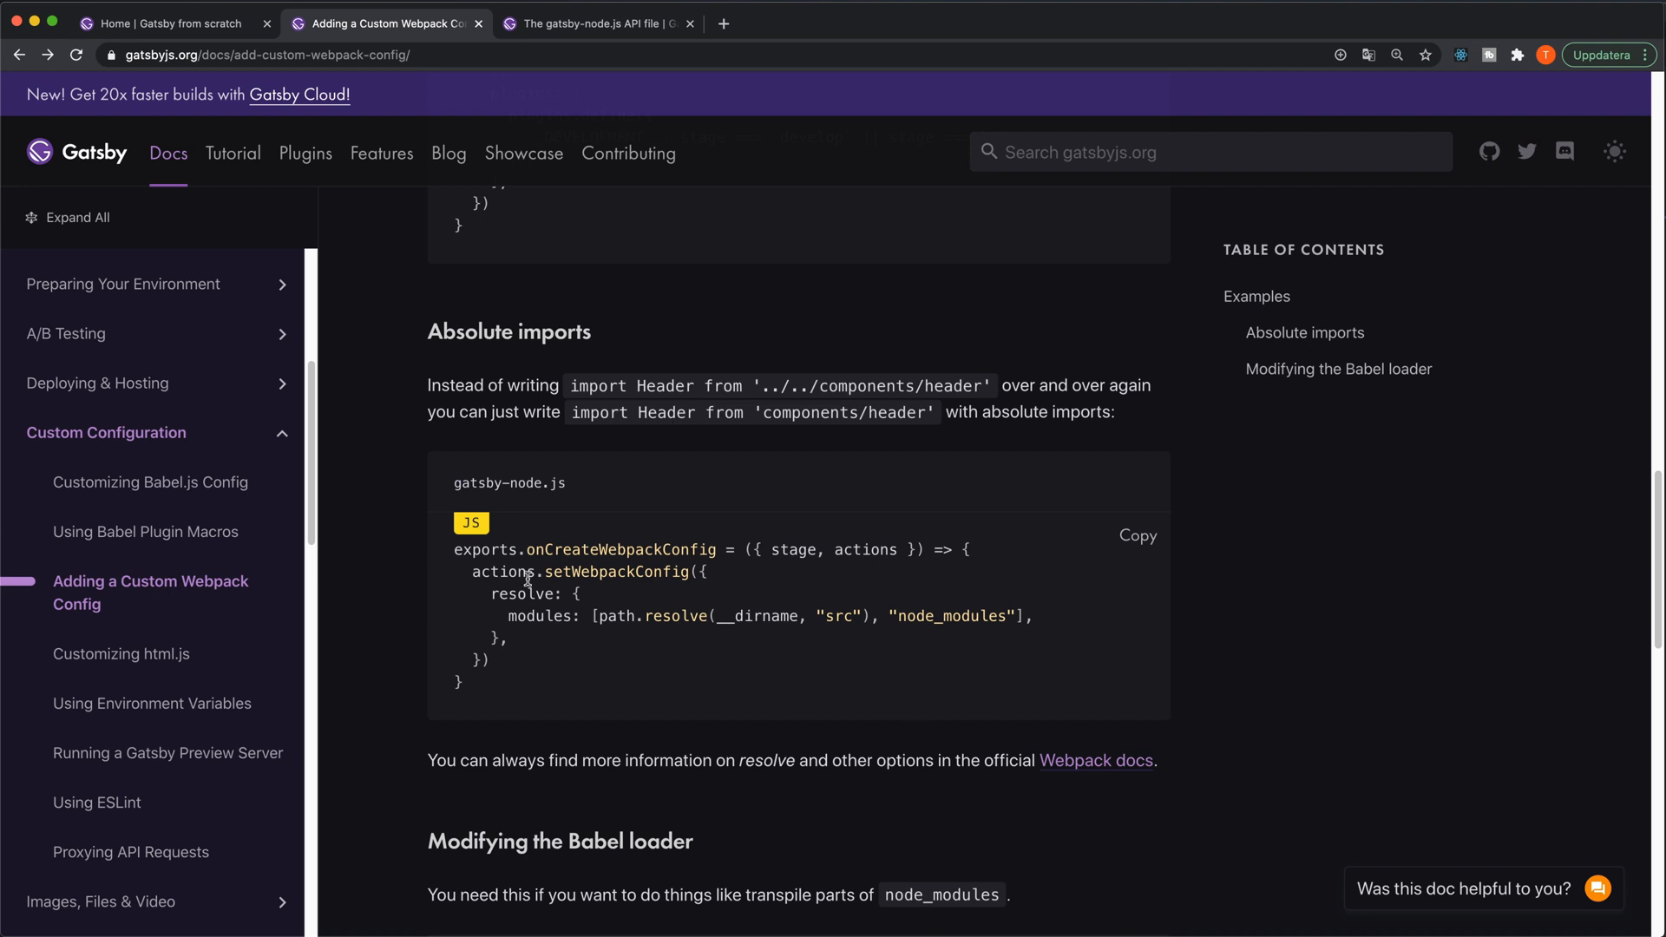
{"action": "mouse_move", "coordinate": [642, 614]}
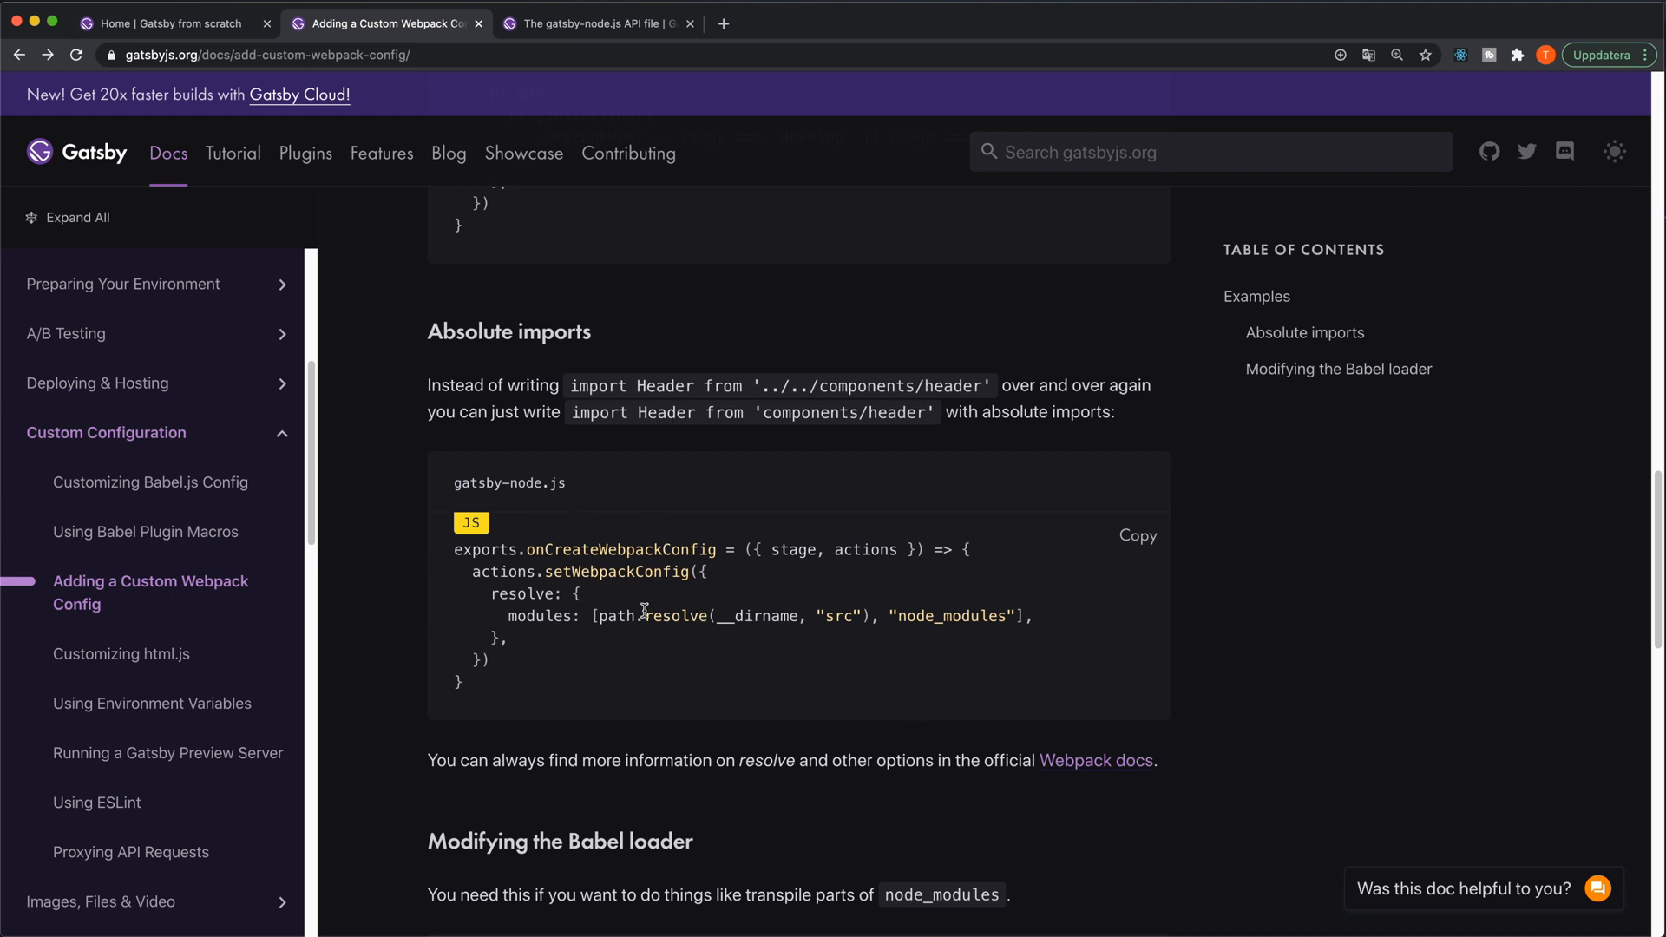
{"action": "mouse_move", "coordinate": [639, 538]}
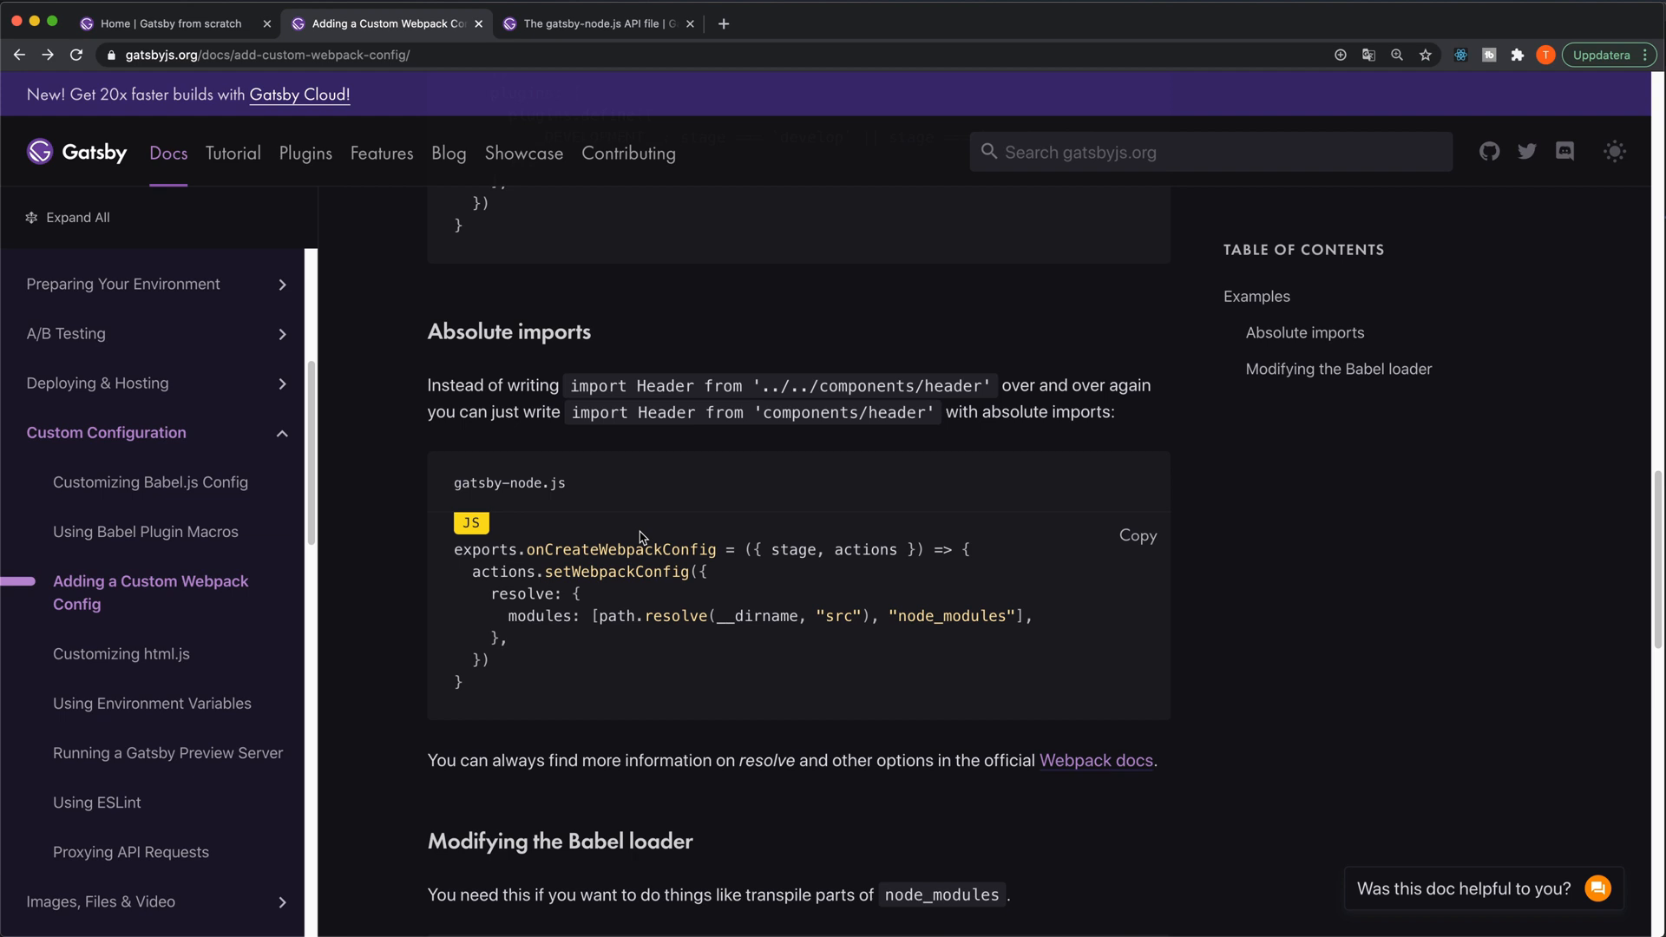
{"action": "mouse_move", "coordinate": [656, 548]}
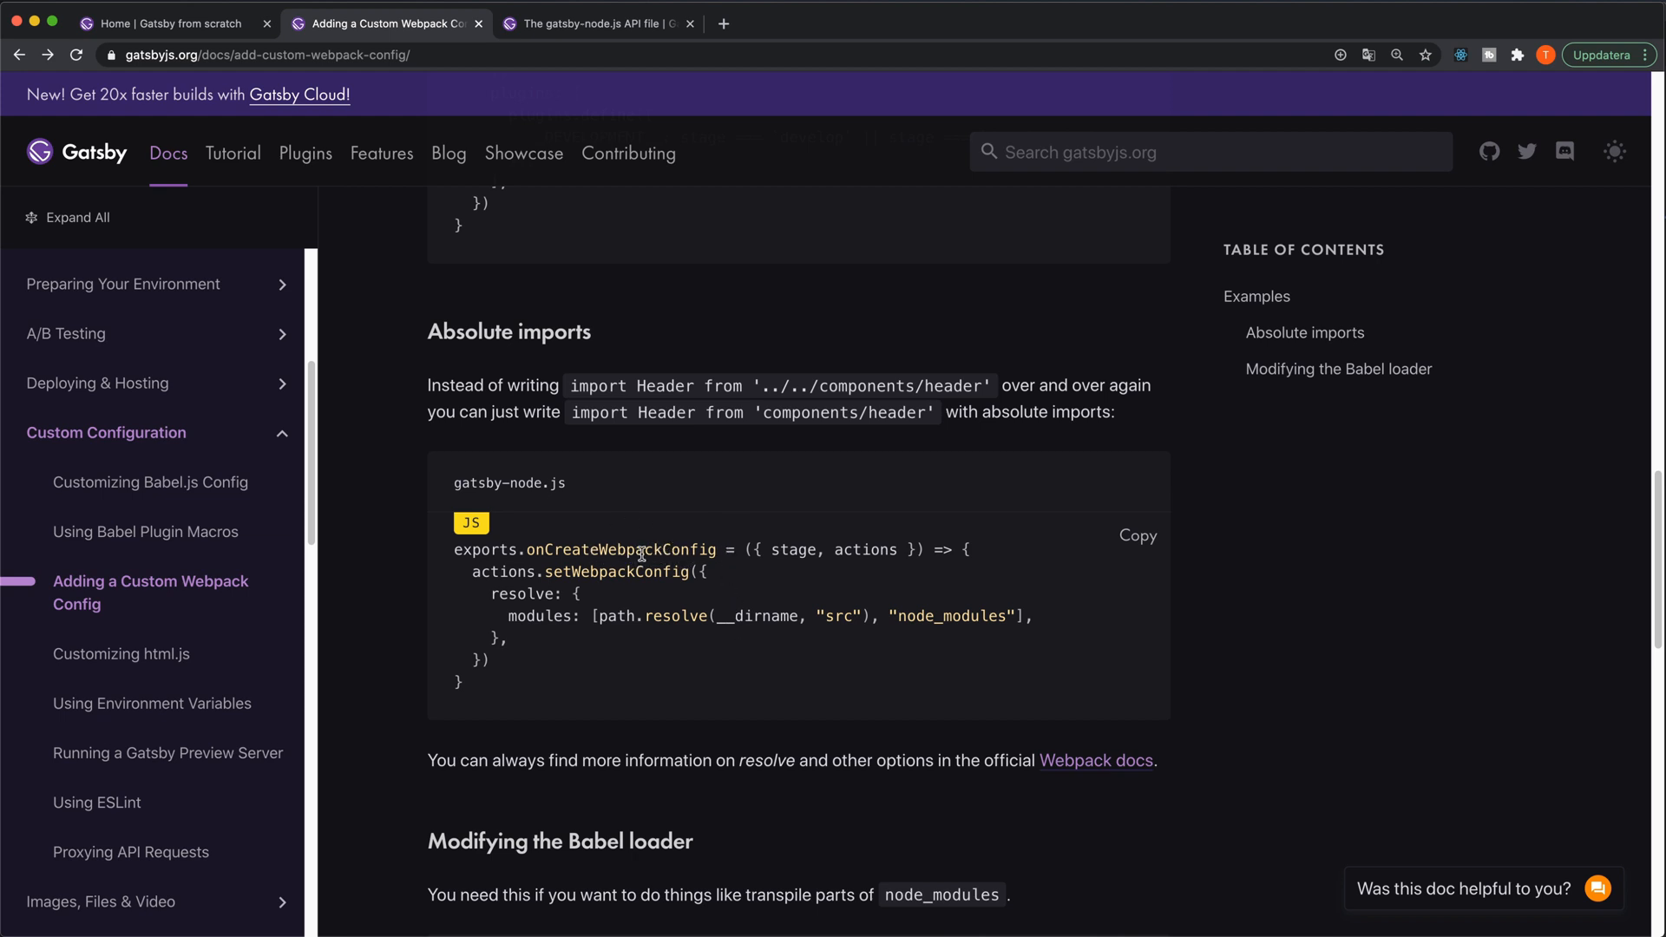
{"action": "mouse_move", "coordinate": [891, 554]}
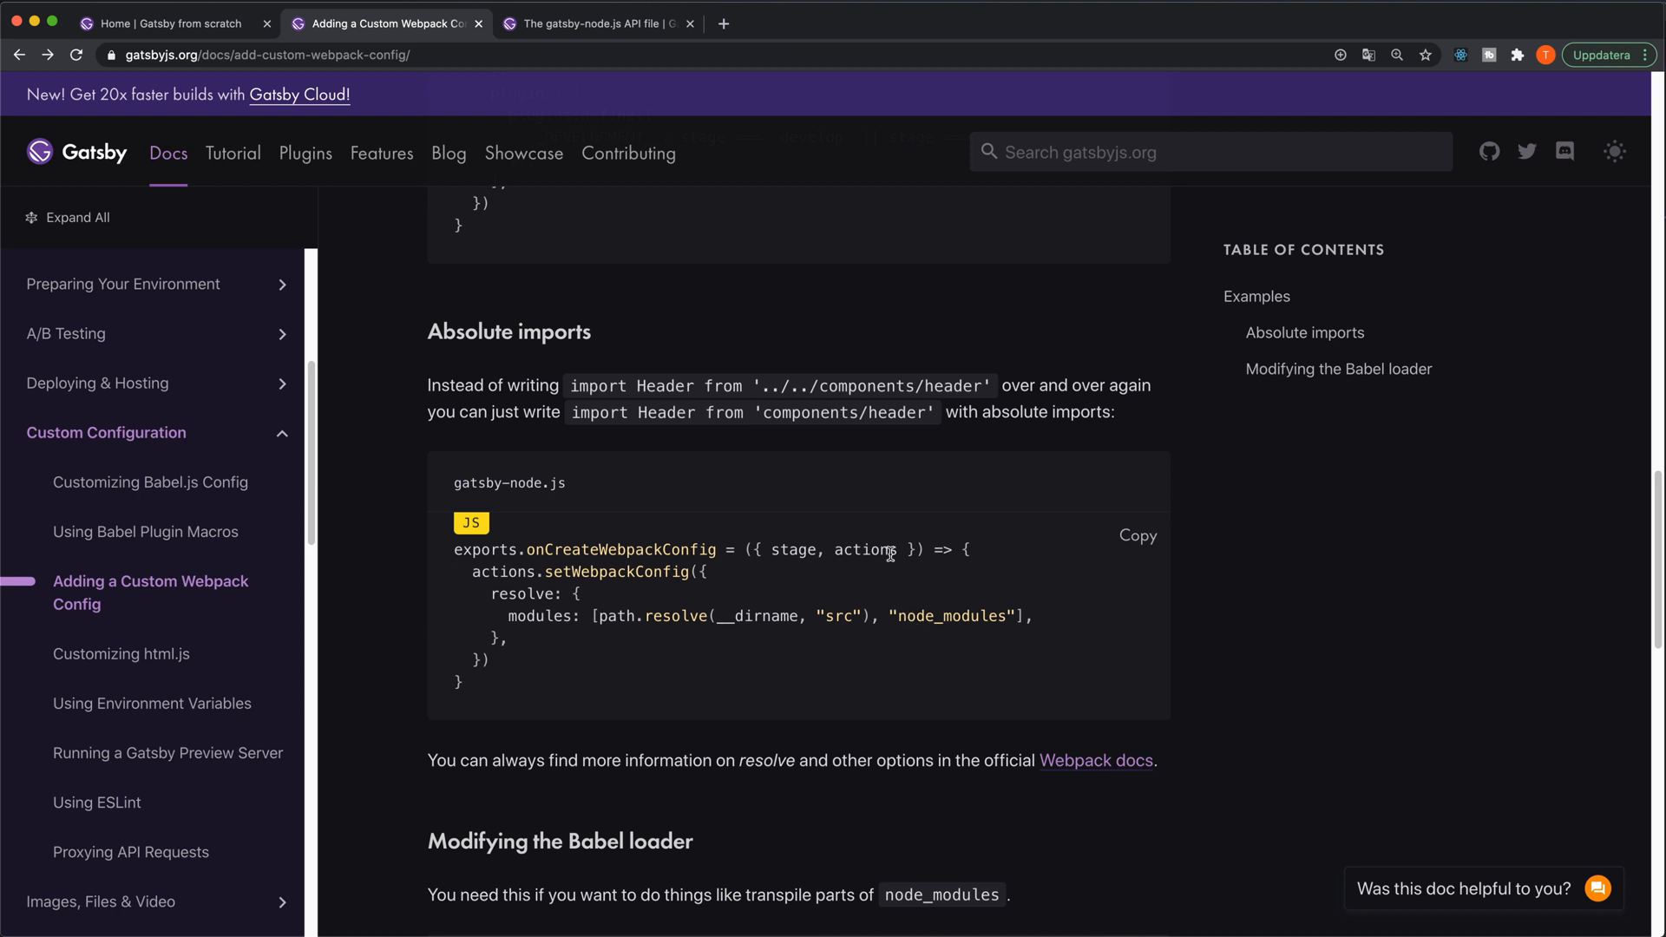
{"action": "mouse_move", "coordinate": [847, 567]}
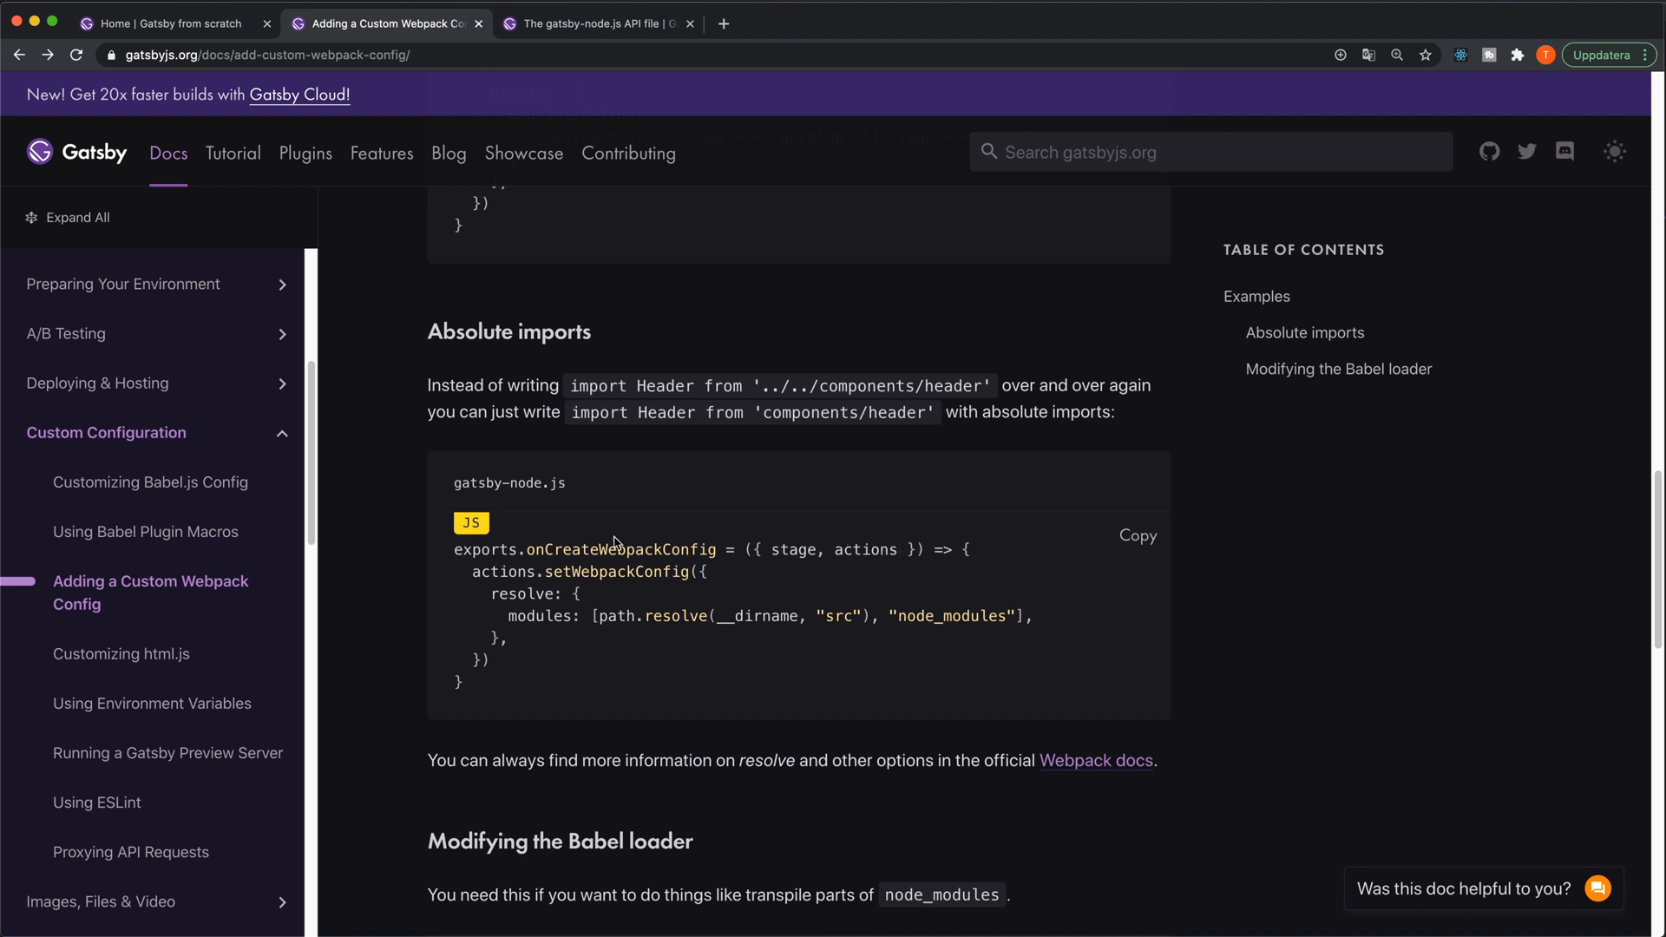
{"action": "mouse_move", "coordinate": [678, 597]}
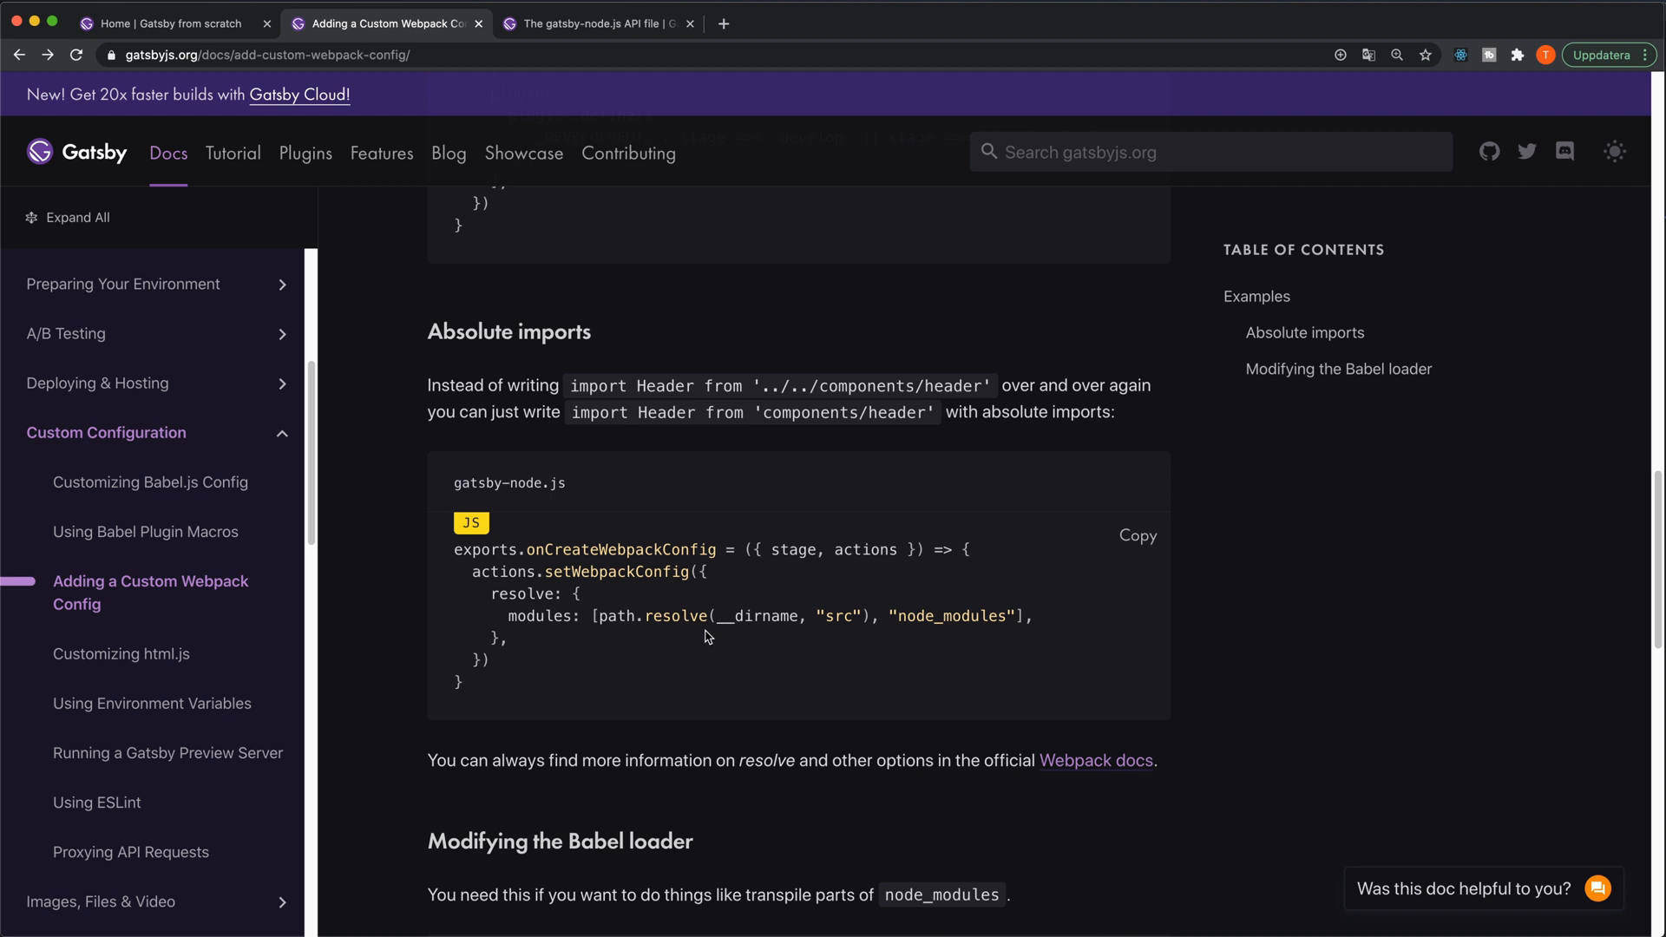
{"action": "mouse_move", "coordinate": [1065, 807]}
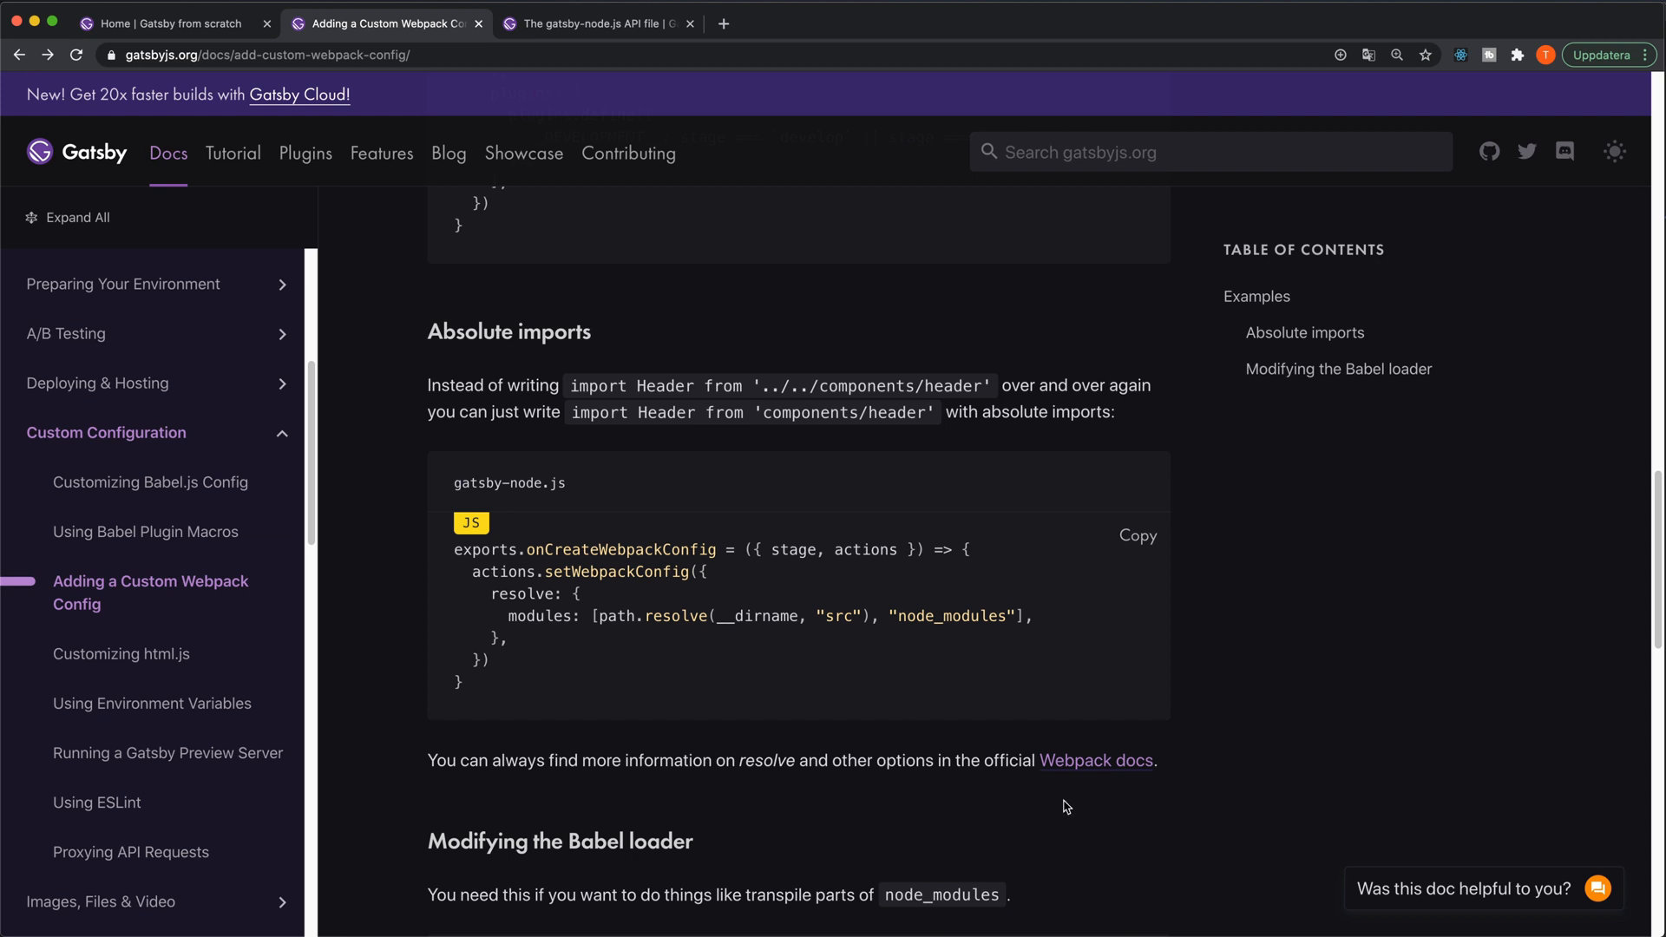
{"action": "mouse_move", "coordinate": [1090, 792]}
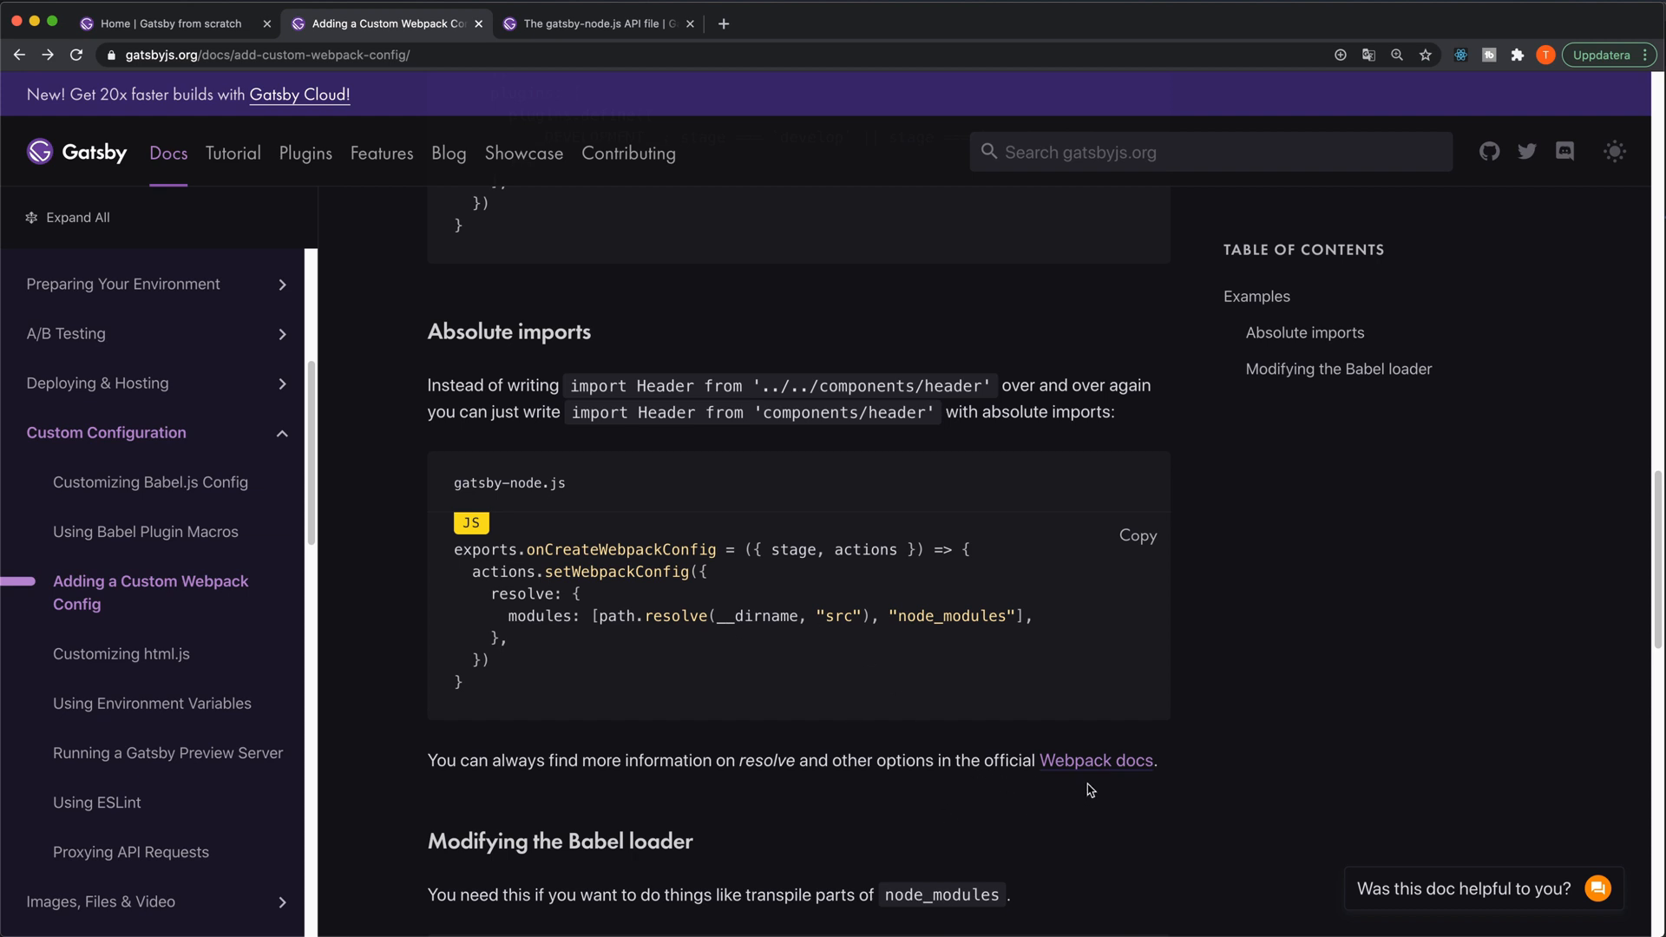
{"action": "mouse_move", "coordinate": [805, 647]}
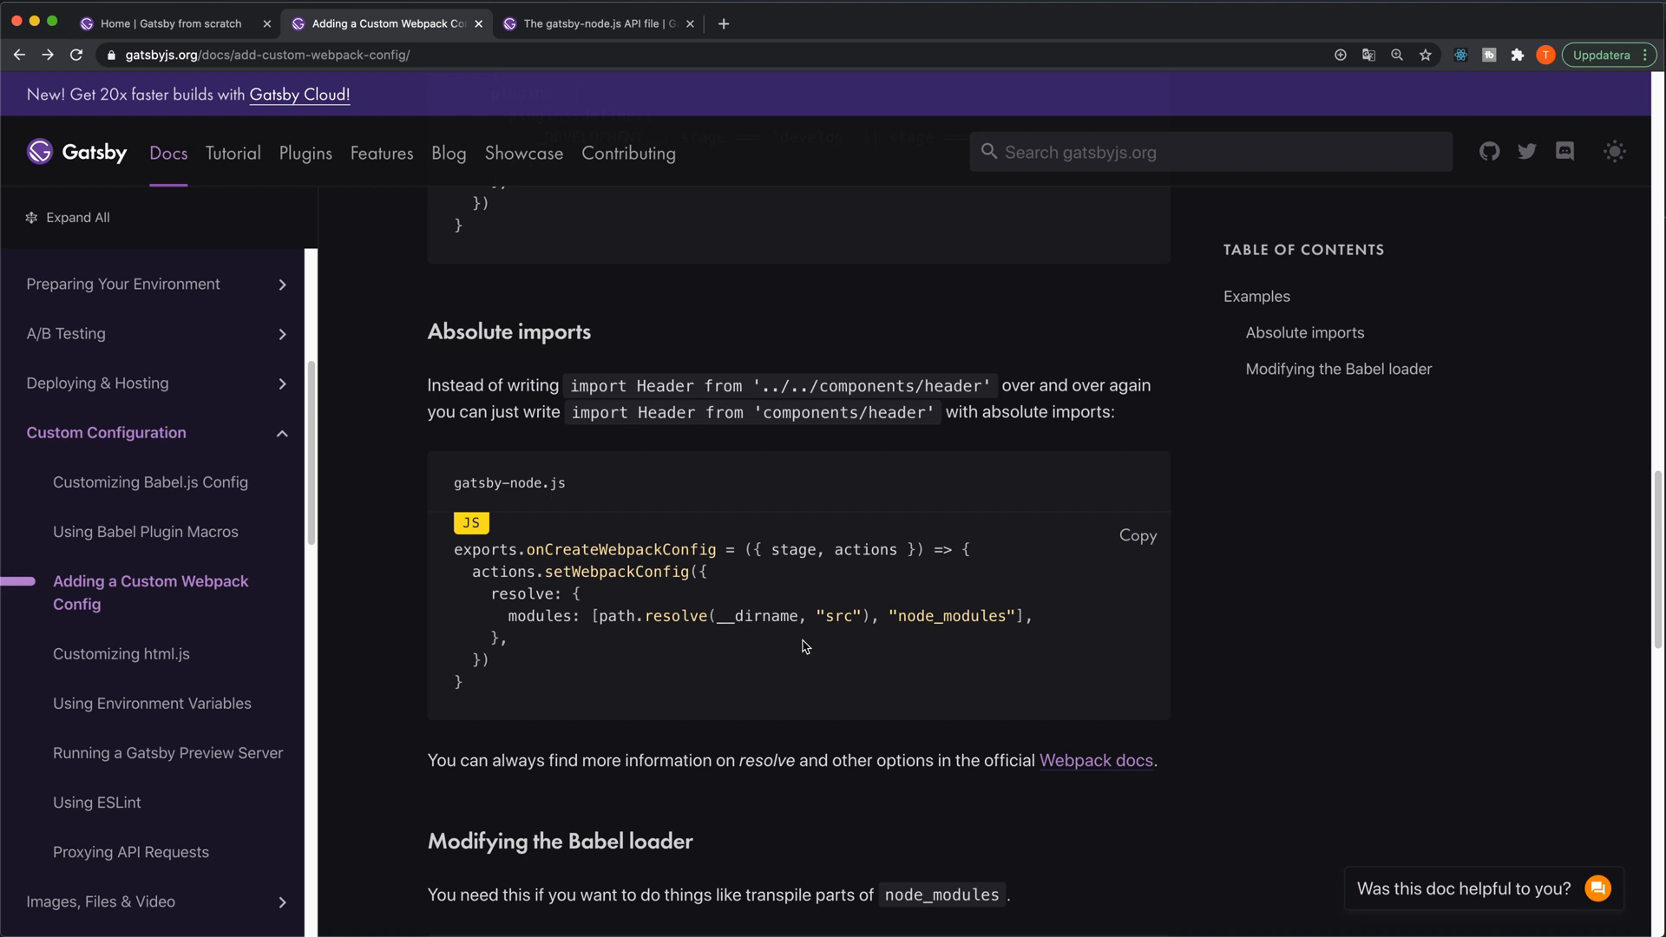
{"action": "mouse_move", "coordinate": [608, 632]}
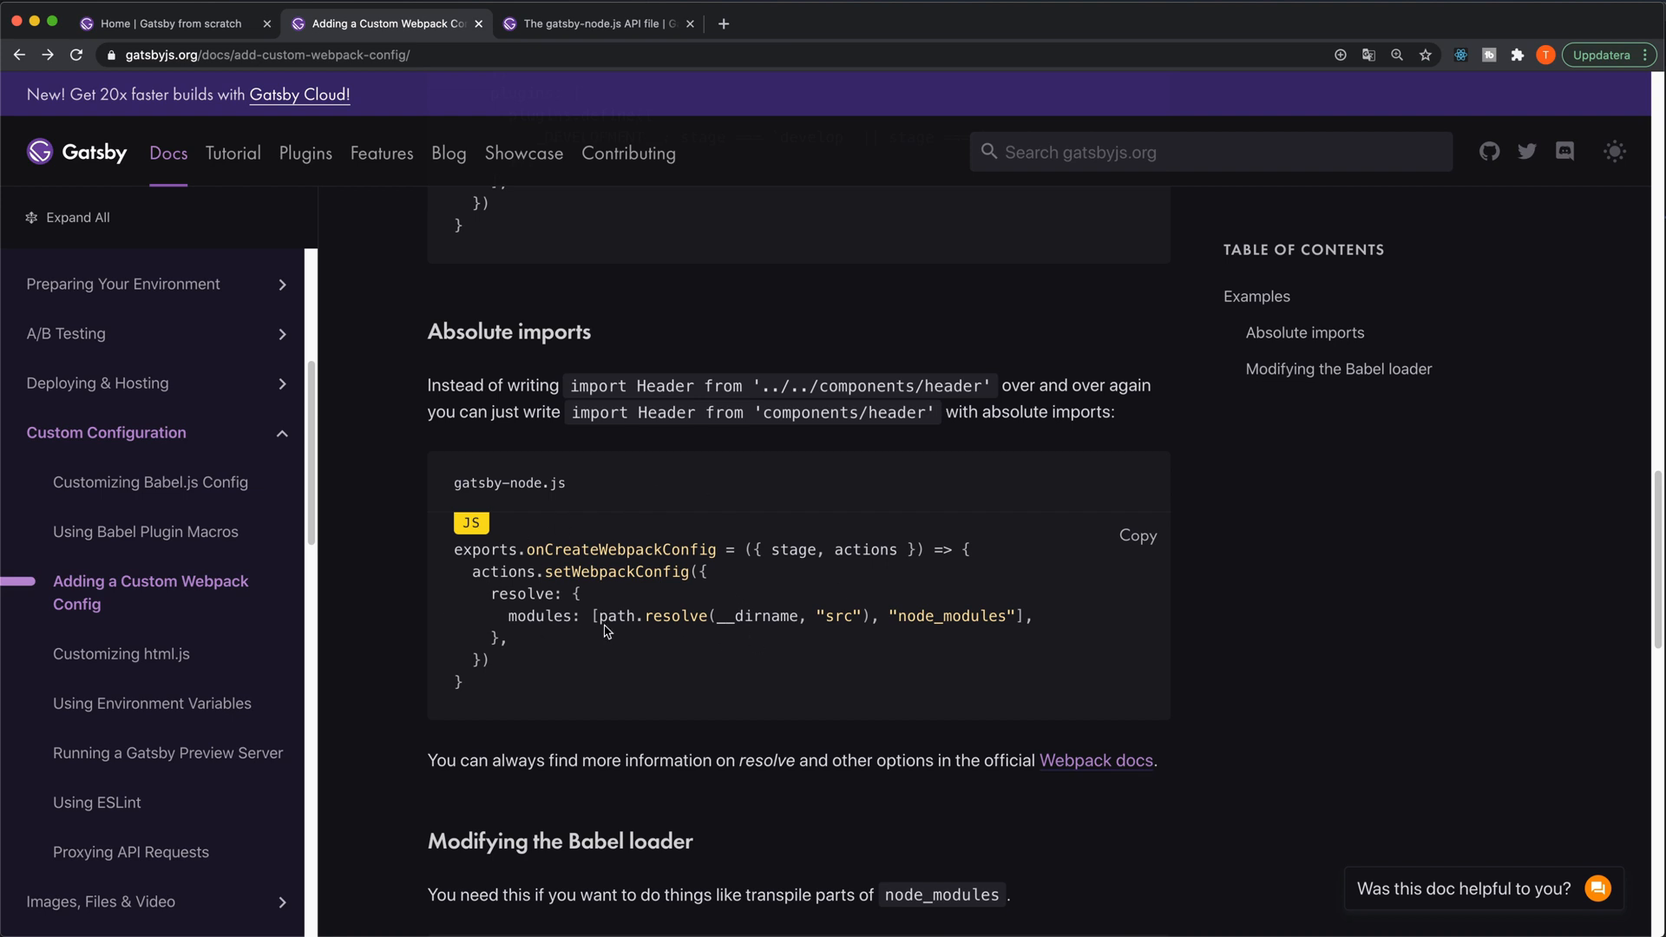
{"action": "mouse_move", "coordinate": [851, 618]}
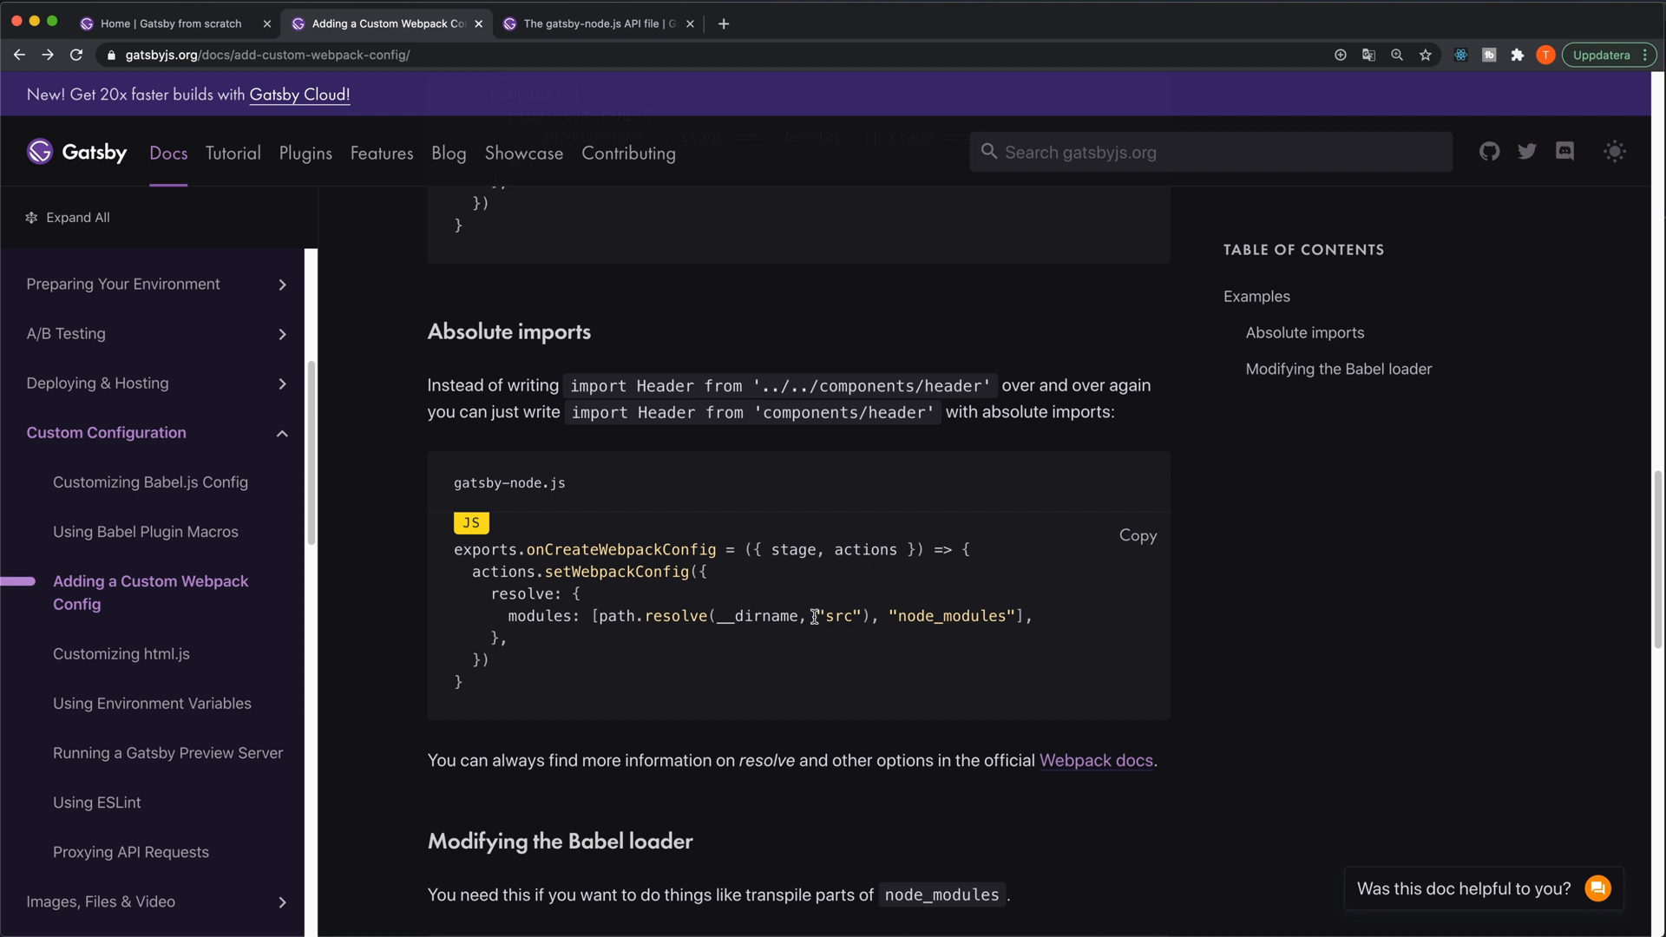
{"action": "mouse_move", "coordinate": [763, 641]}
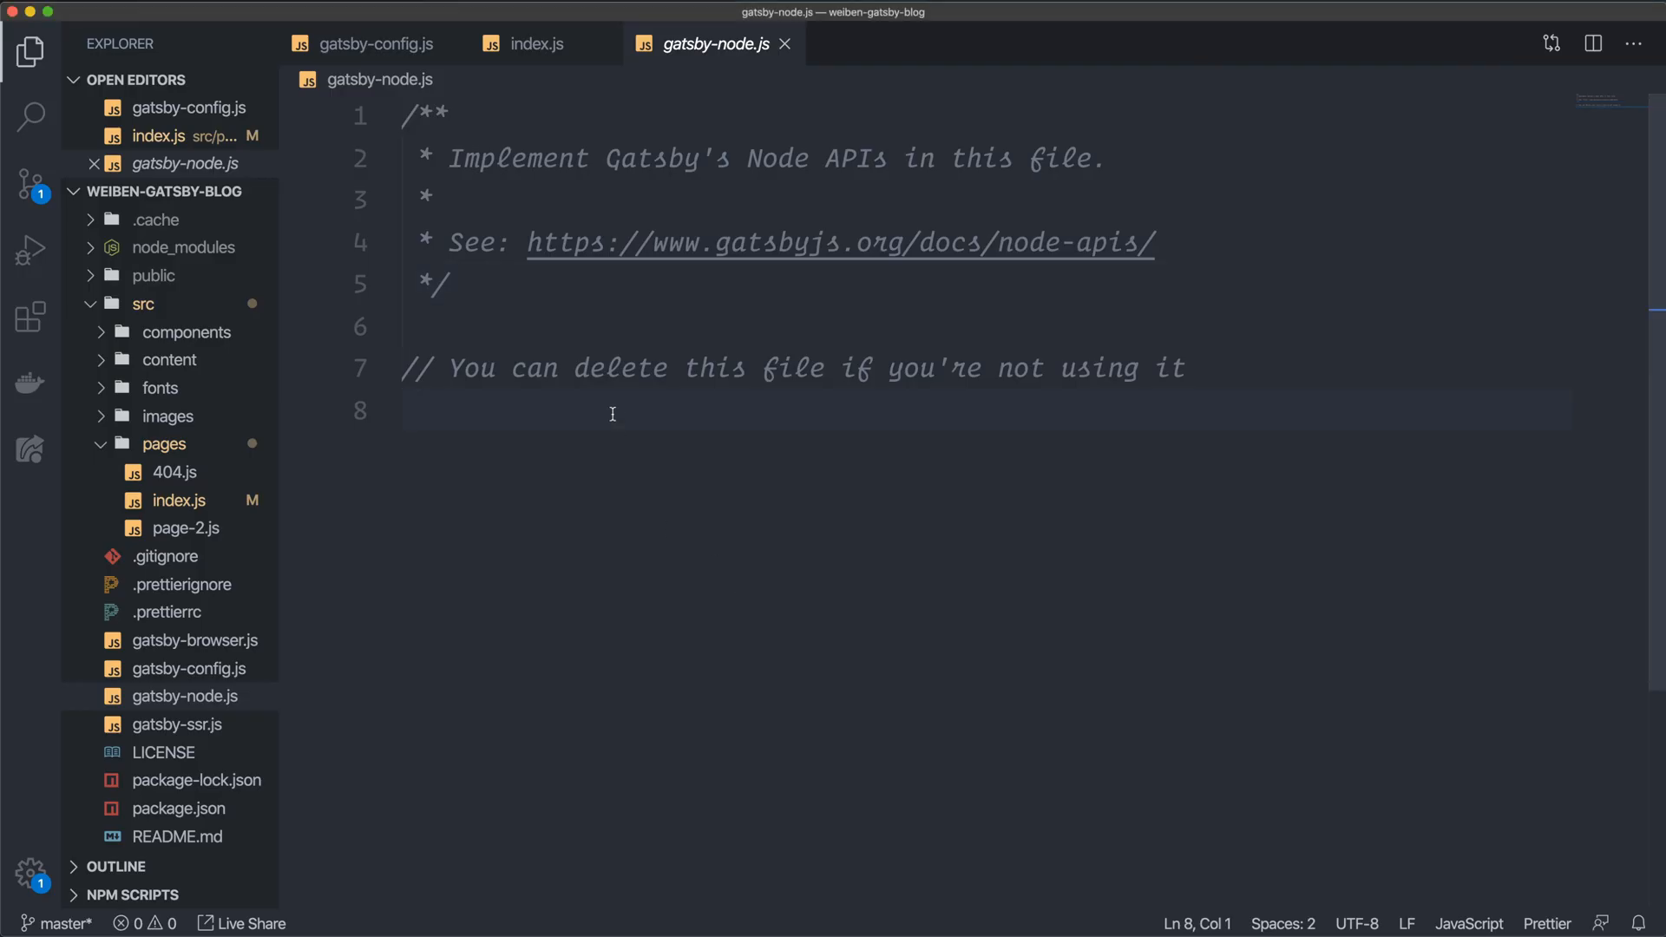
Clear gatsby-node.js's boilerplate and write a '// For absolute imports' comment.
{"action": "key", "text": "Cmd+a"}
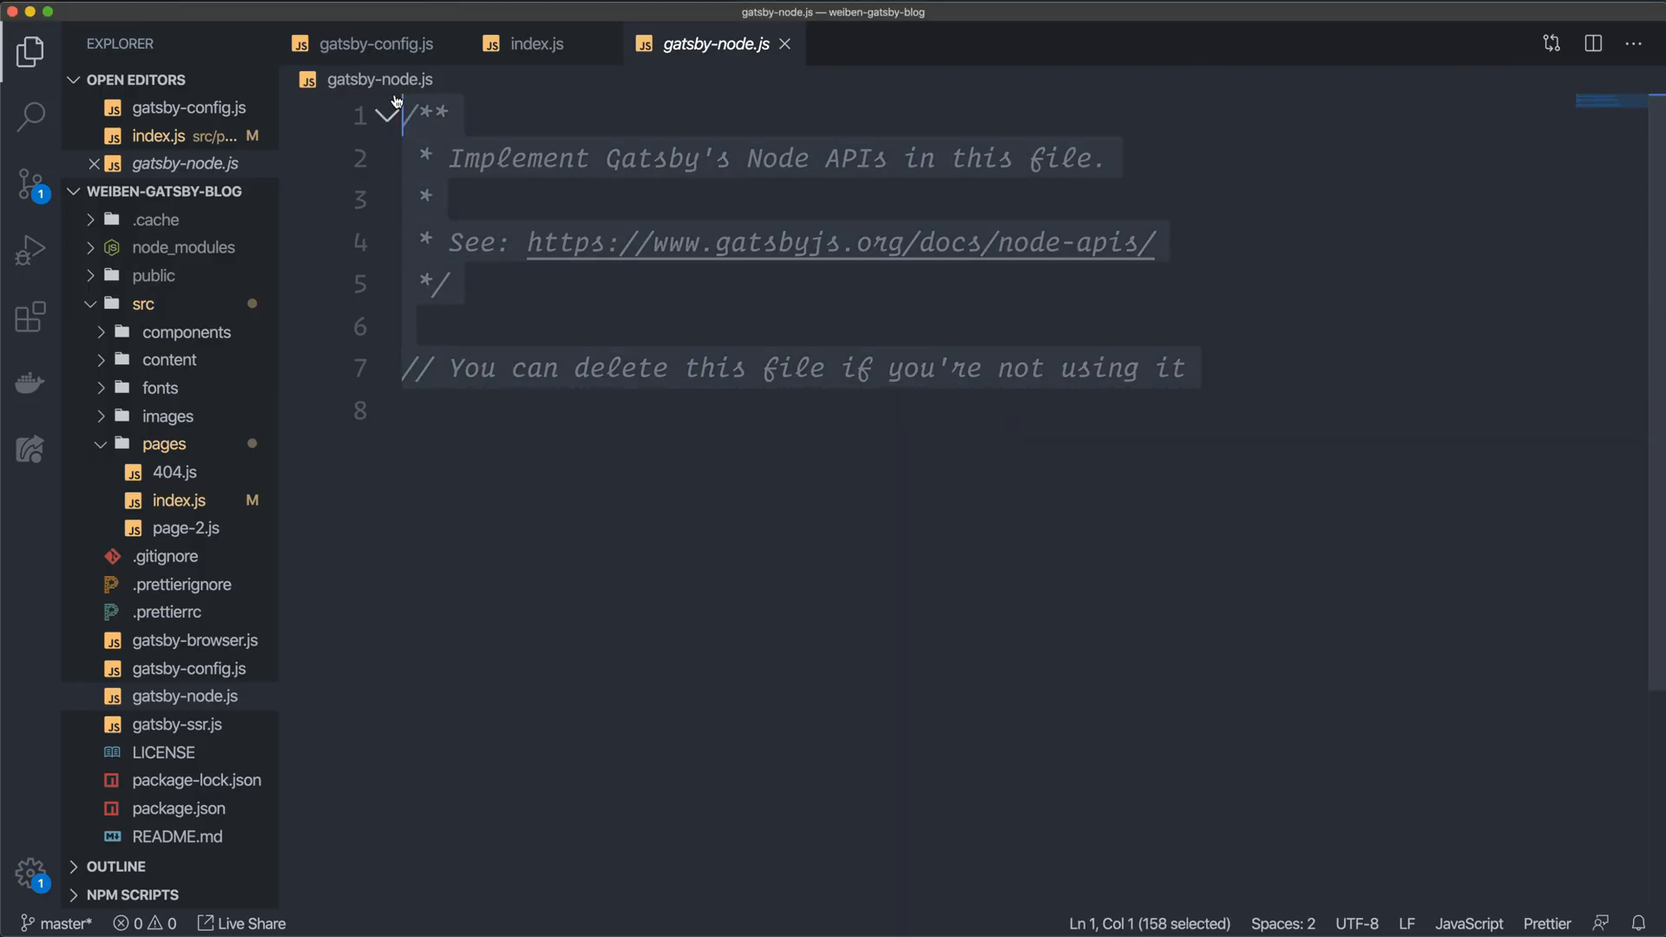
{"action": "key", "text": "Delete"}
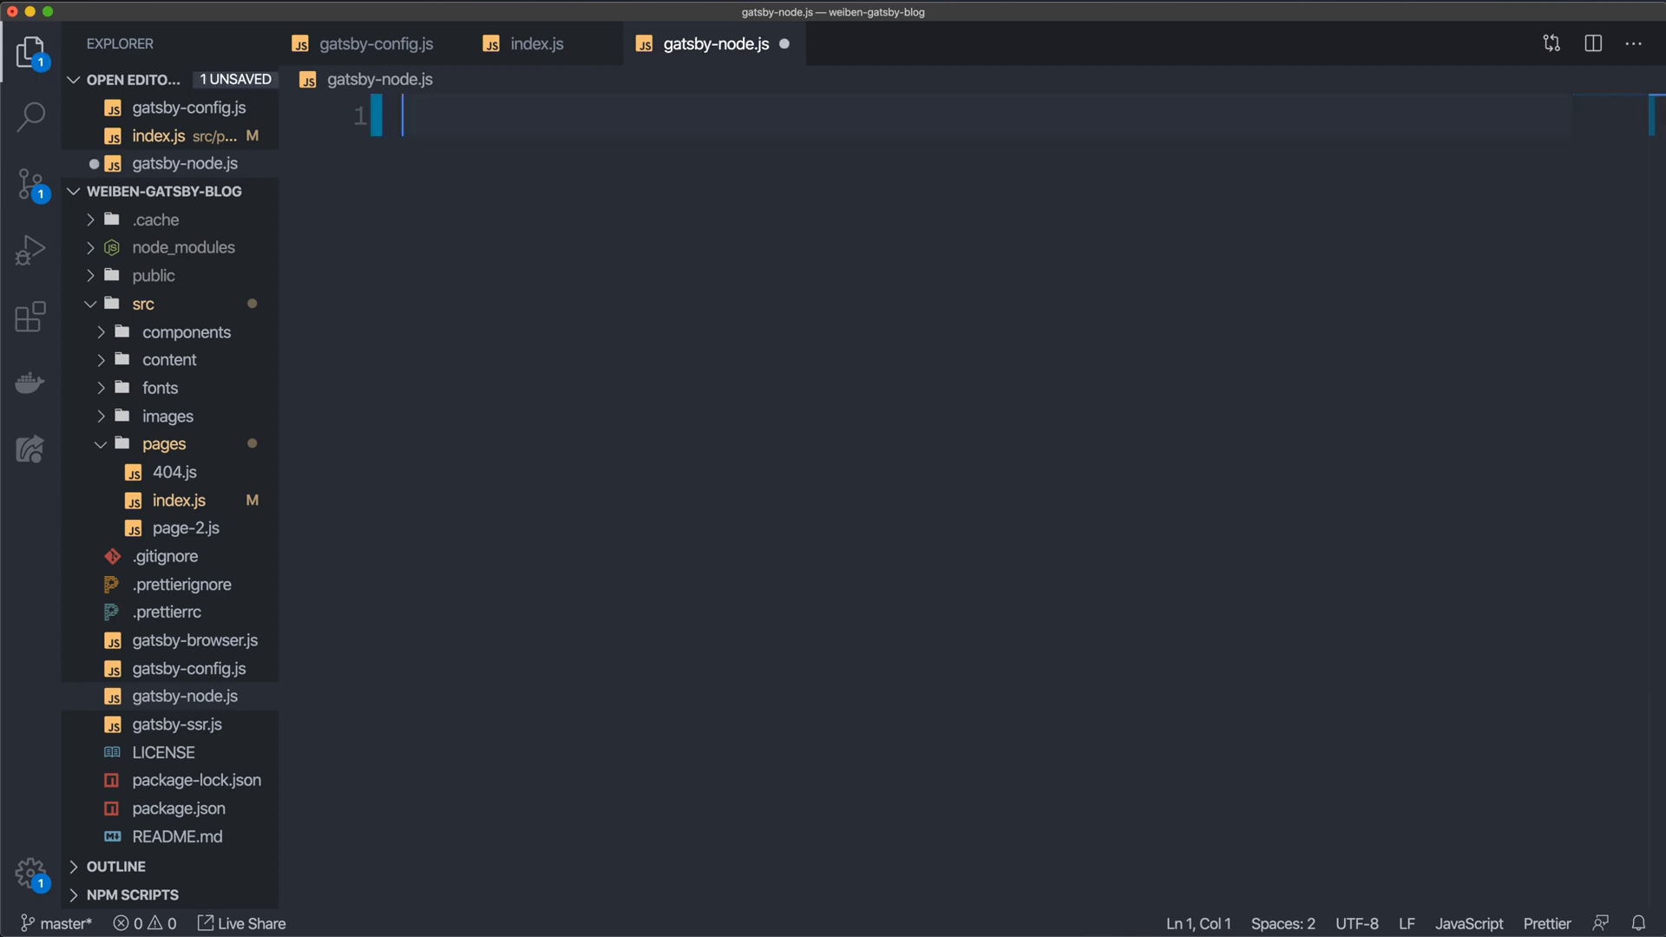
{"action": "type", "text": "// For"}
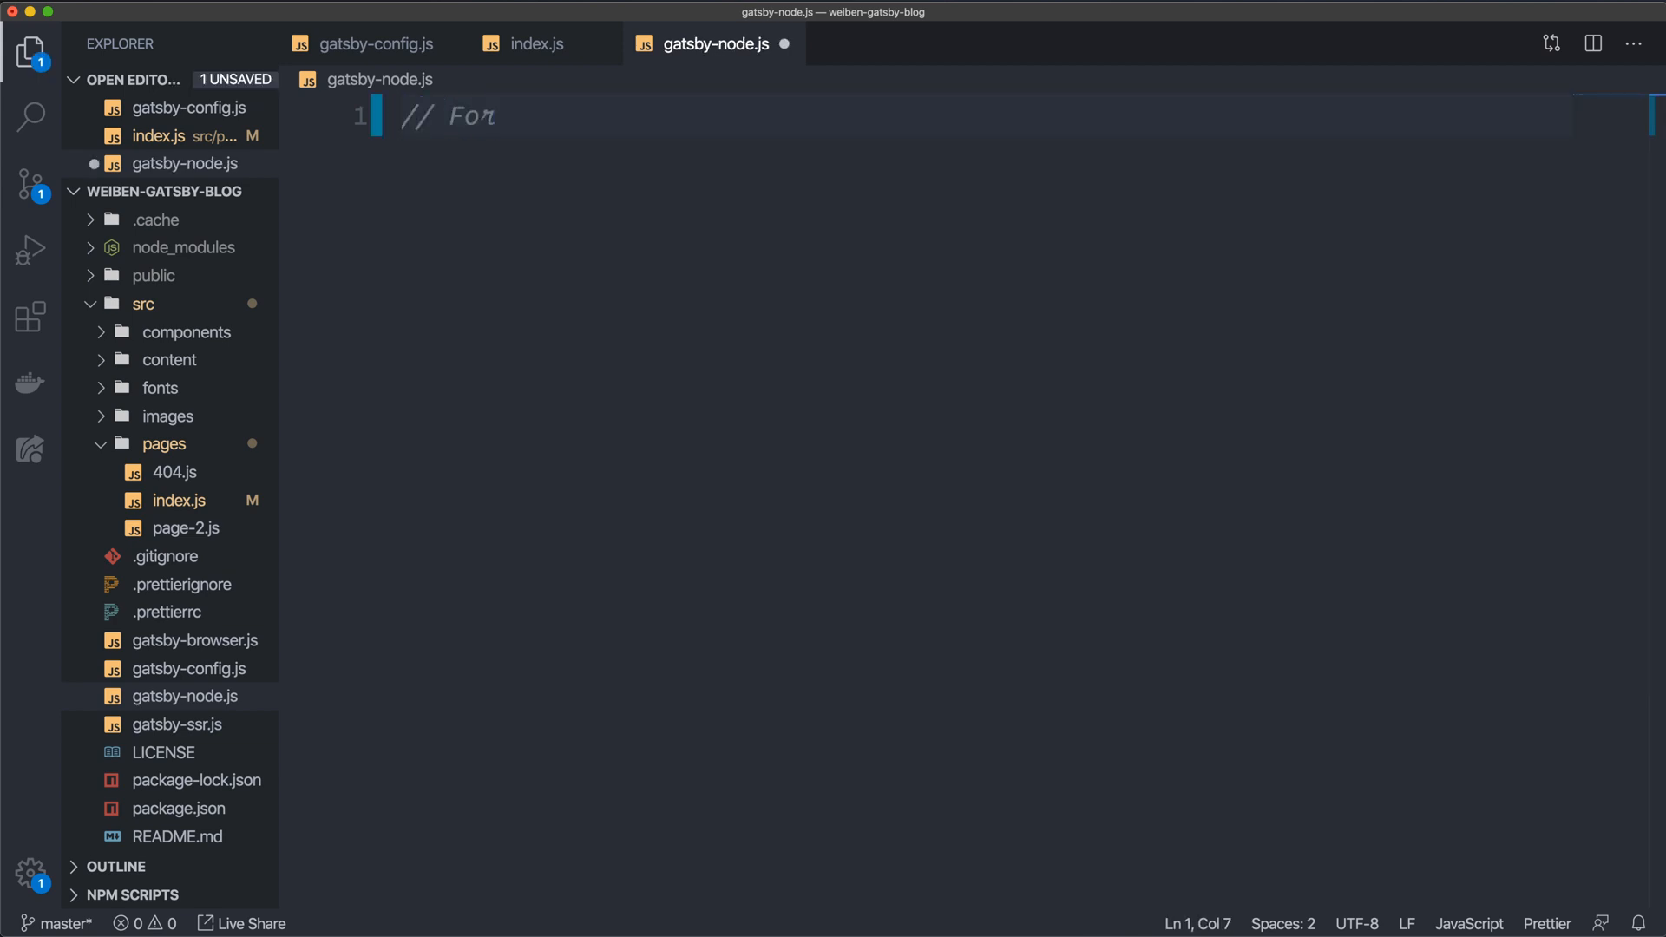
{"action": "type", "text": "absolute imports"}
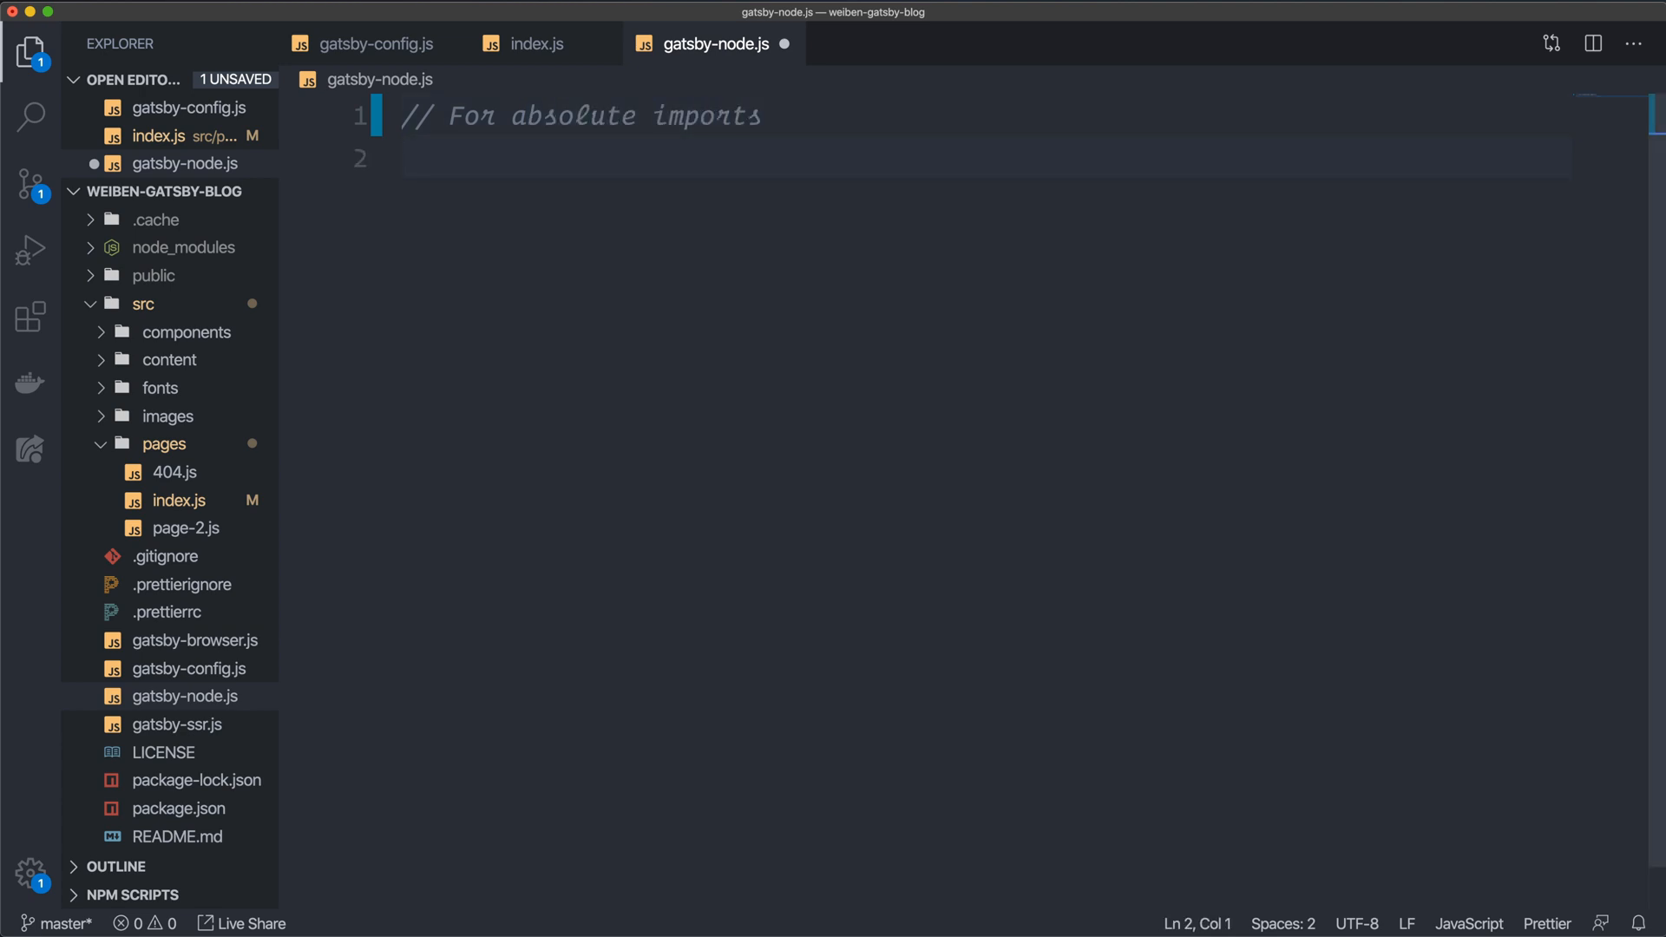
Add exports.onCreateWebpackConfig = ({ actions }) => {} as an empty arrow function.
{"action": "type", "text": "export"}
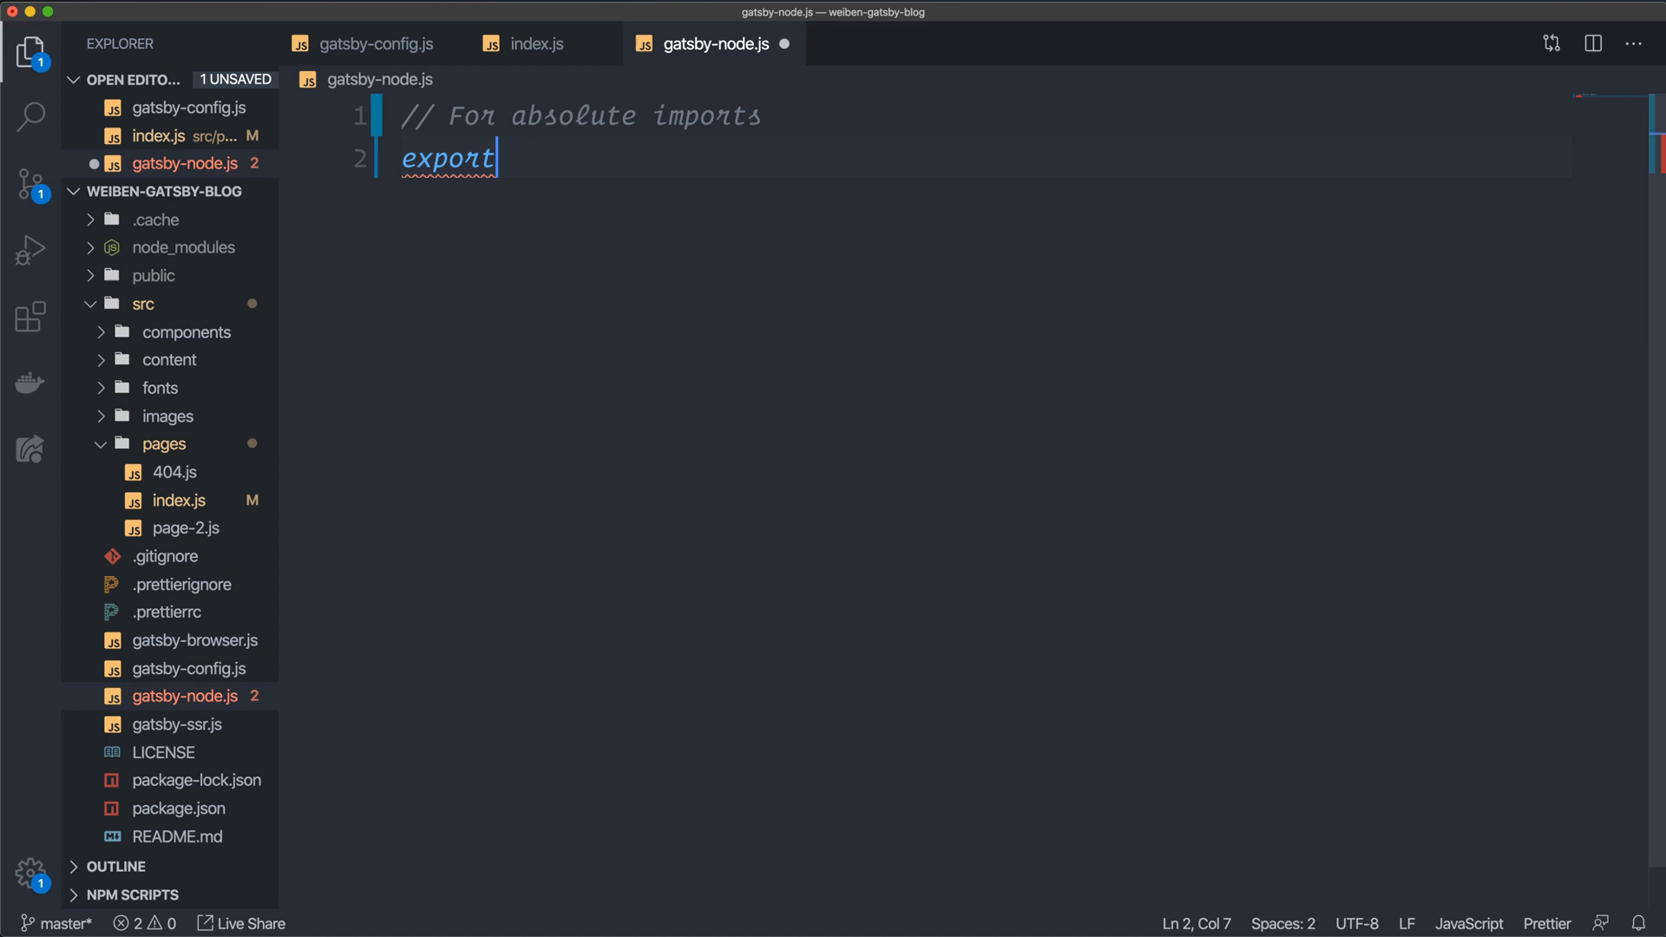
{"action": "type", "text": "s."}
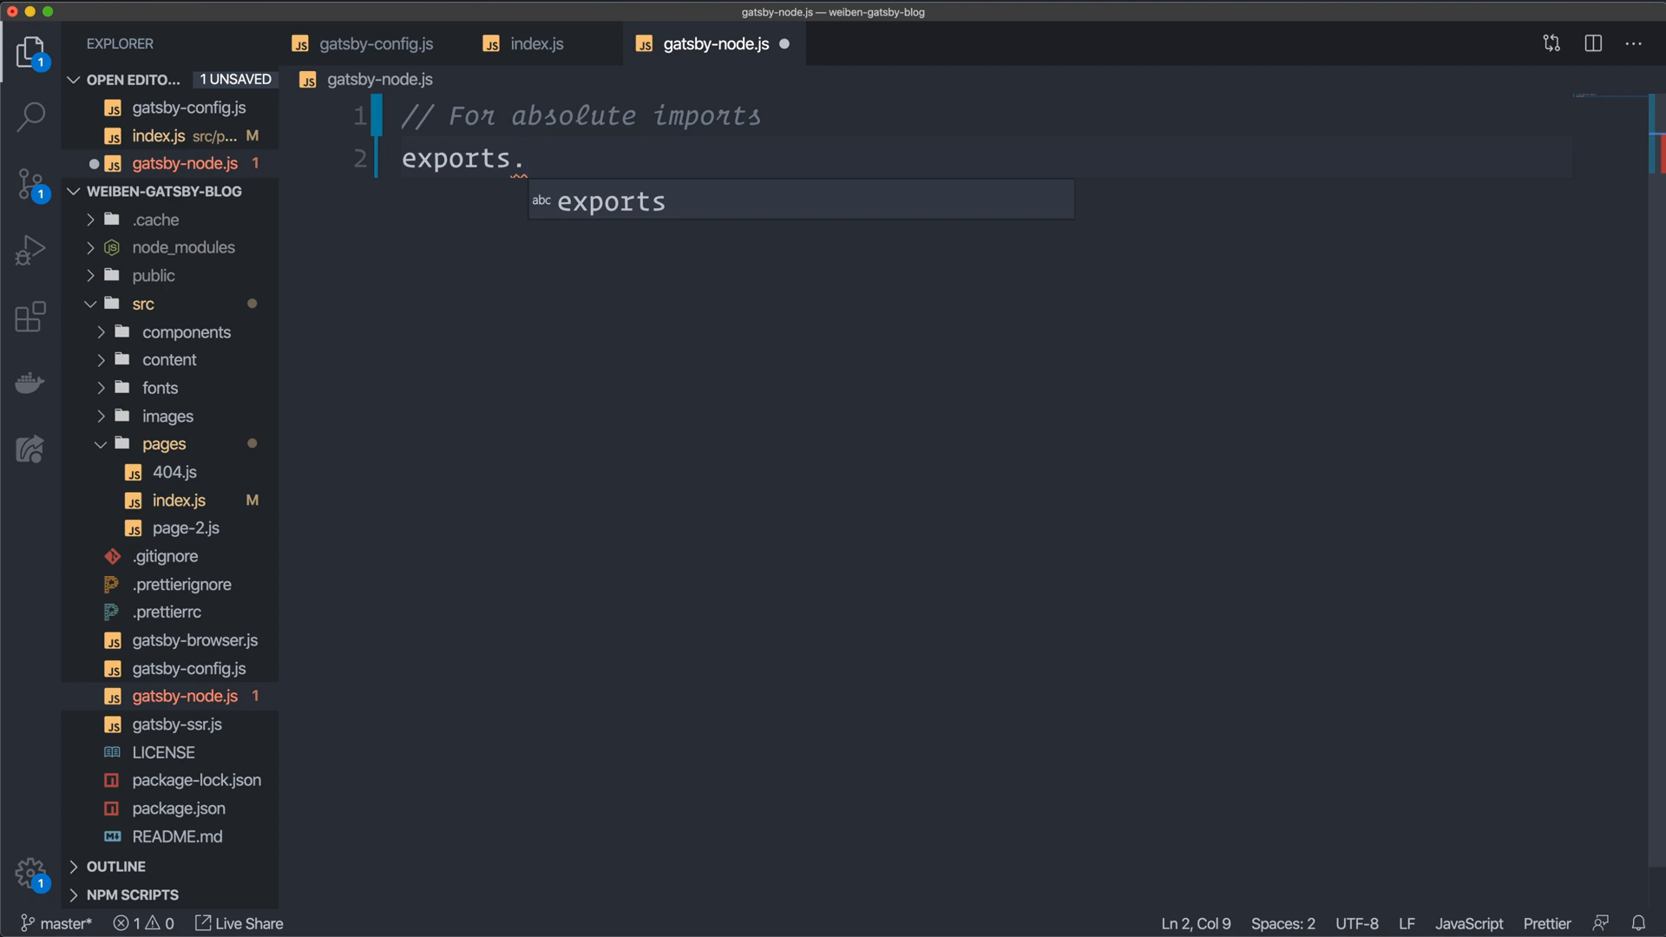
{"action": "type", "text": "onCre"}
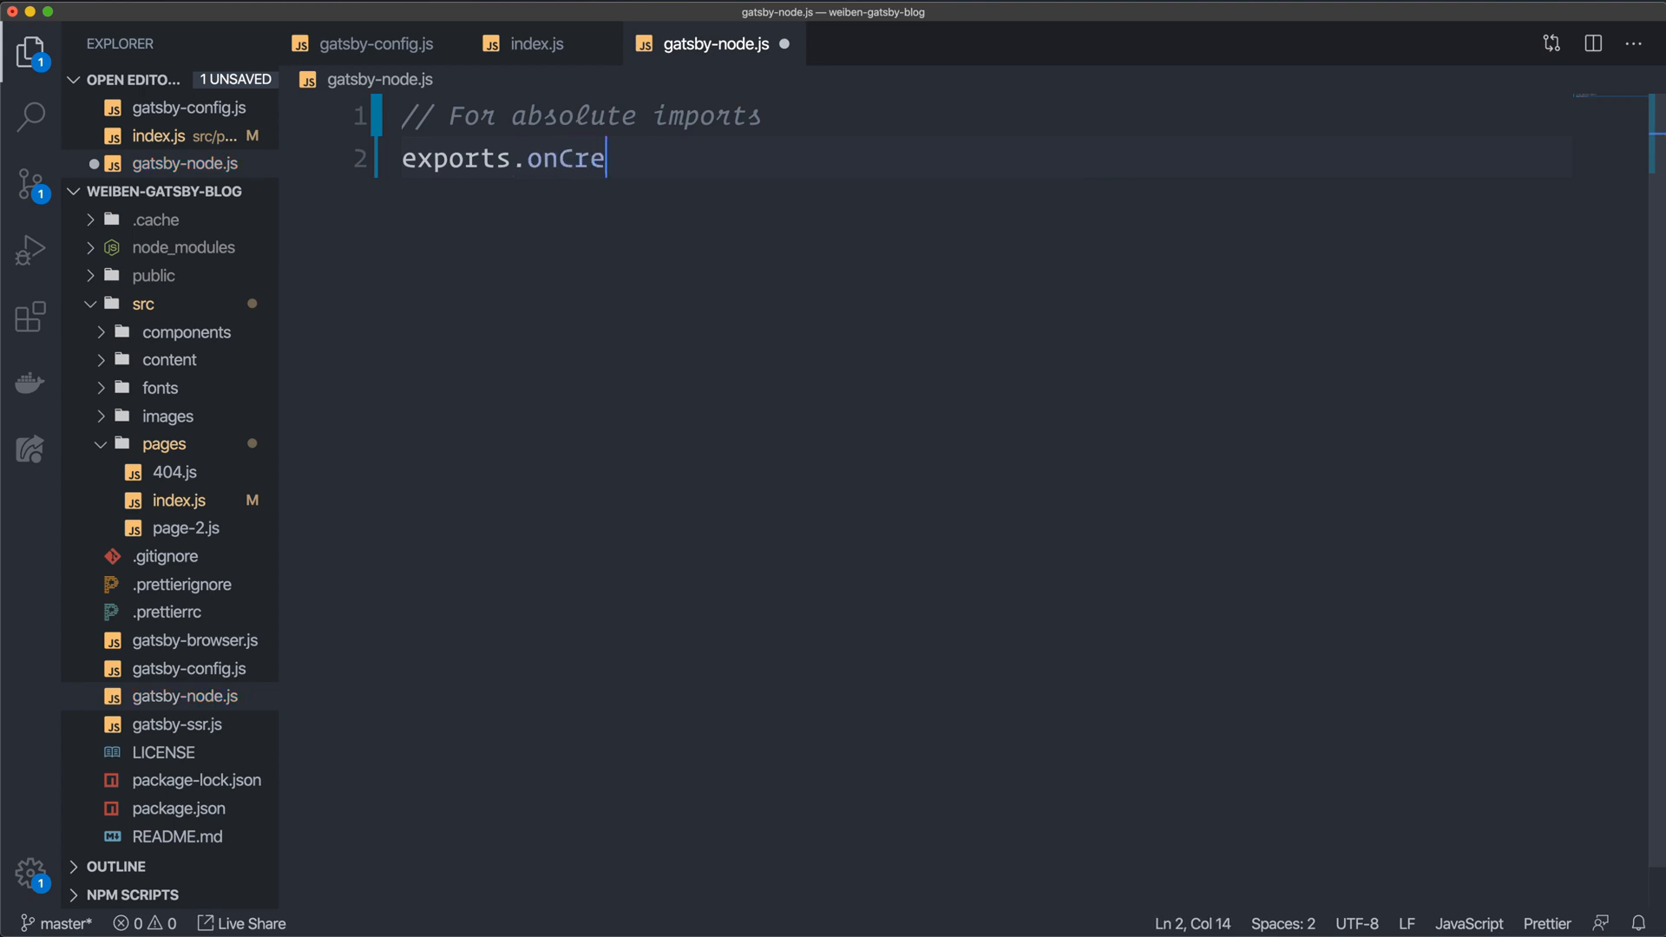
{"action": "type", "text": "ate"}
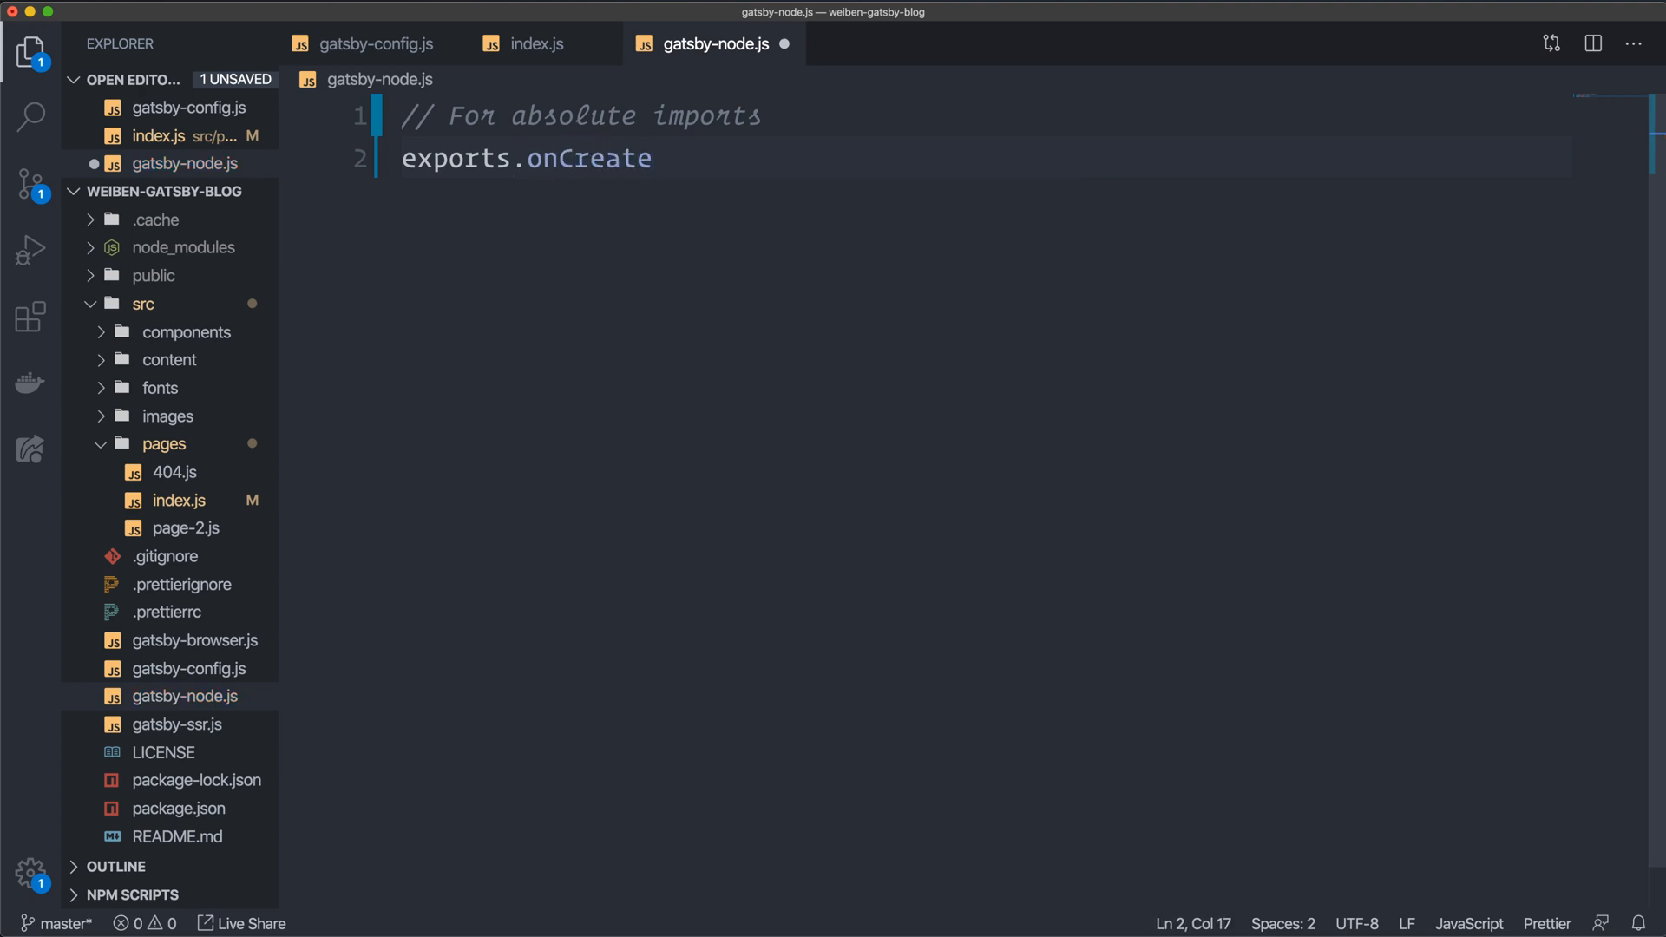
{"action": "type", "text": "Web"}
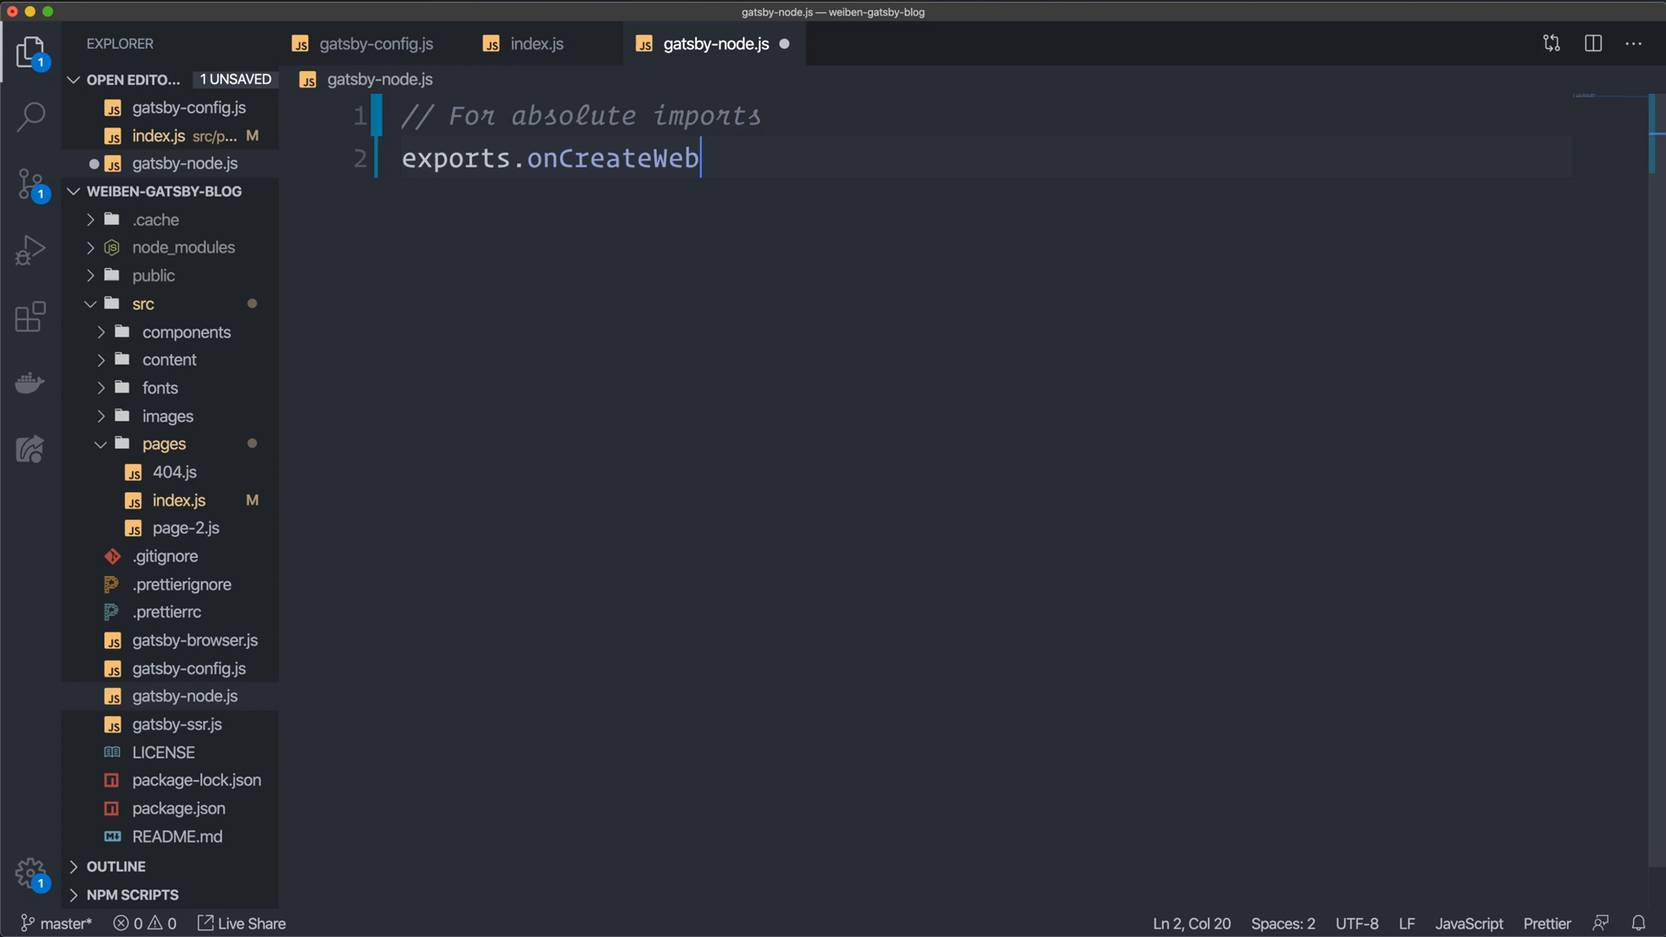
{"action": "type", "text": "packConfig = ("}
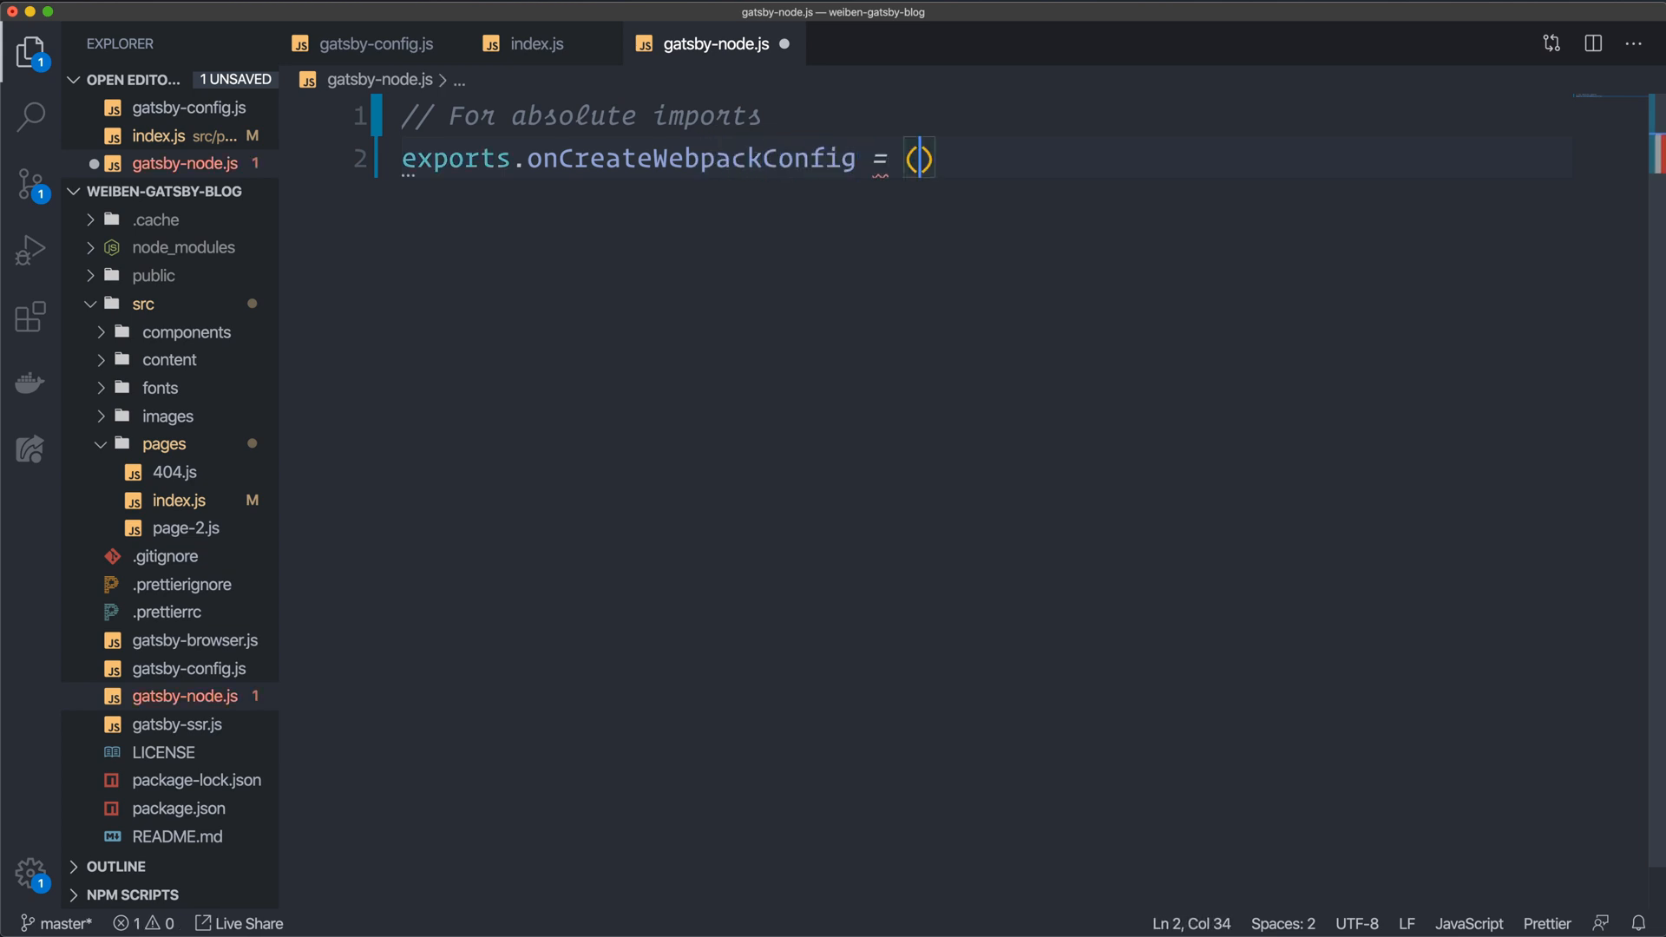
{"action": "type", "text": "{"}
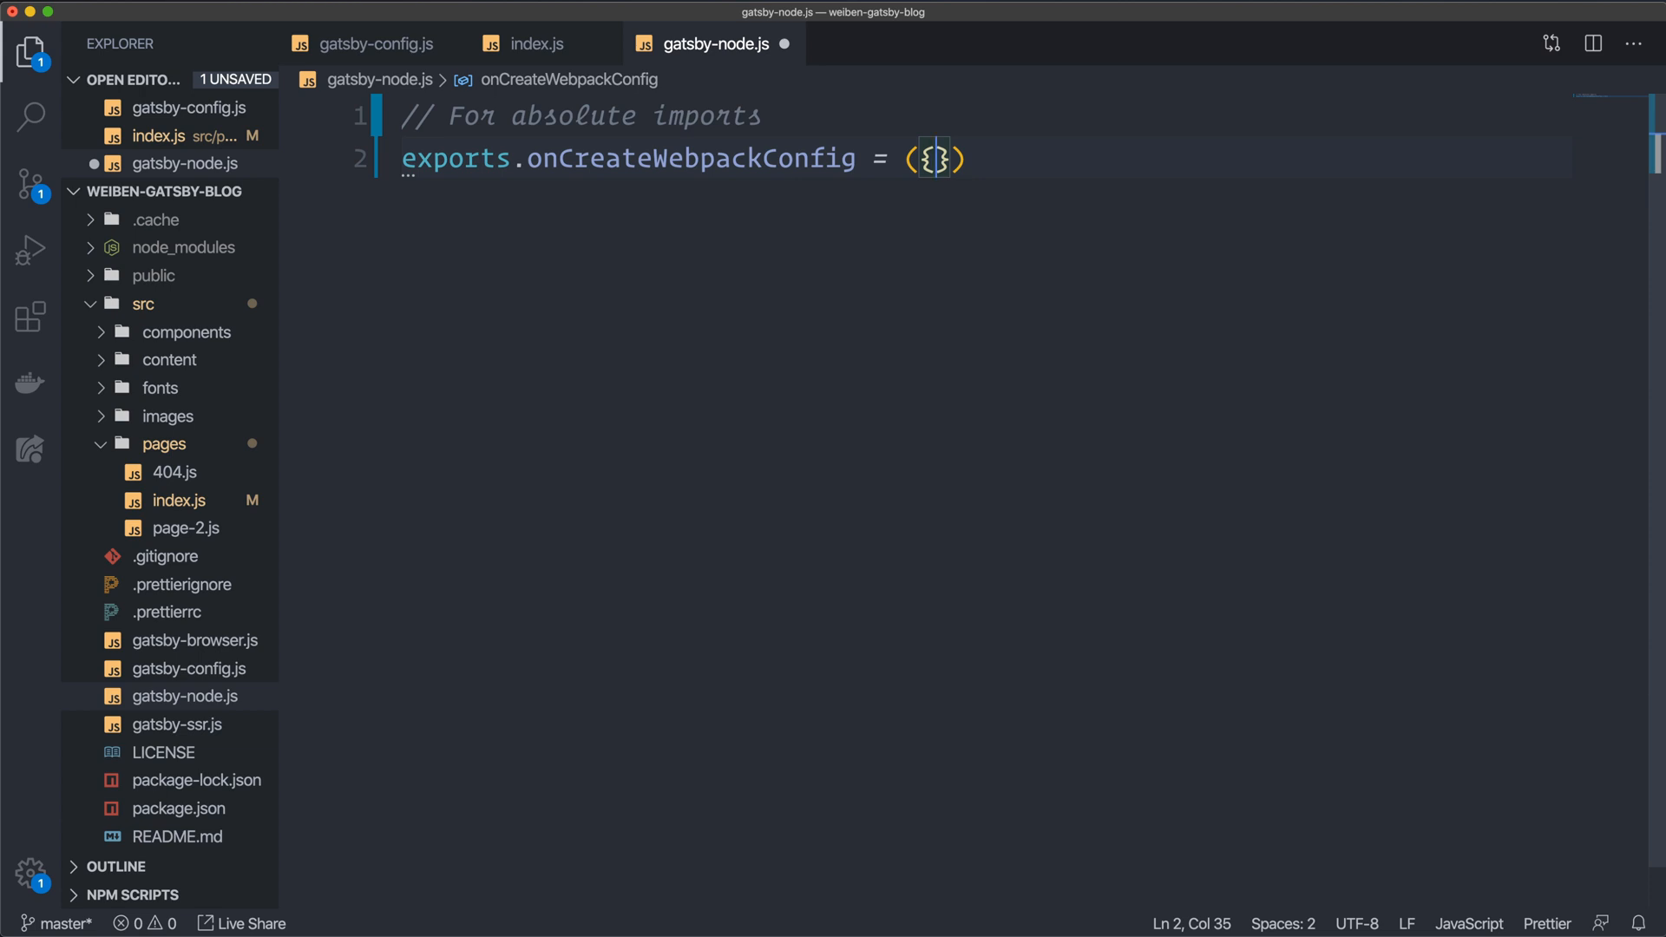
{"action": "type", "text": "\" \""}
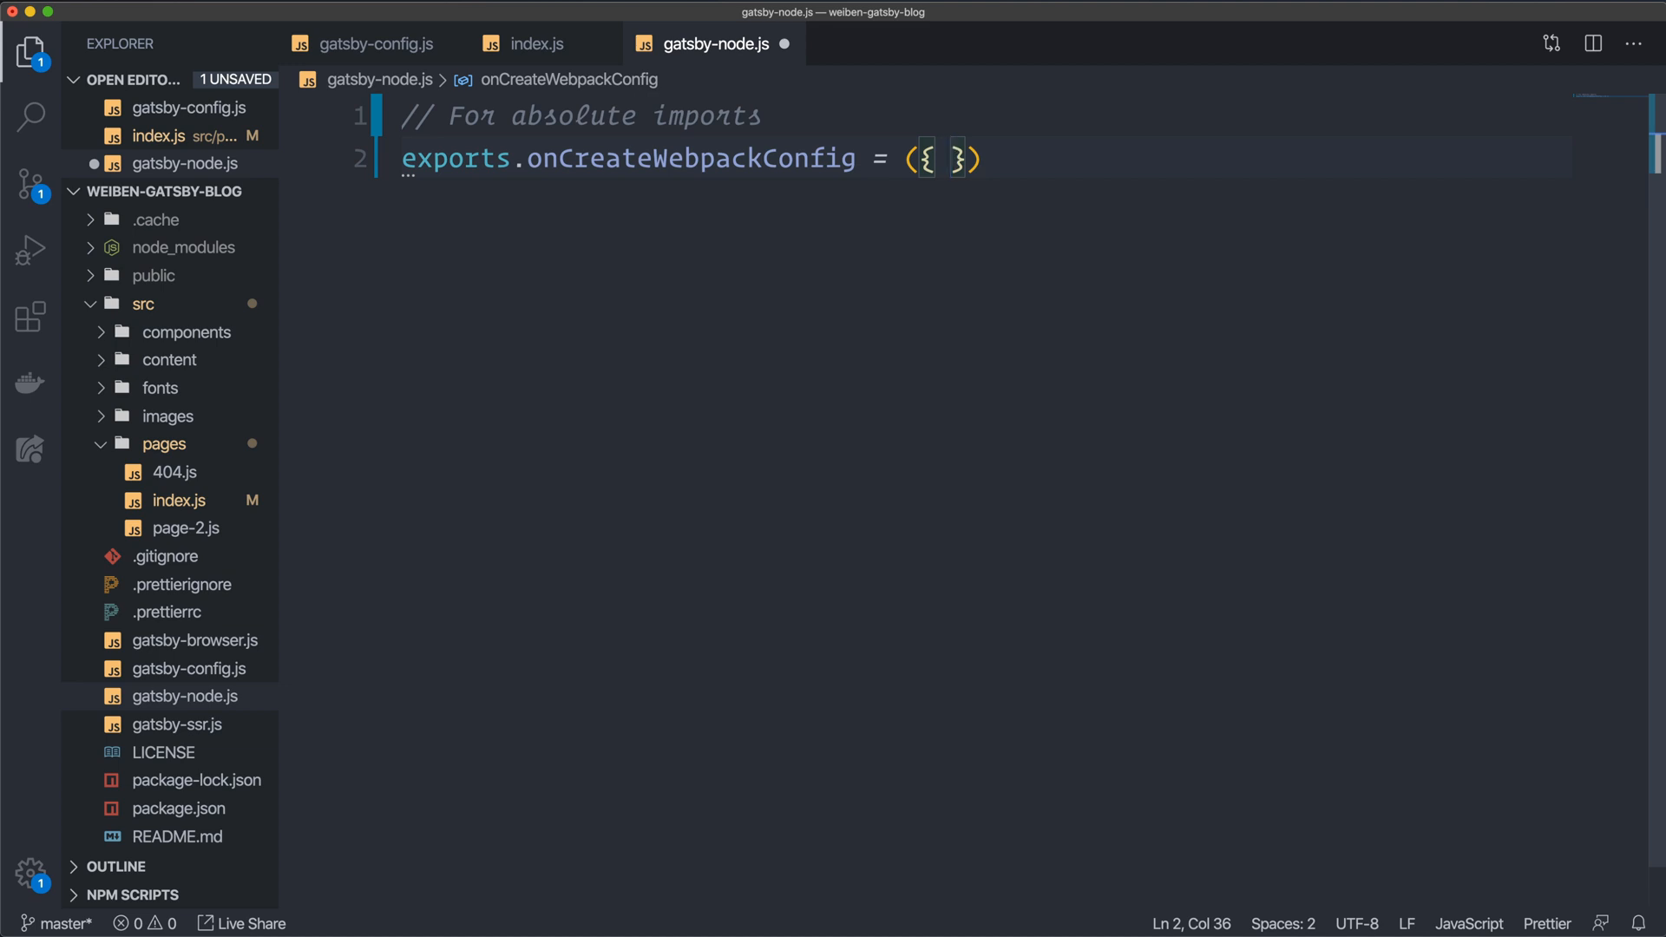
{"action": "type", "text": "actions"}
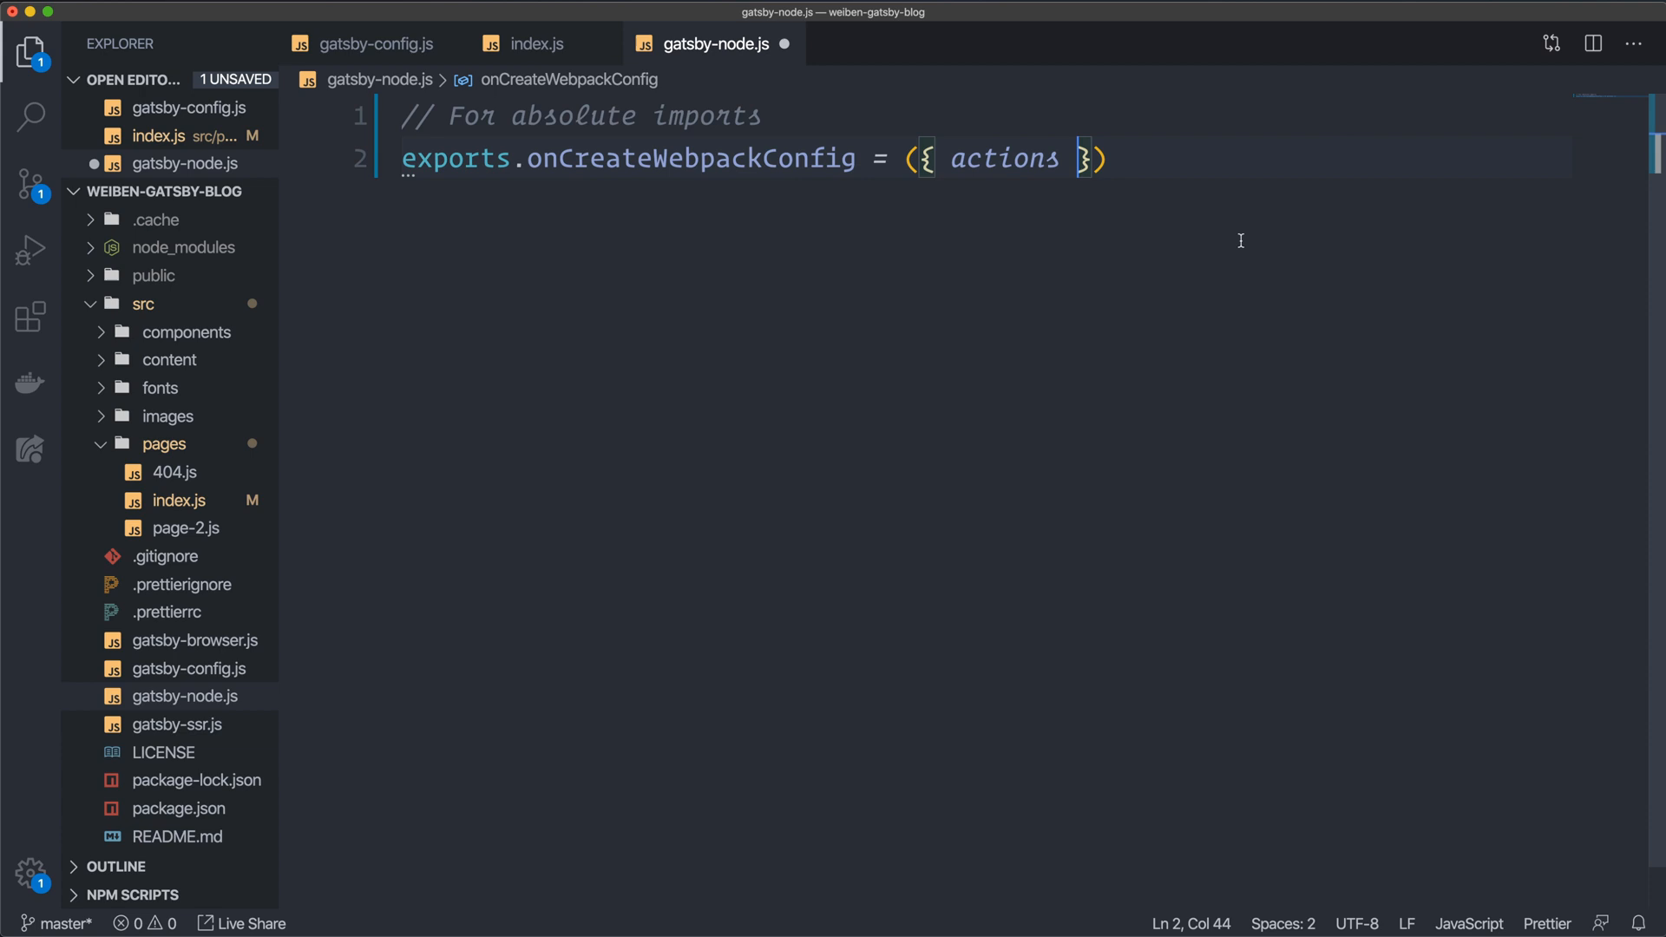
{"action": "type", "text": "=>"}
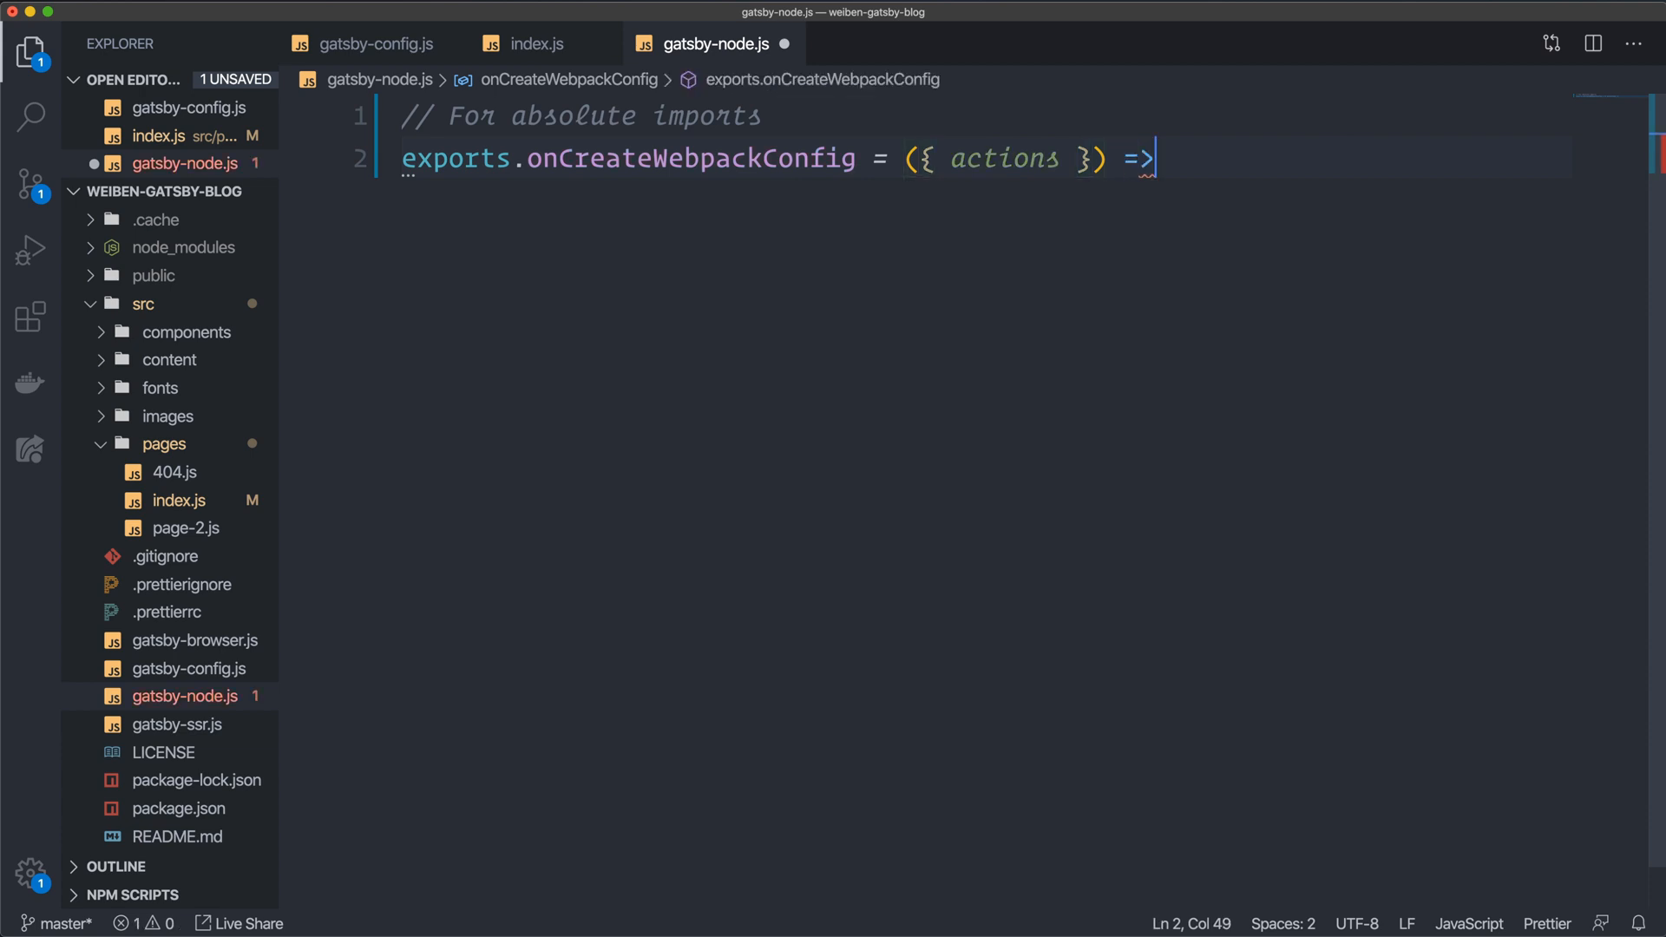
{"action": "type", "text": "{}"}
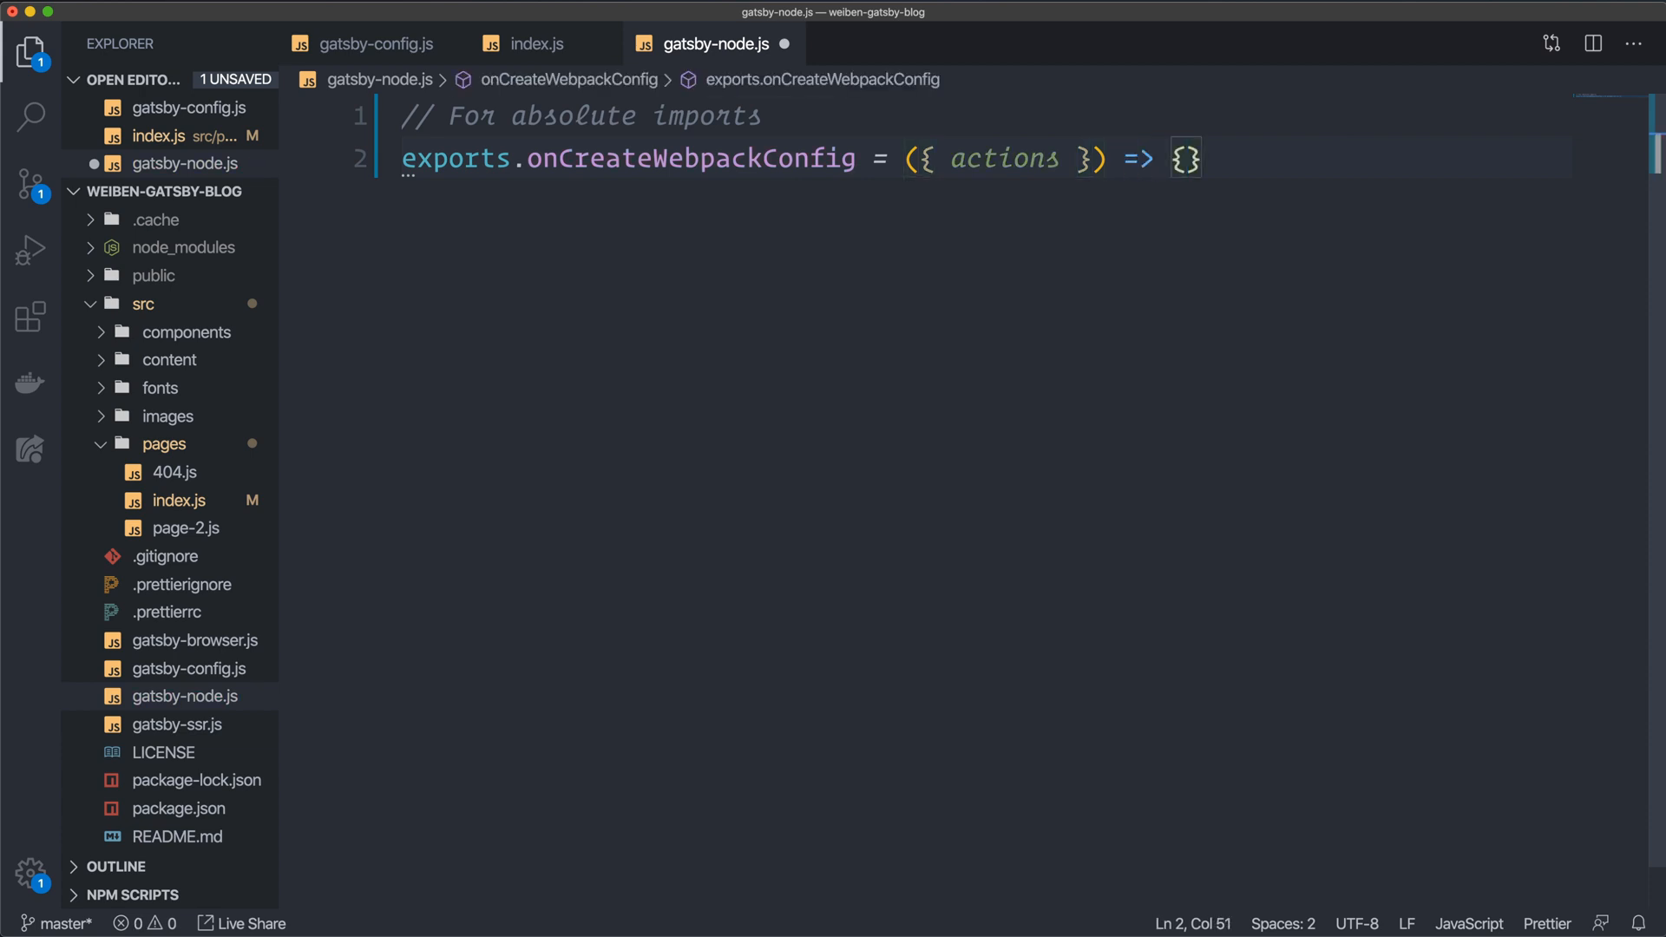
Call actions.setWebpackConfig({ resolve: { modules: [] } }) inside the function.
{"action": "type", "text": "actions.se"}
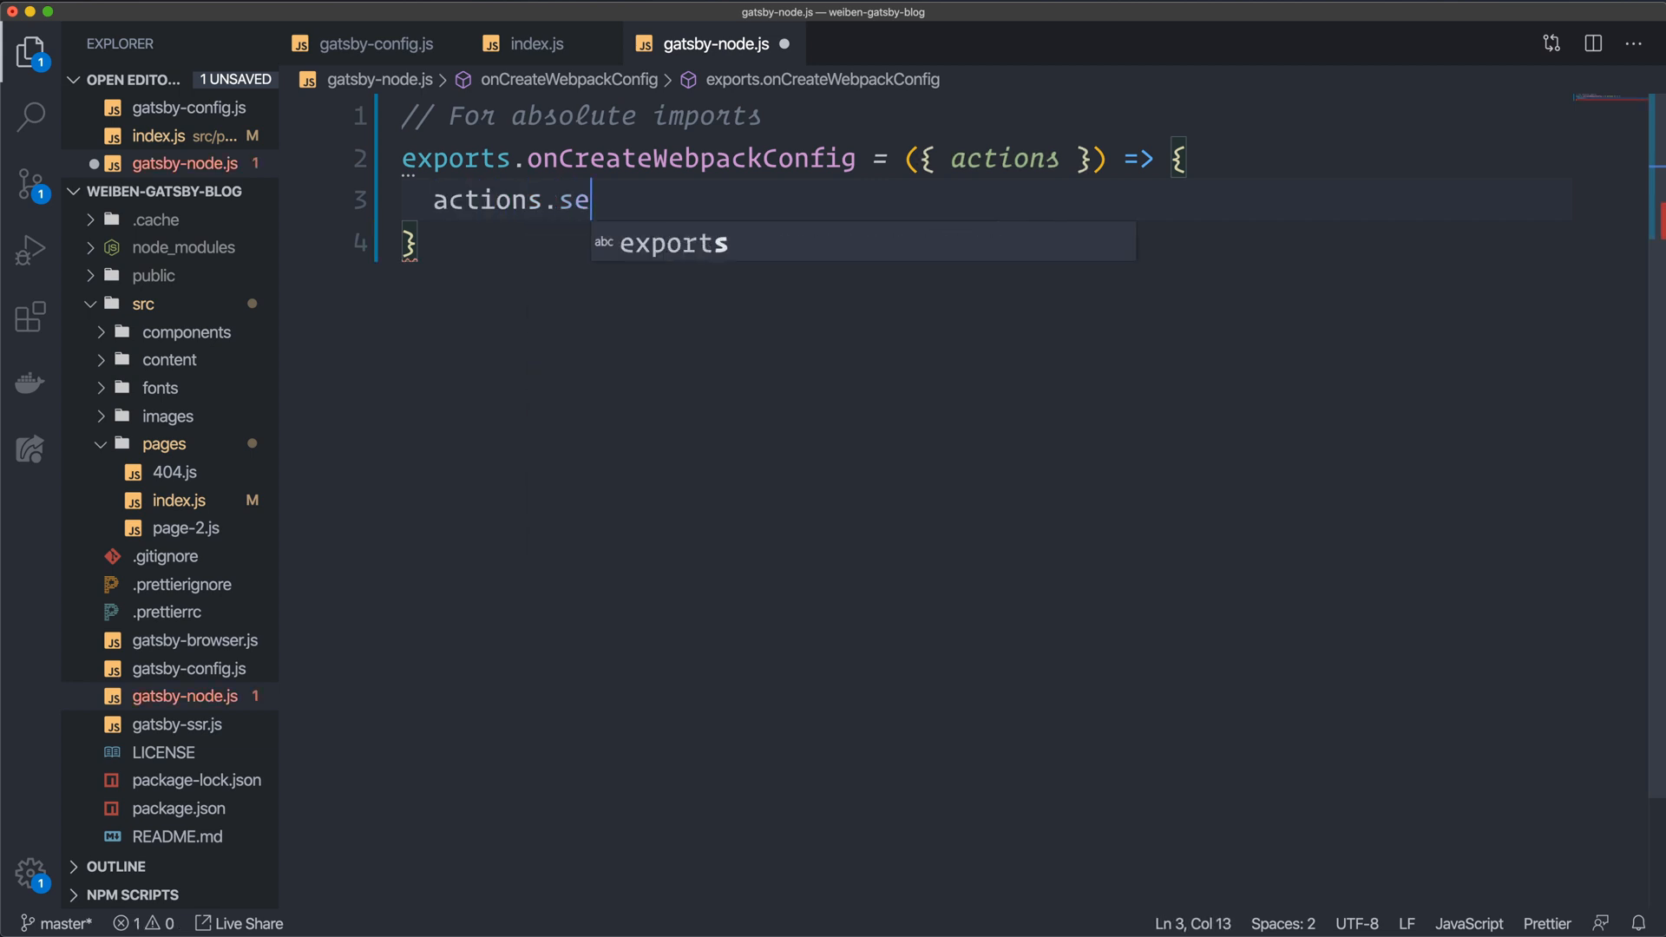
{"action": "type", "text": "tWebpack"}
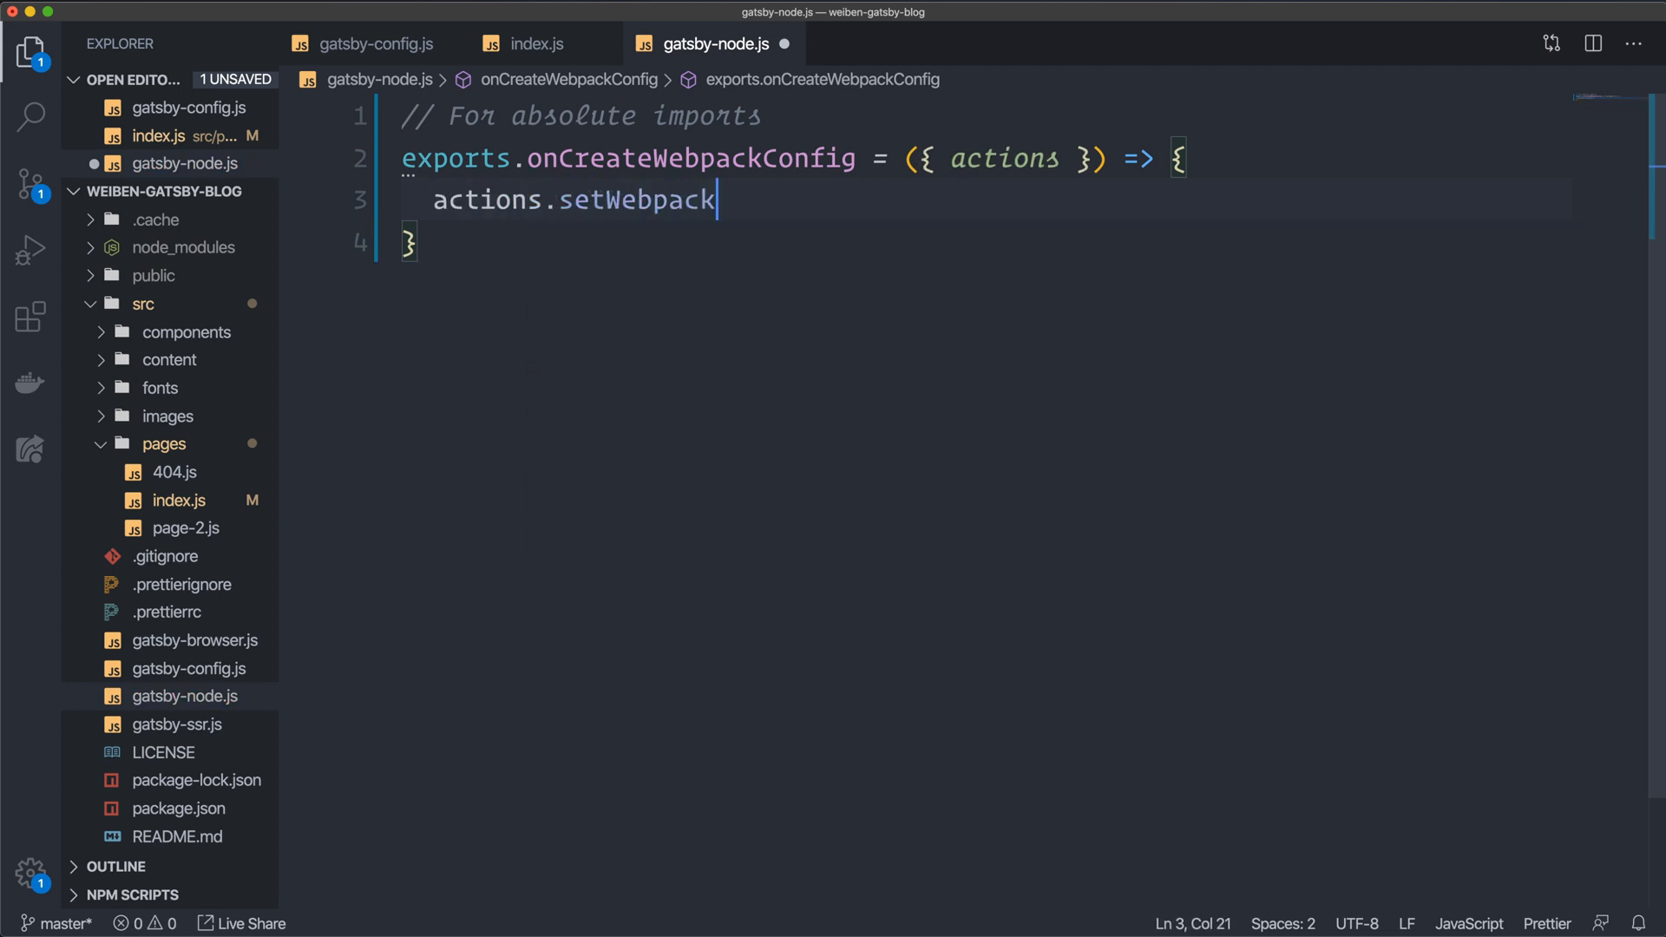
{"action": "type", "text": "Config"}
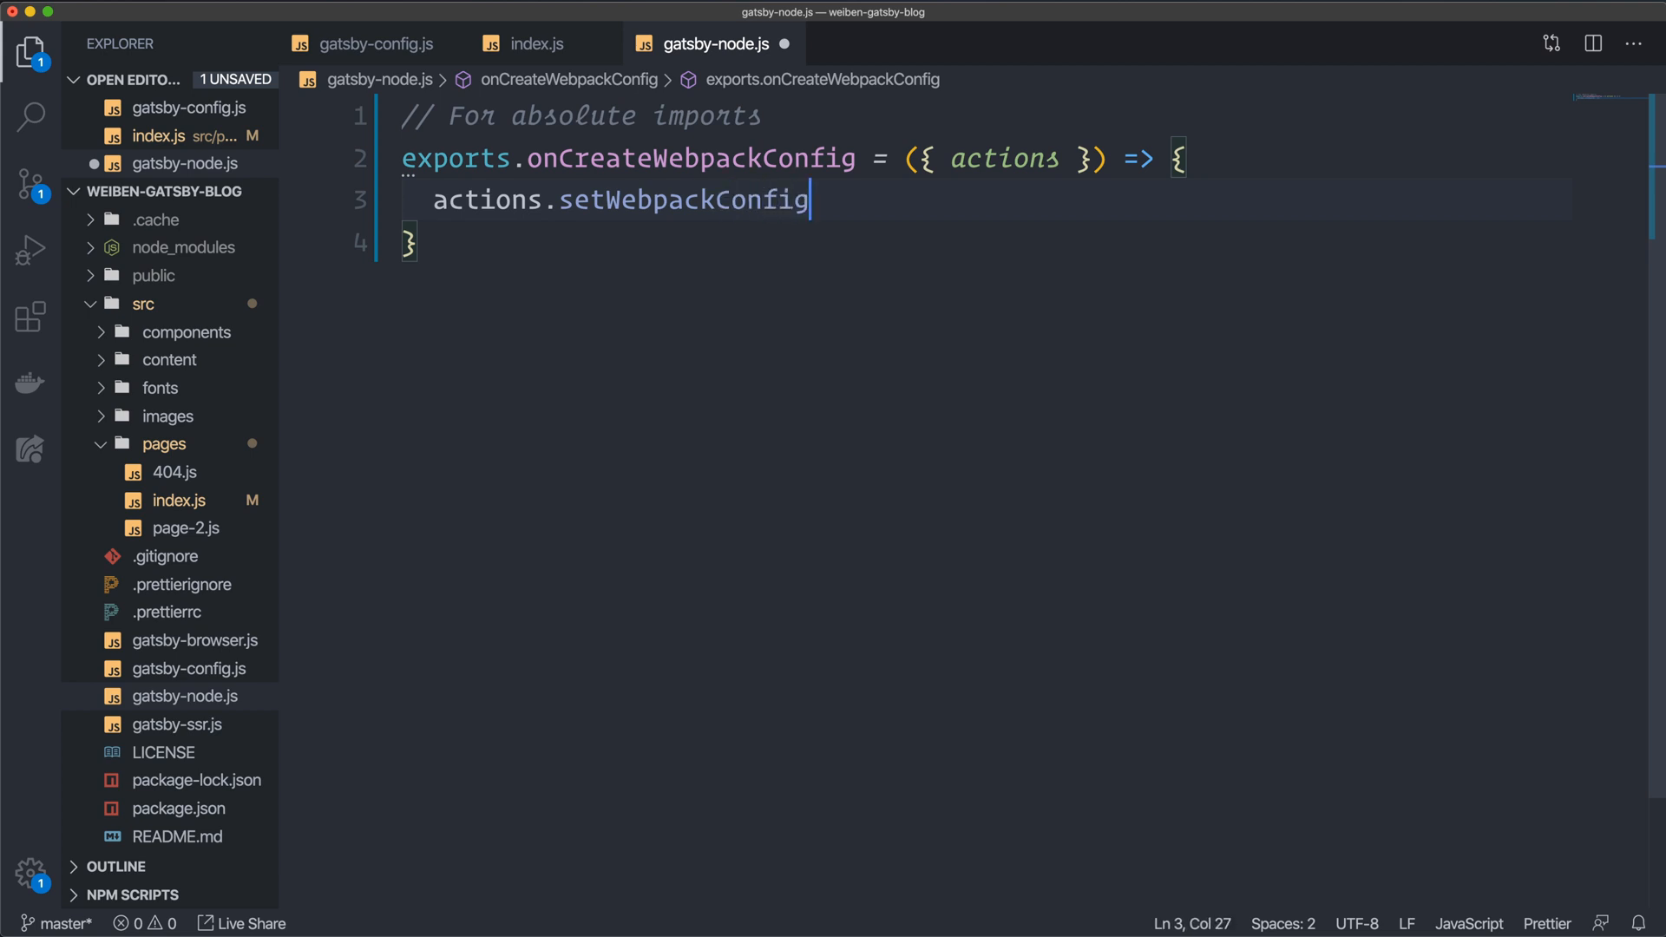
{"action": "type", "text": "({"}
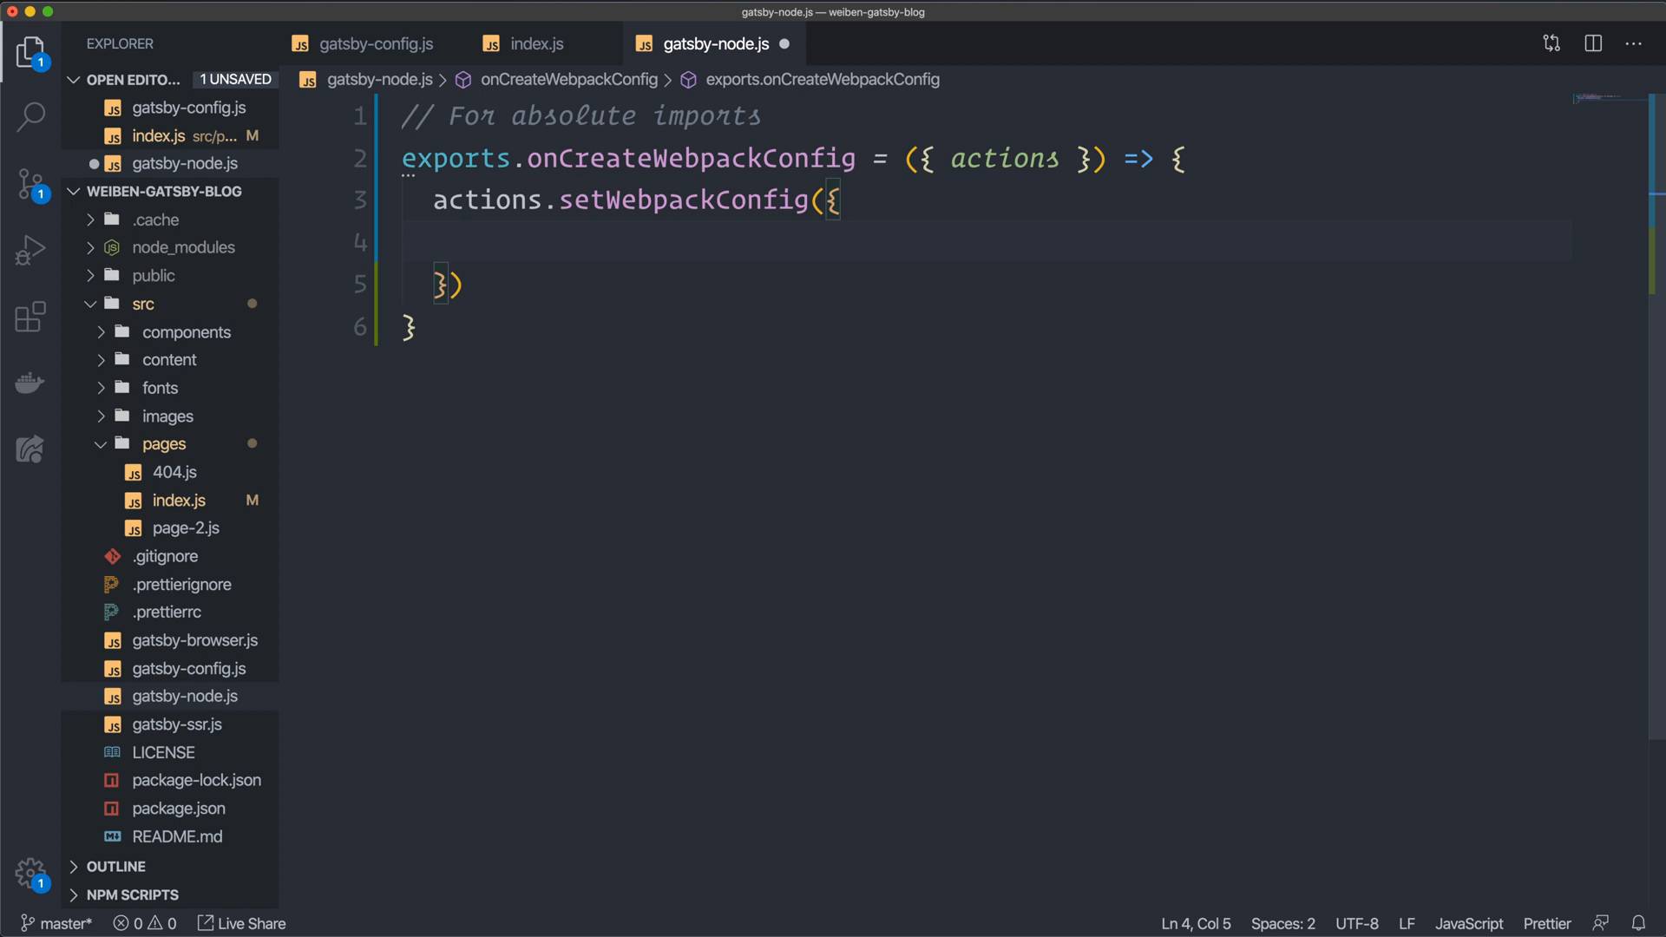
{"action": "type", "text": "resol"}
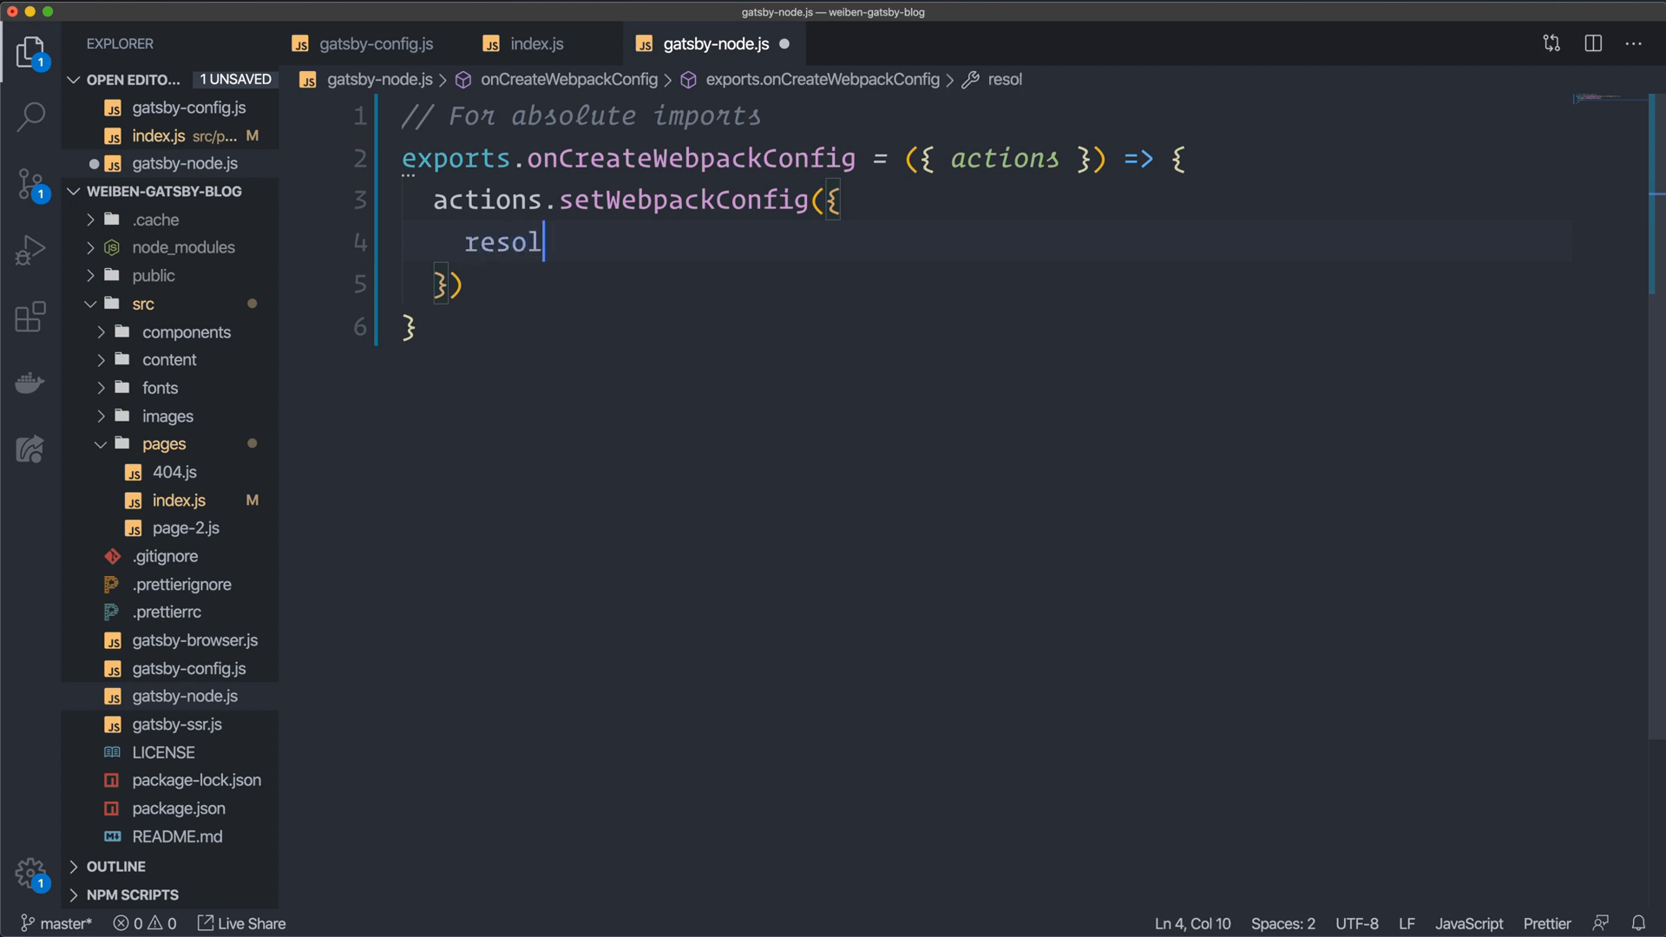
{"action": "type", "text": "ve:"}
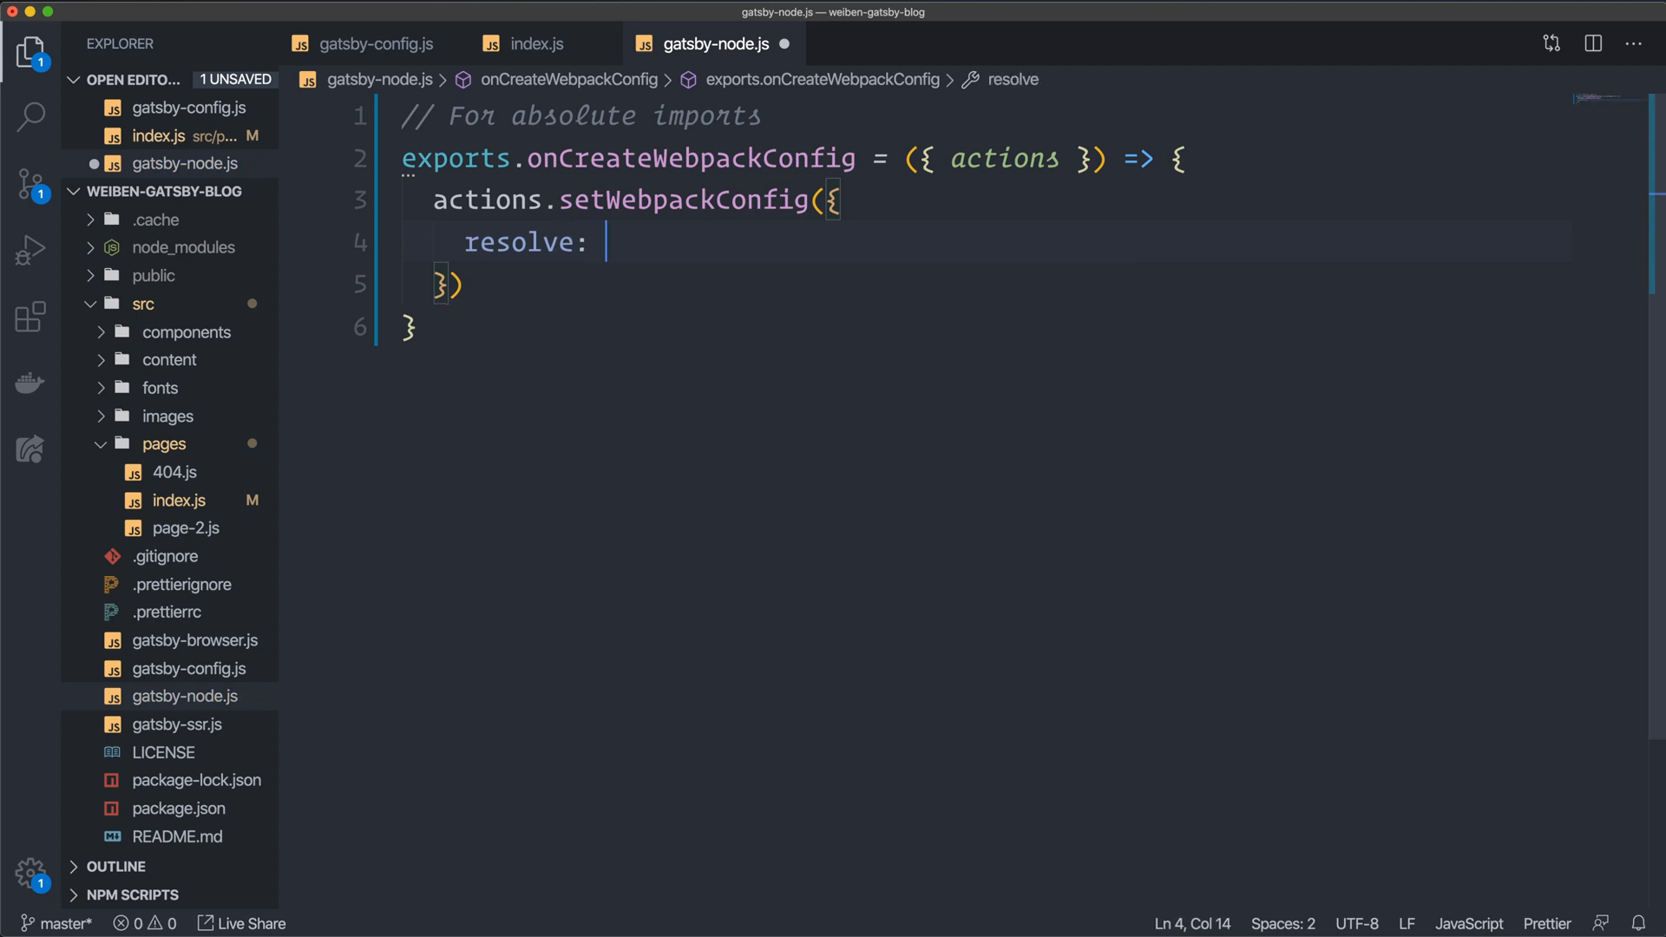
{"action": "type", "text": "{"}
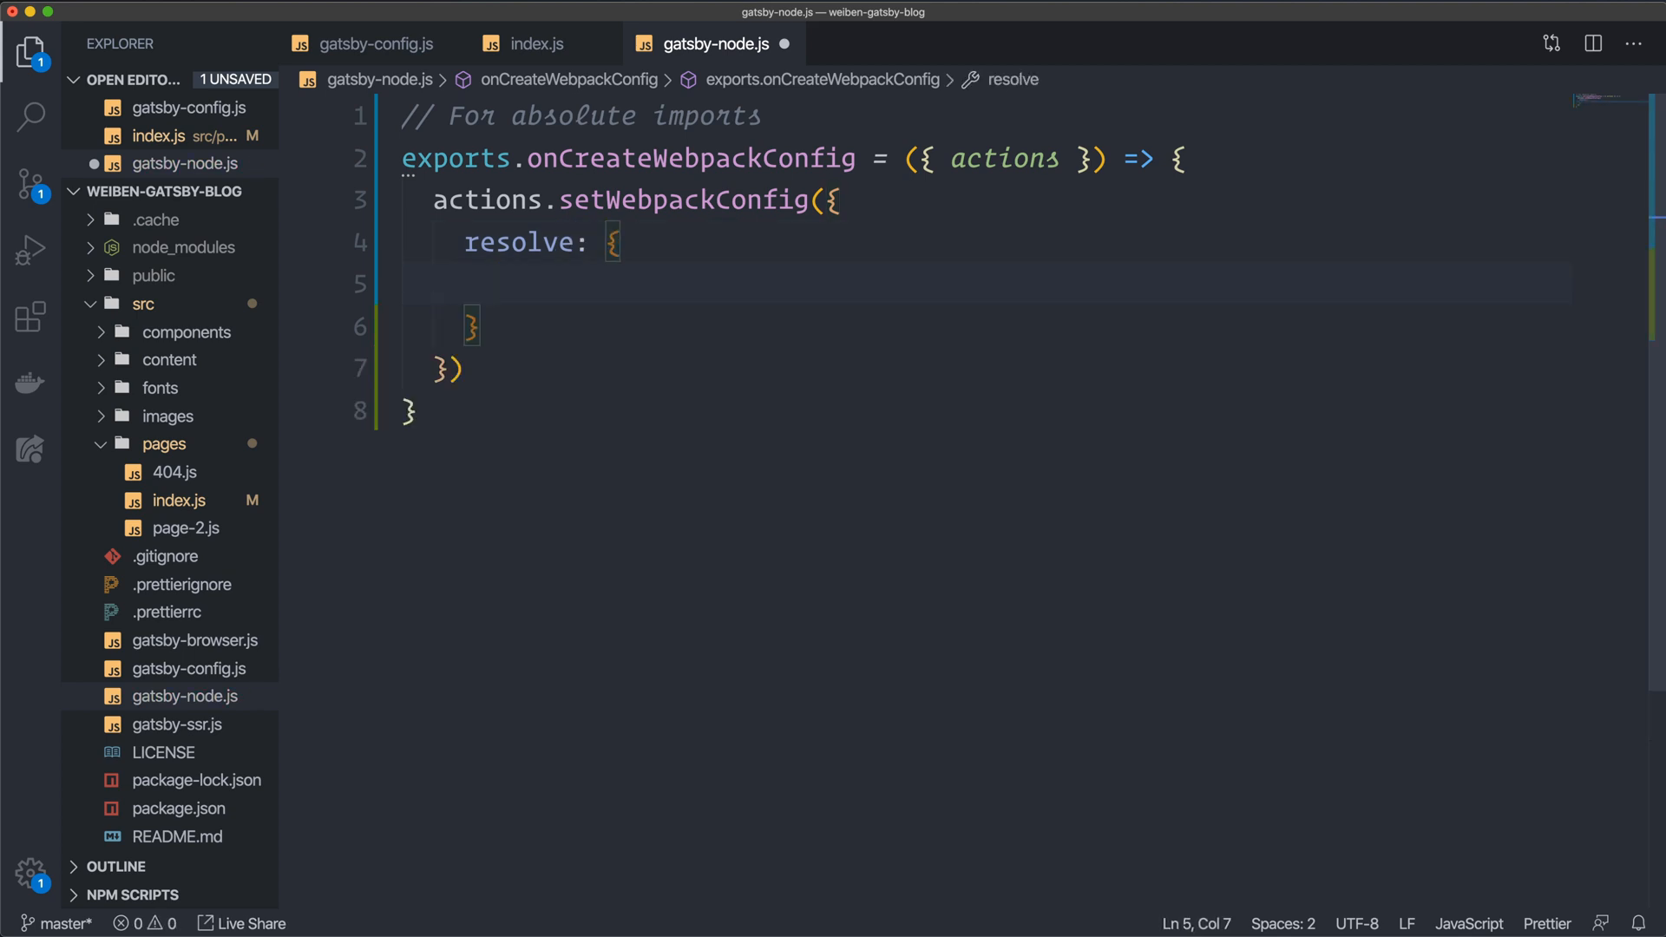
{"action": "type", "text": "modules"}
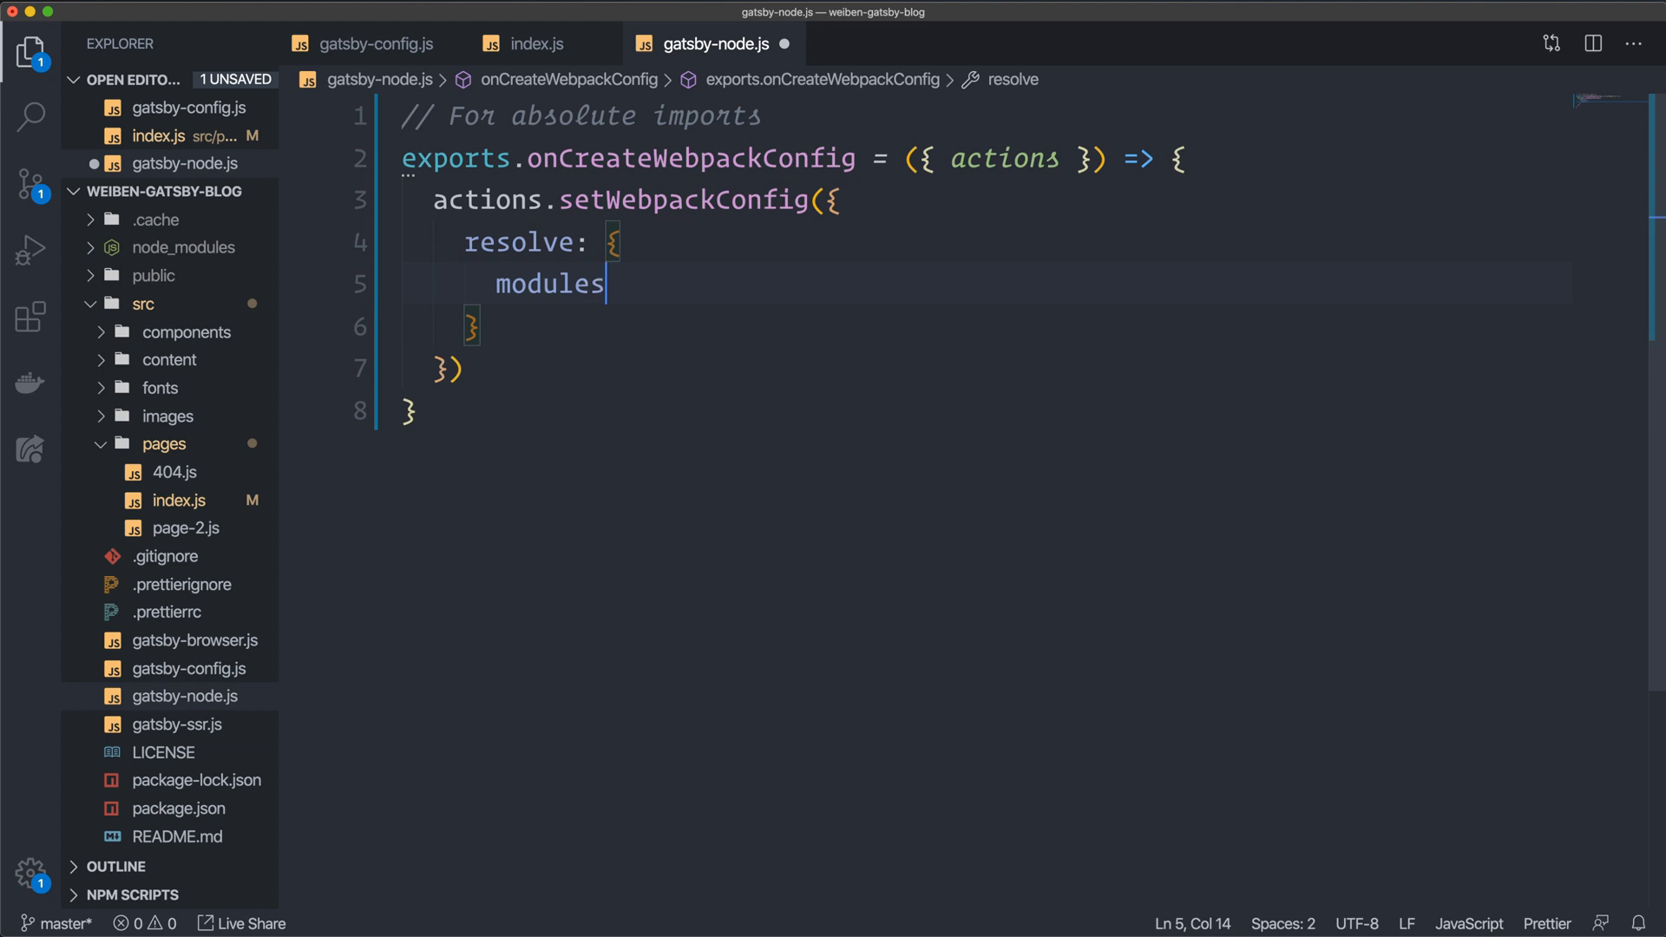
{"action": "type", "text": ":"}
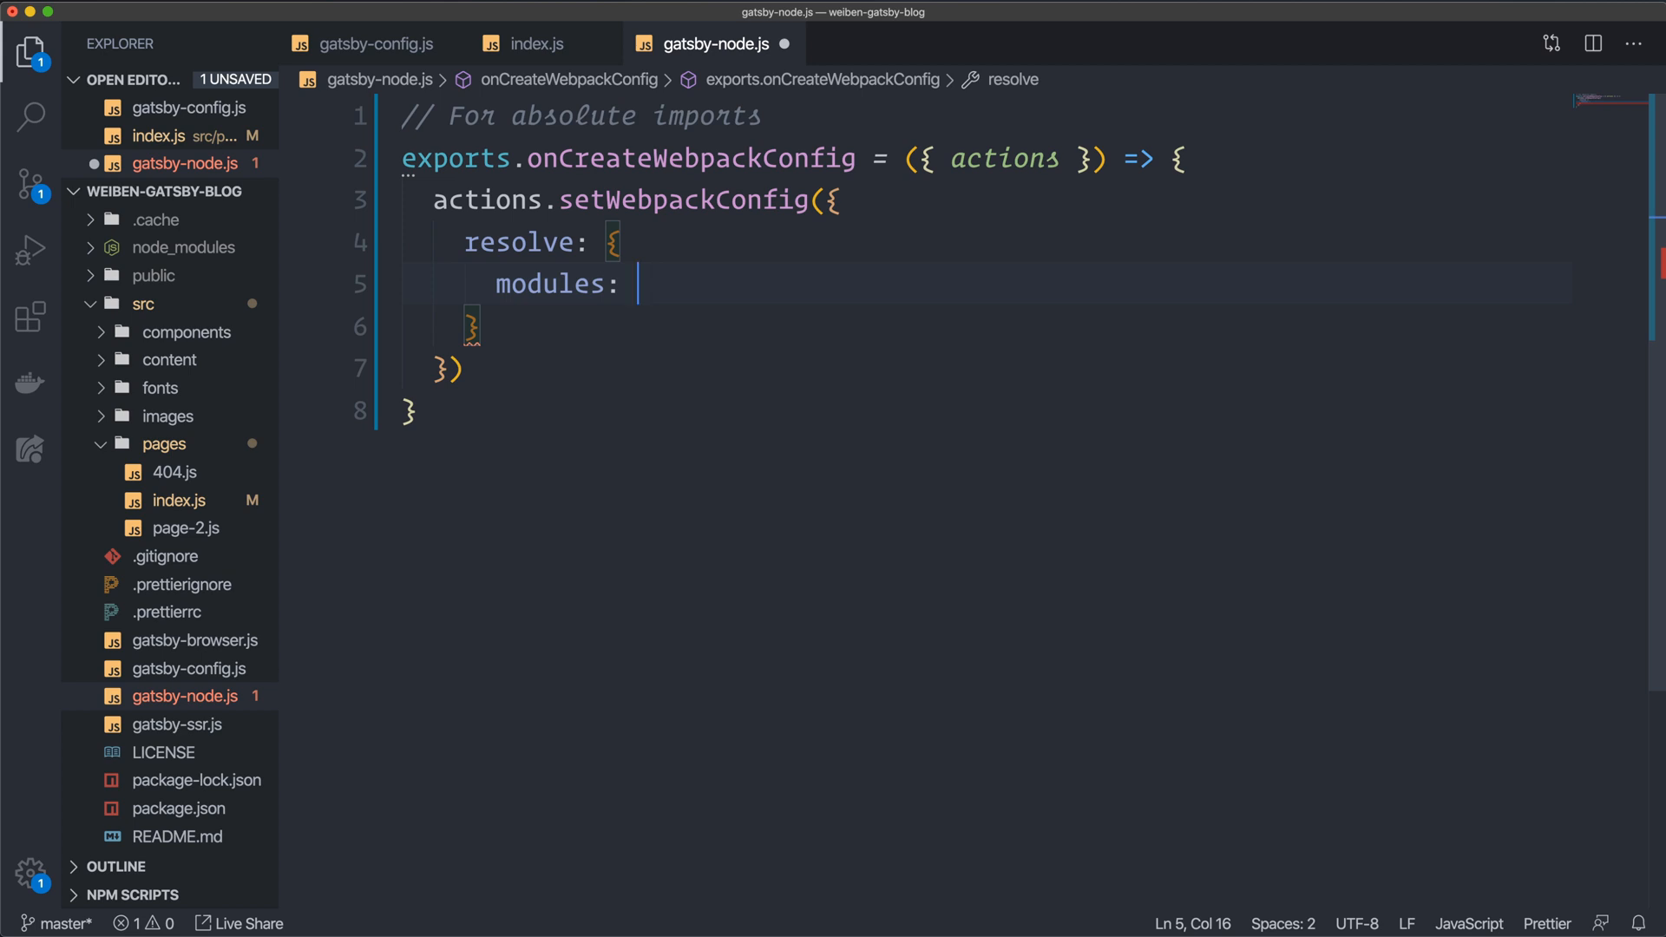
{"action": "type", "text": "[]"}
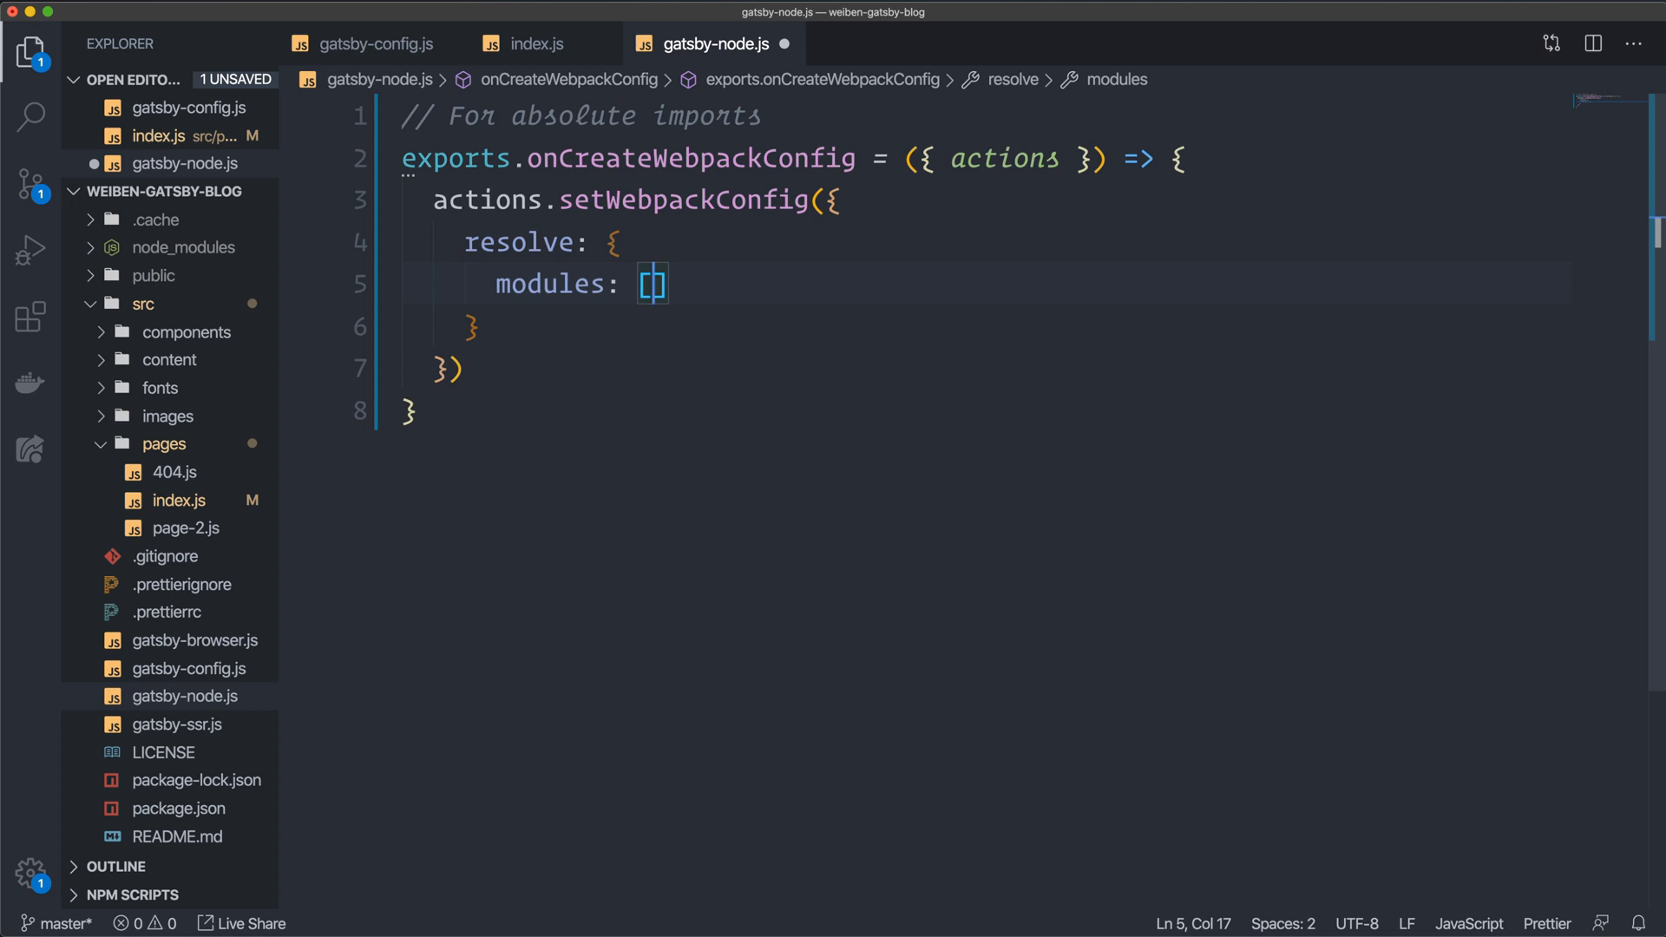
Fill modules with path.resolve(__dirname, 'src') and 'node_modules', then save so Prettier formats it.
{"action": "type", "text": "path.resolve("}
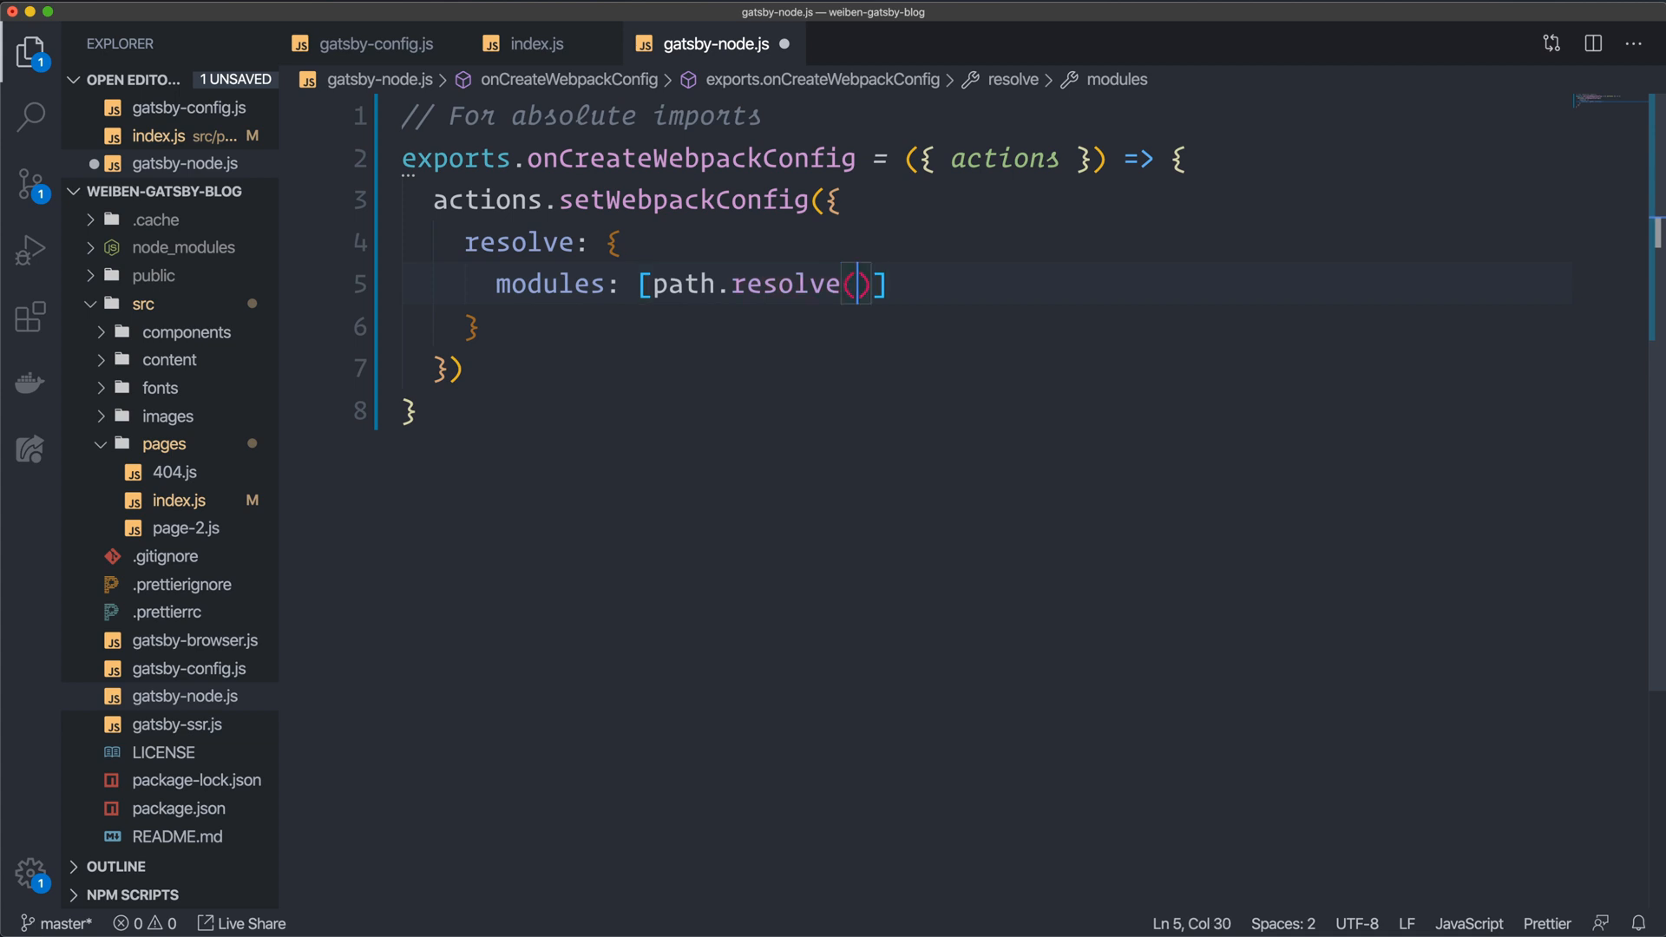
{"action": "type", "text": "__dirname,"}
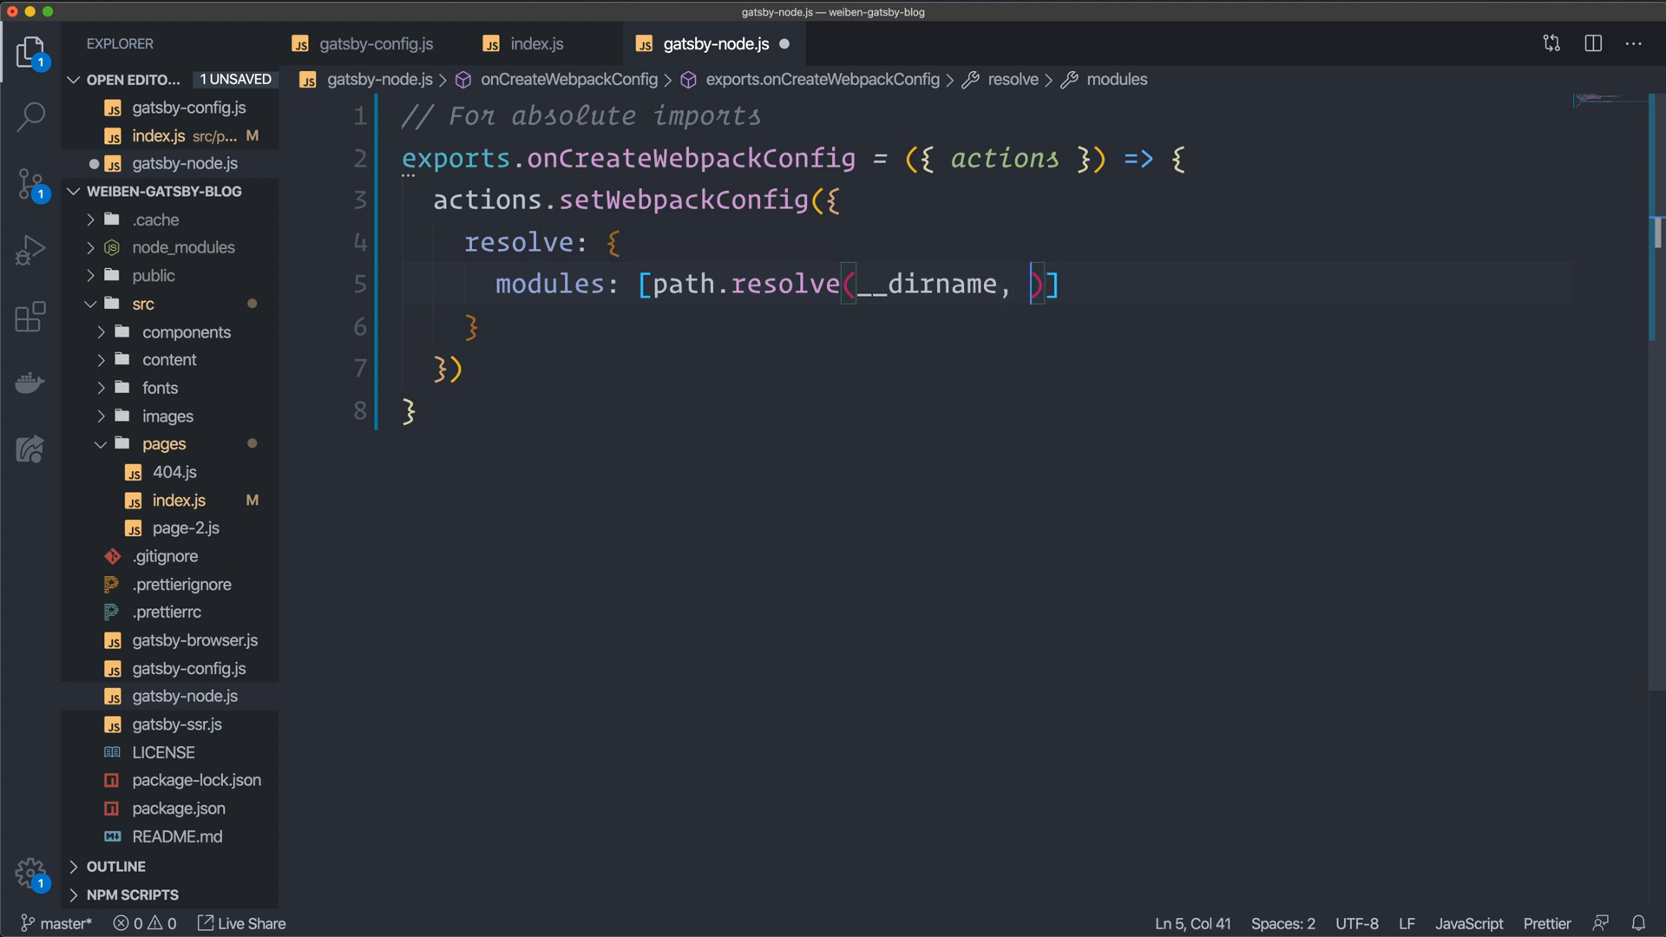
{"action": "type", "text": "'"}
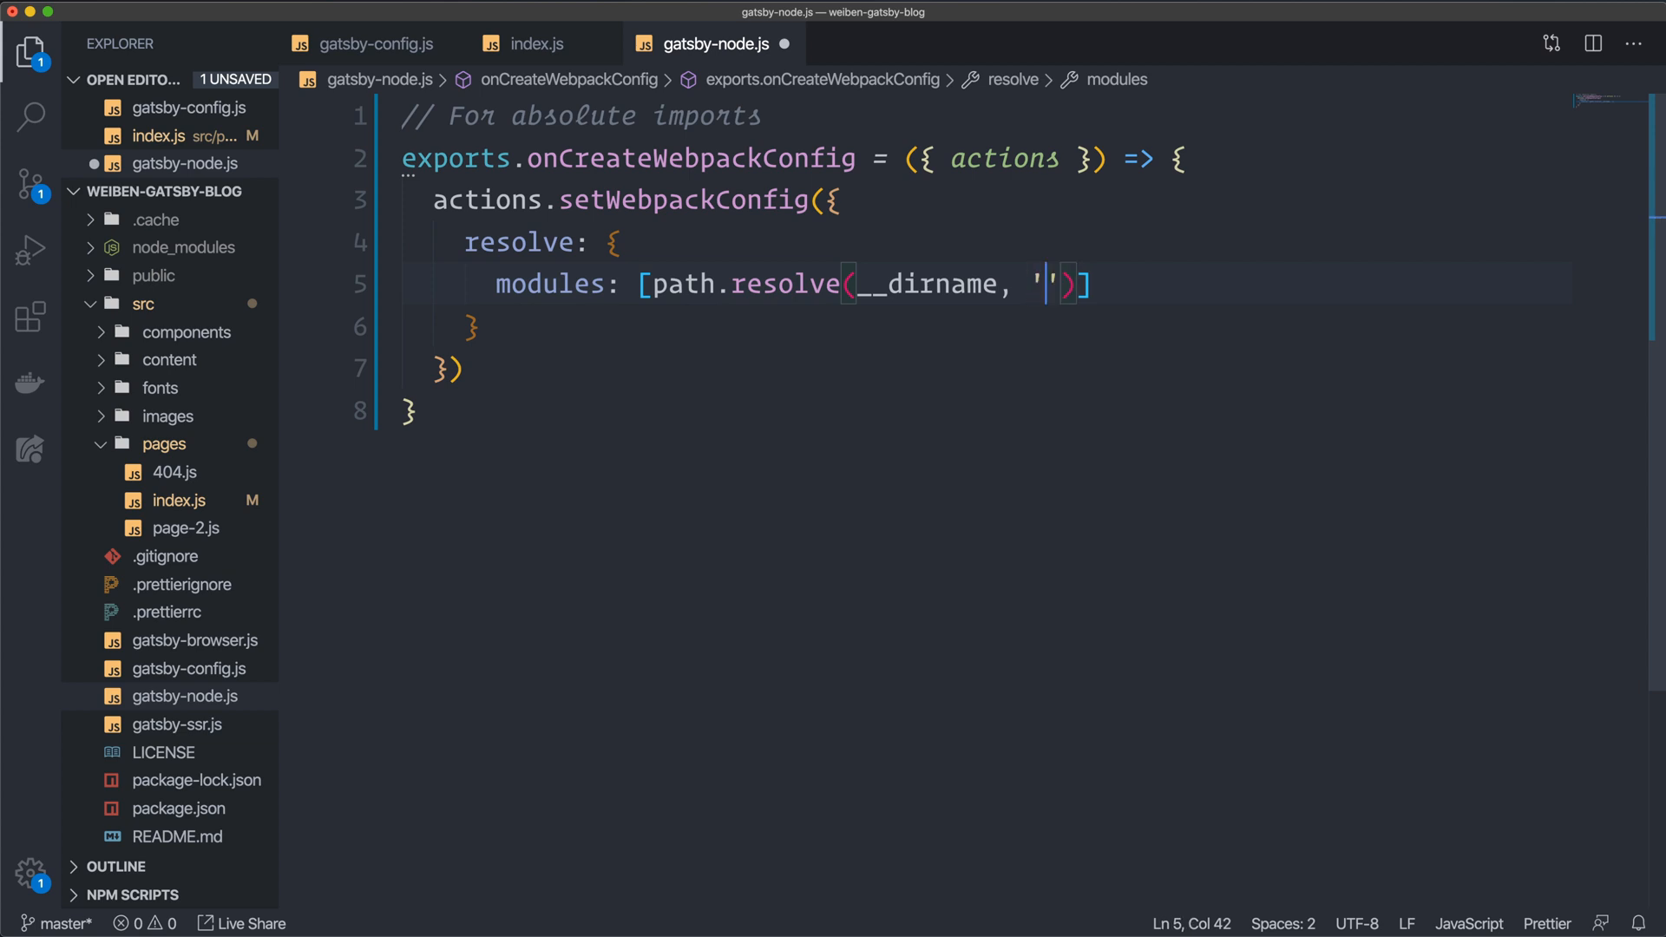
{"action": "type", "text": "src"}
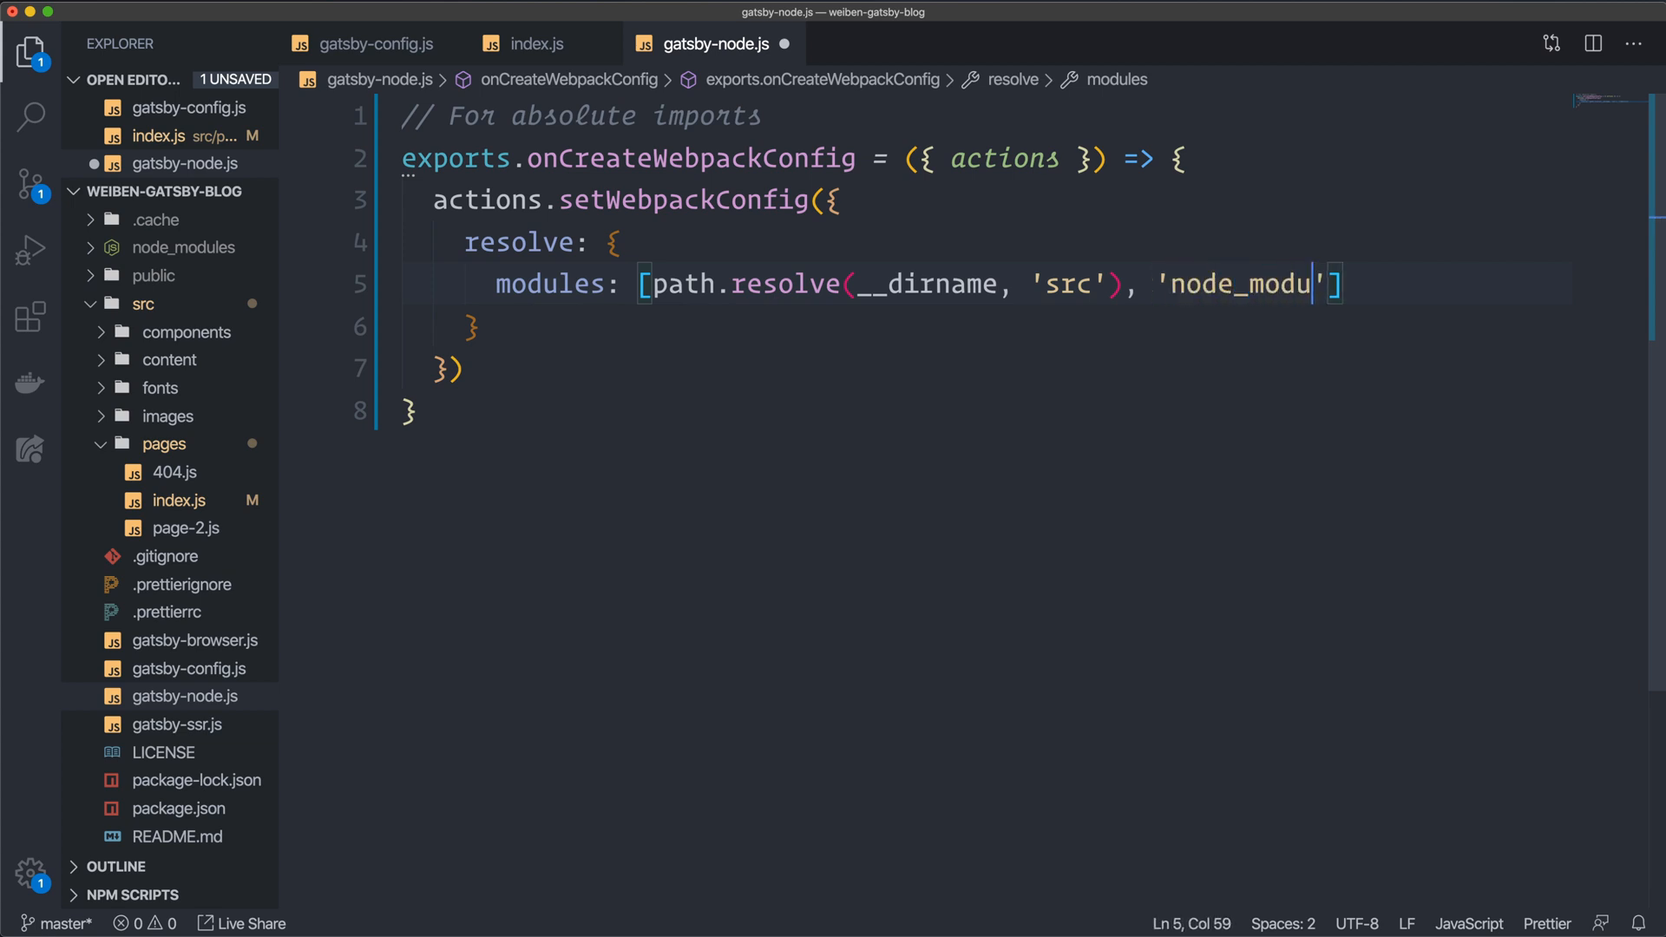
{"action": "type", "text": "les"}
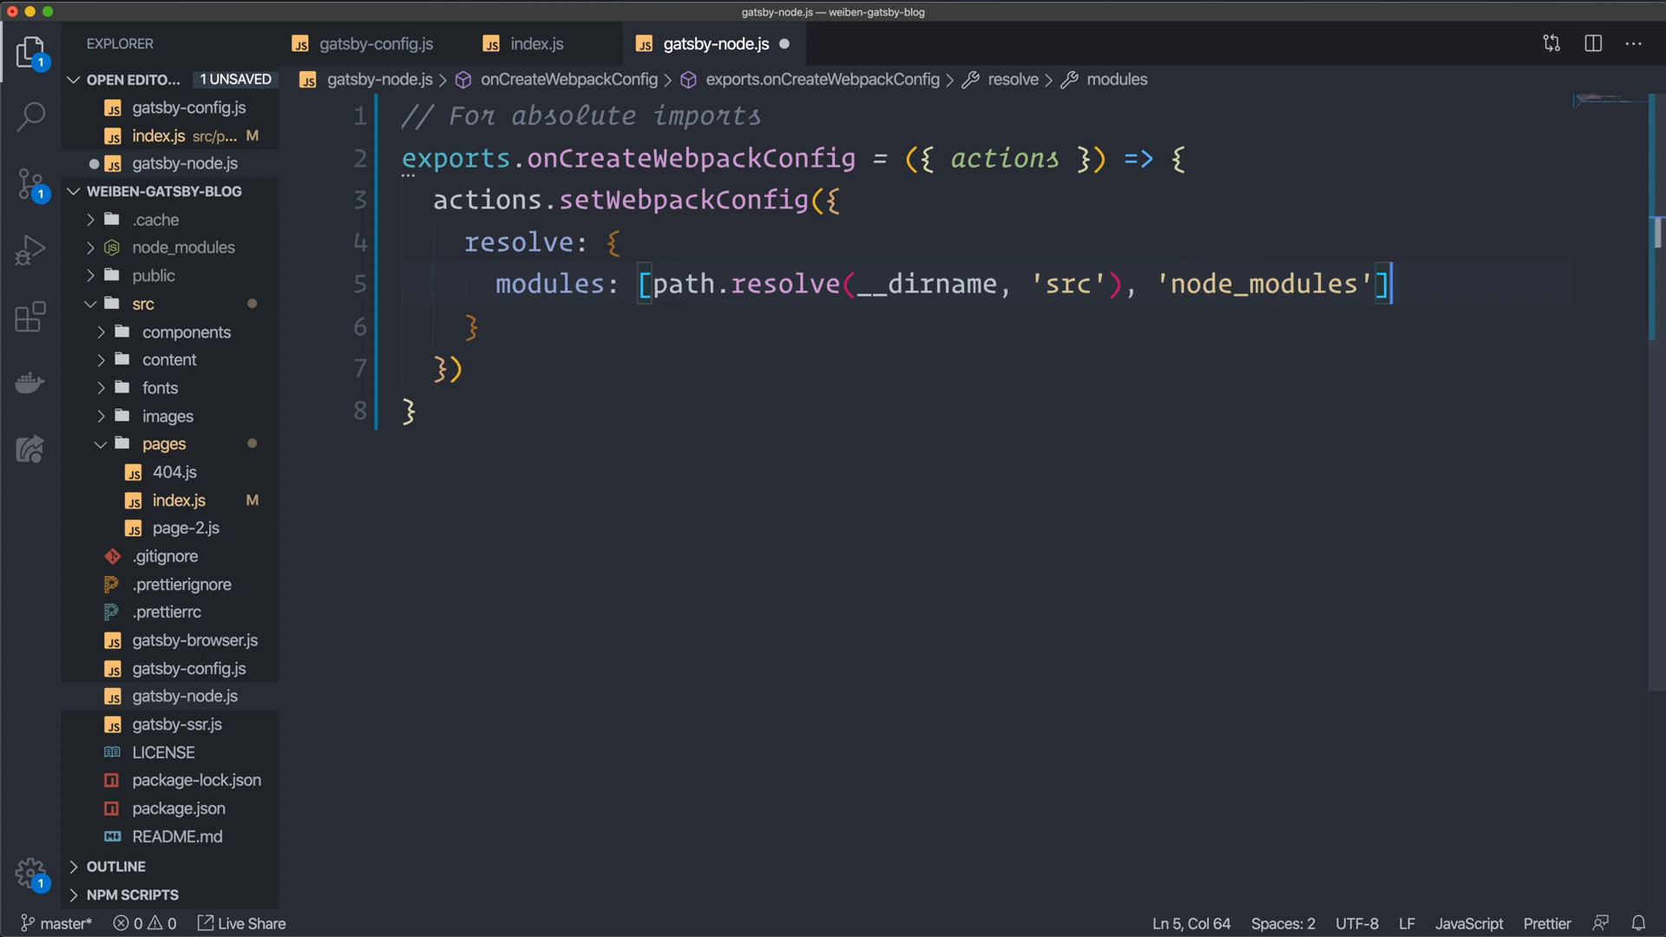
{"action": "type", "text": ","}
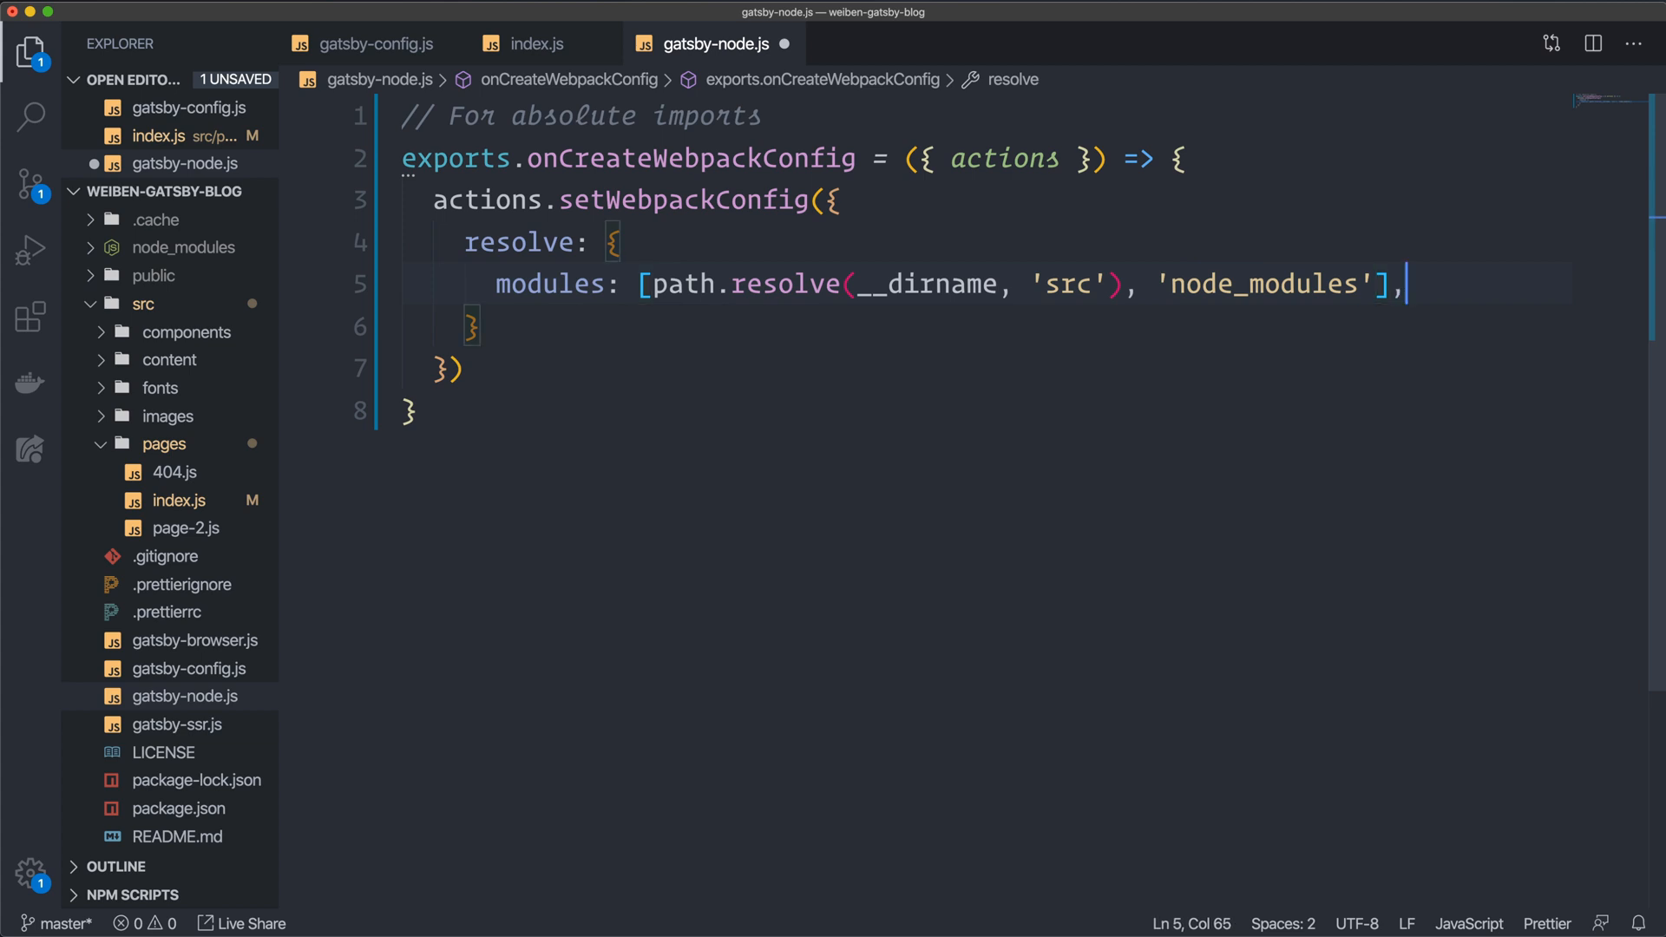
{"action": "key", "text": "cmd+s"}
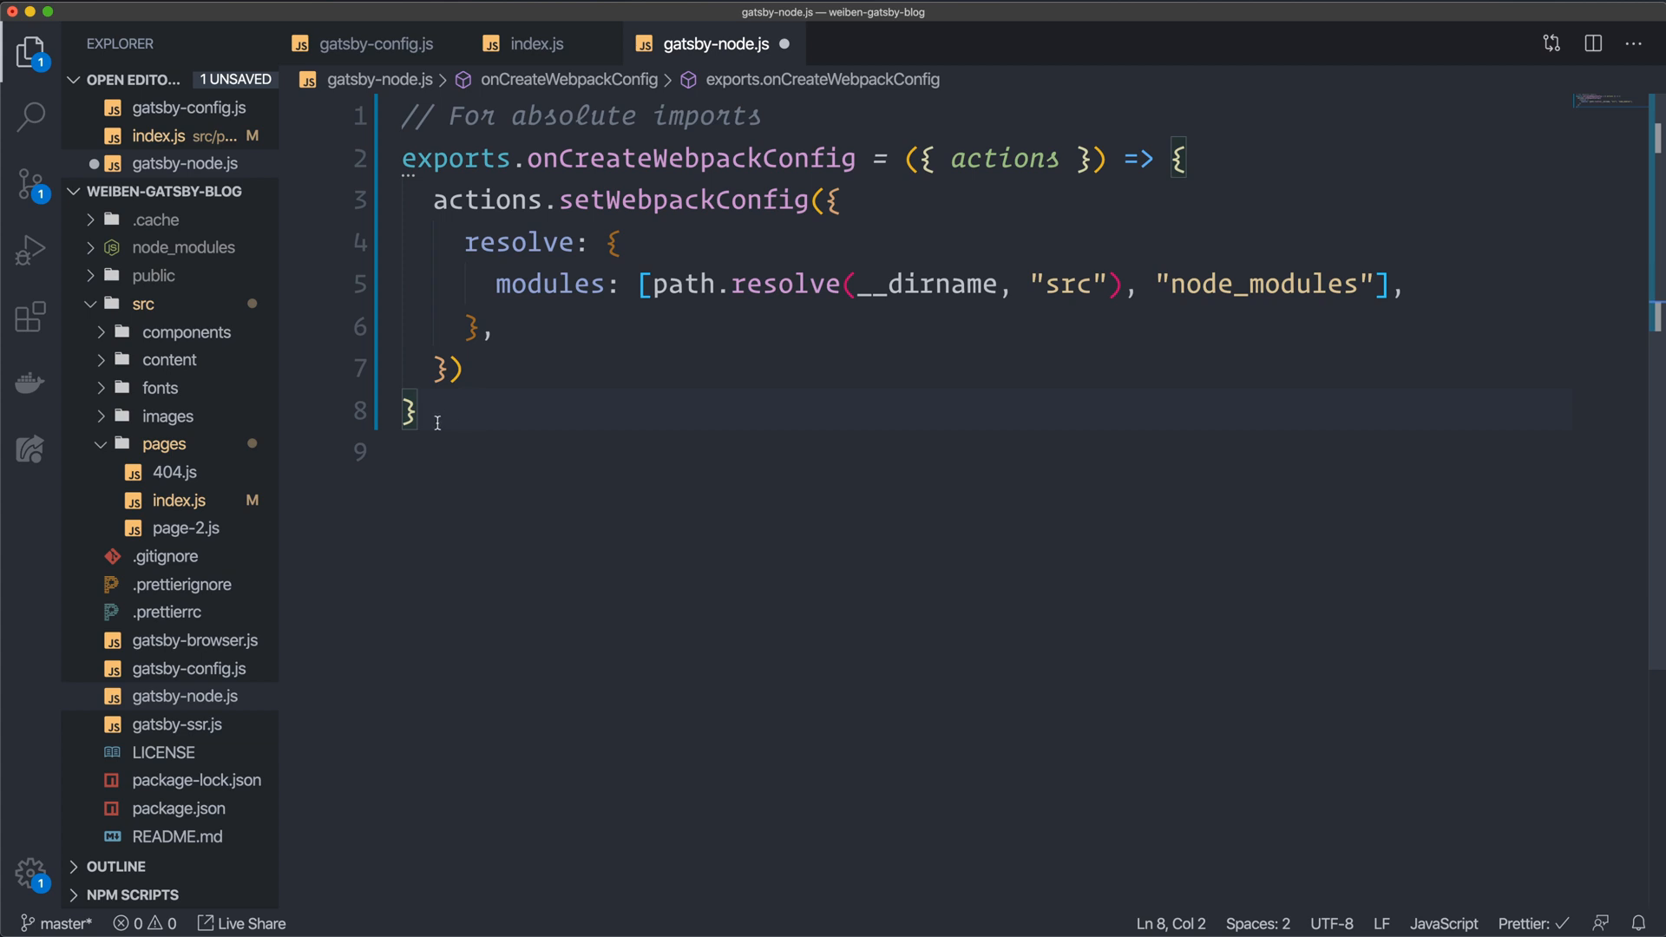
{"action": "mouse_move", "coordinate": [493, 413]}
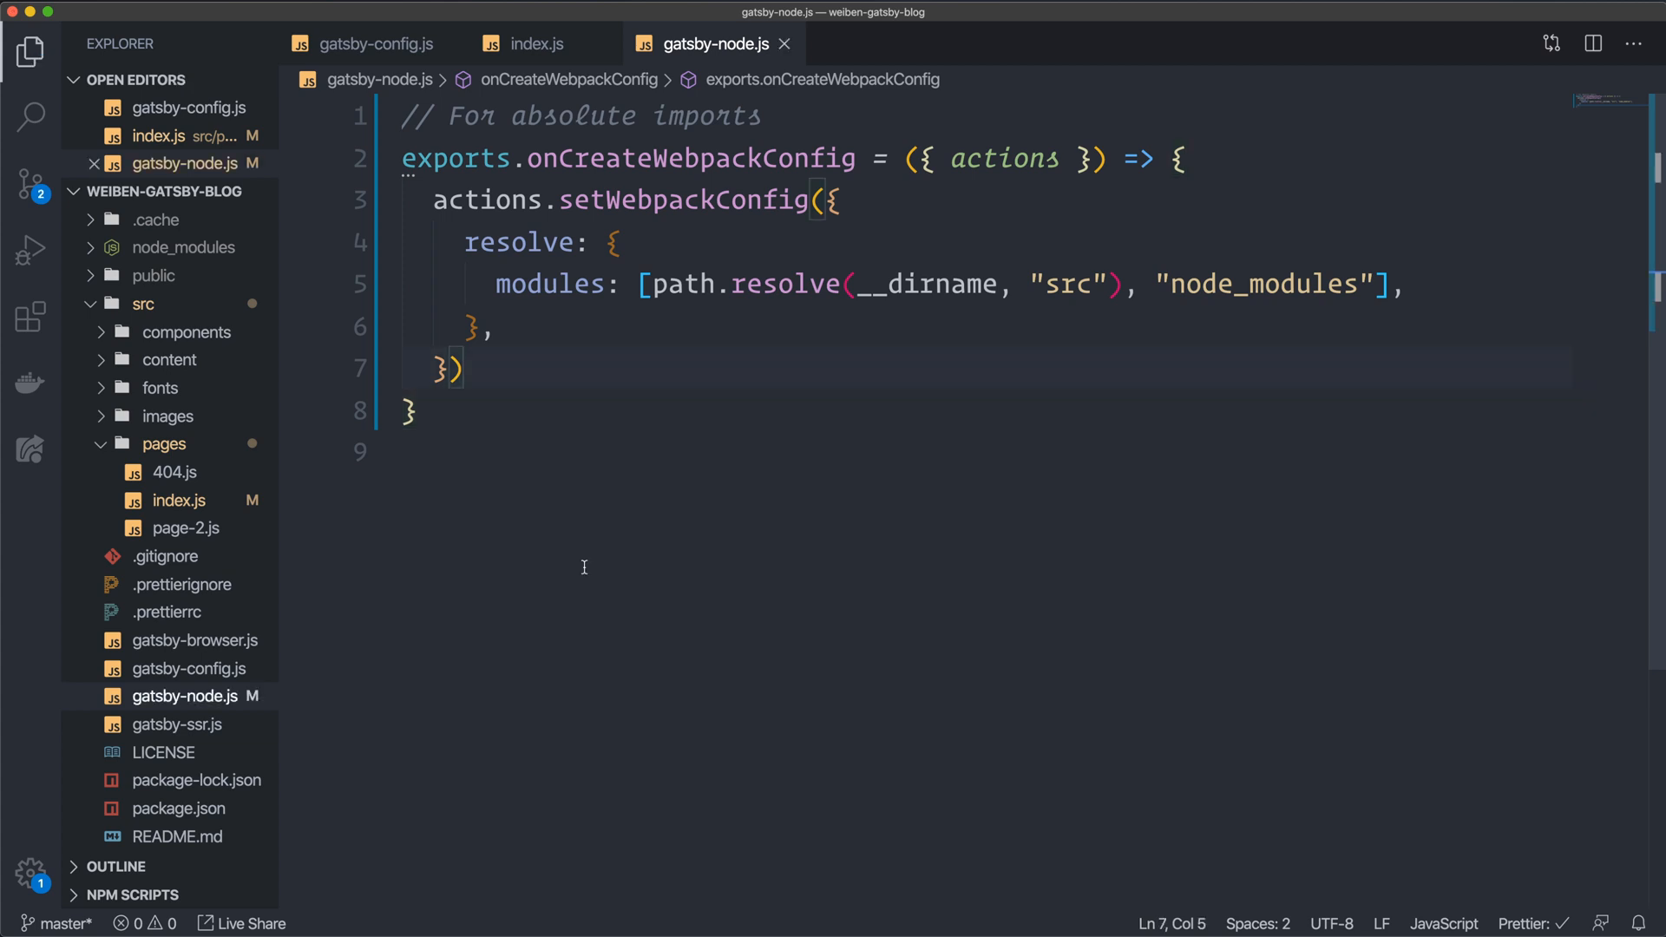
{"action": "mouse_move", "coordinate": [603, 533]}
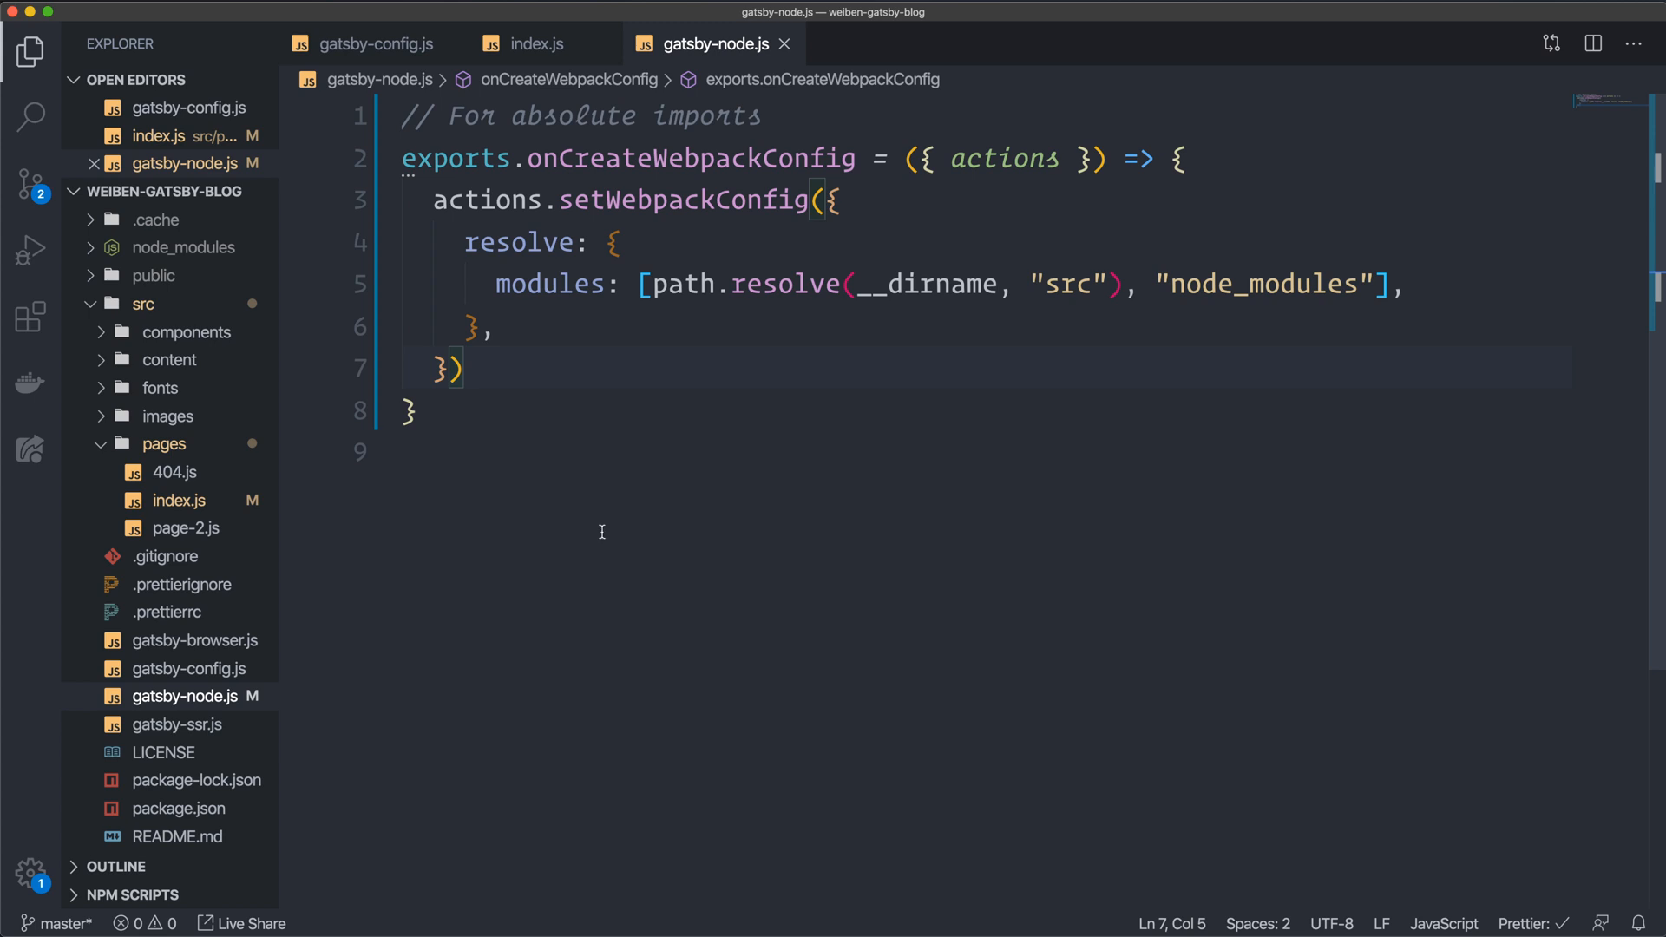
{"action": "double_click", "coordinate": [678, 285]}
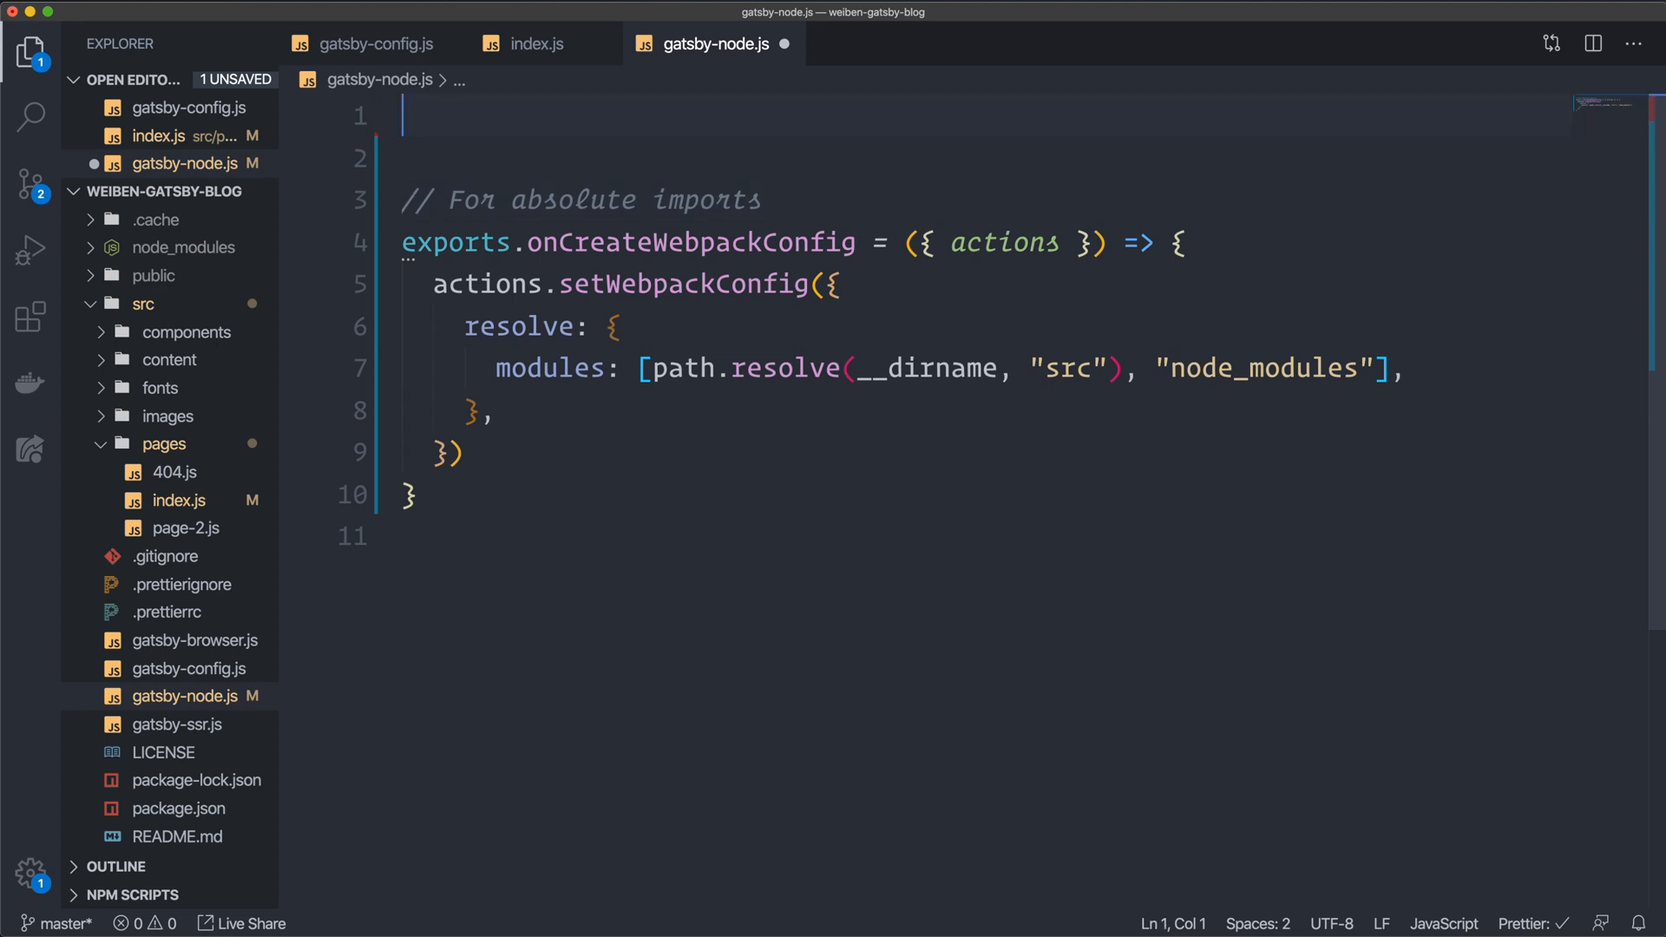
Add const path = require('path') at the top of gatsby-node.js and save it.
{"action": "type", "text": "const path ="}
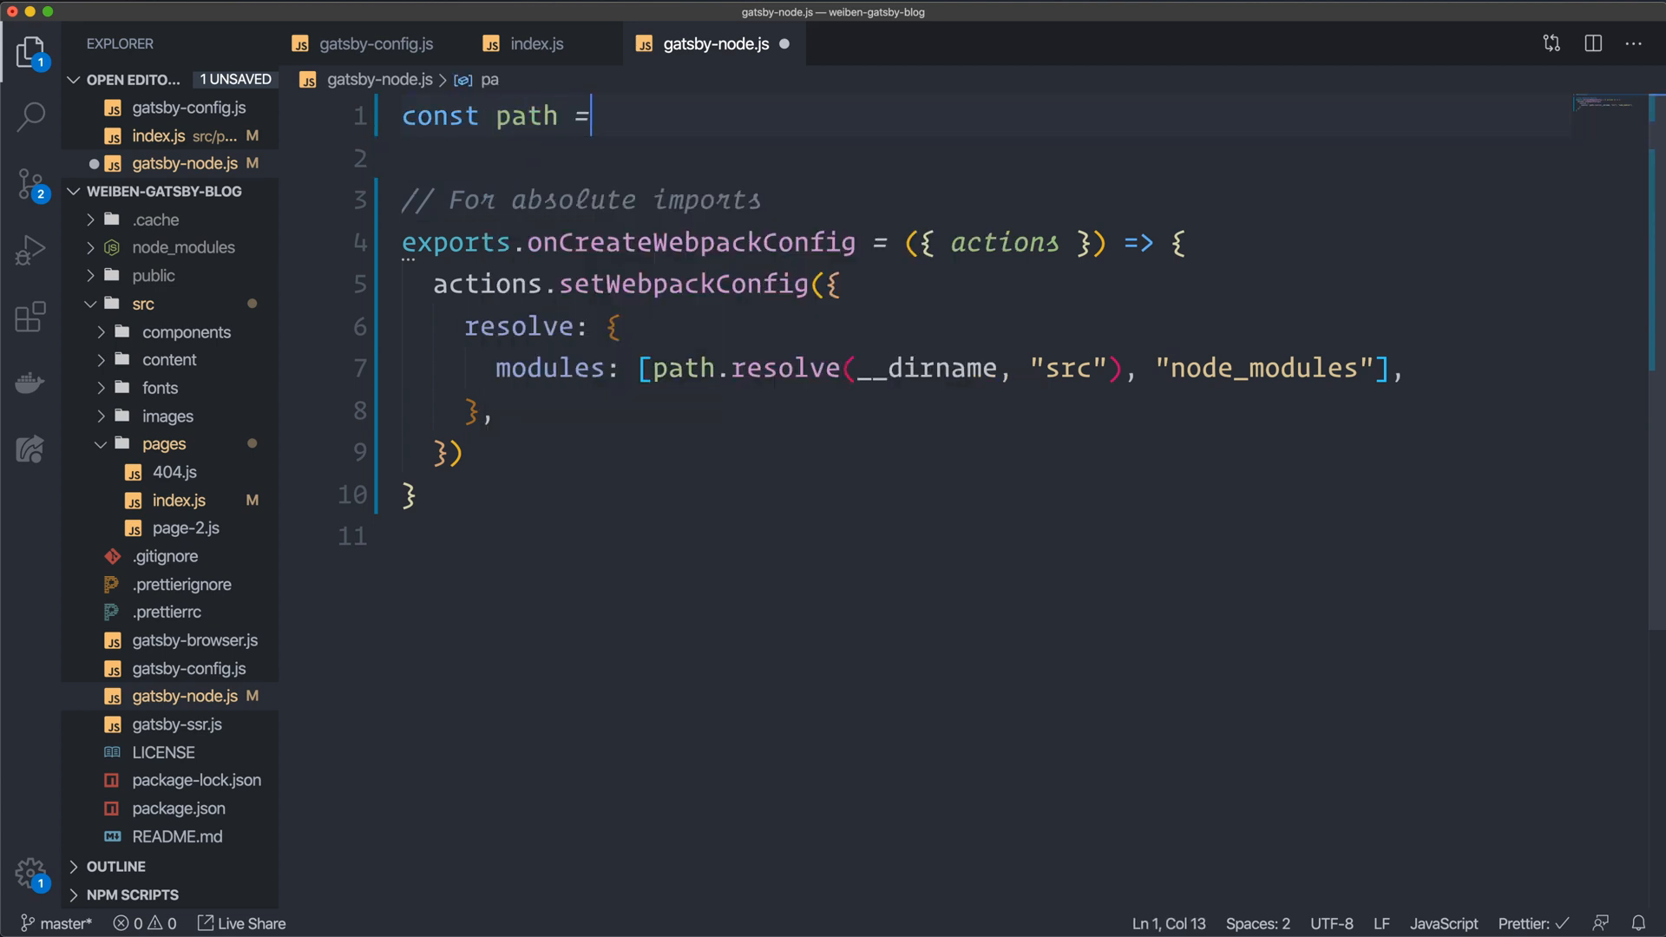
{"action": "type", "text": "requi"}
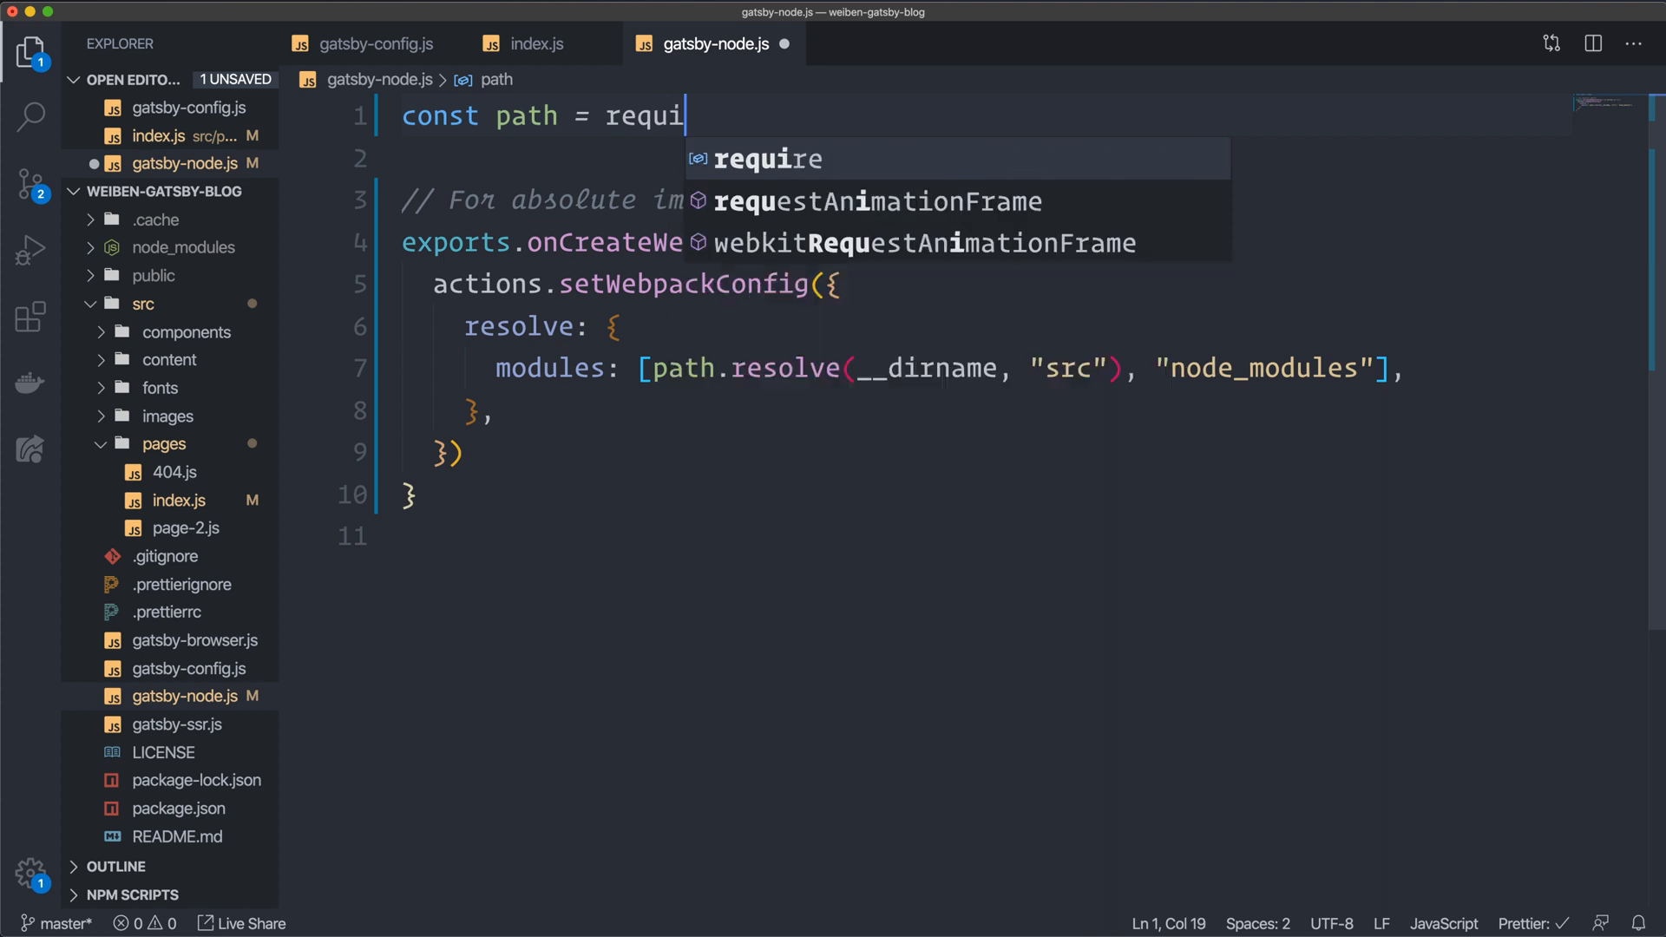
{"action": "key", "text": "Tab"}
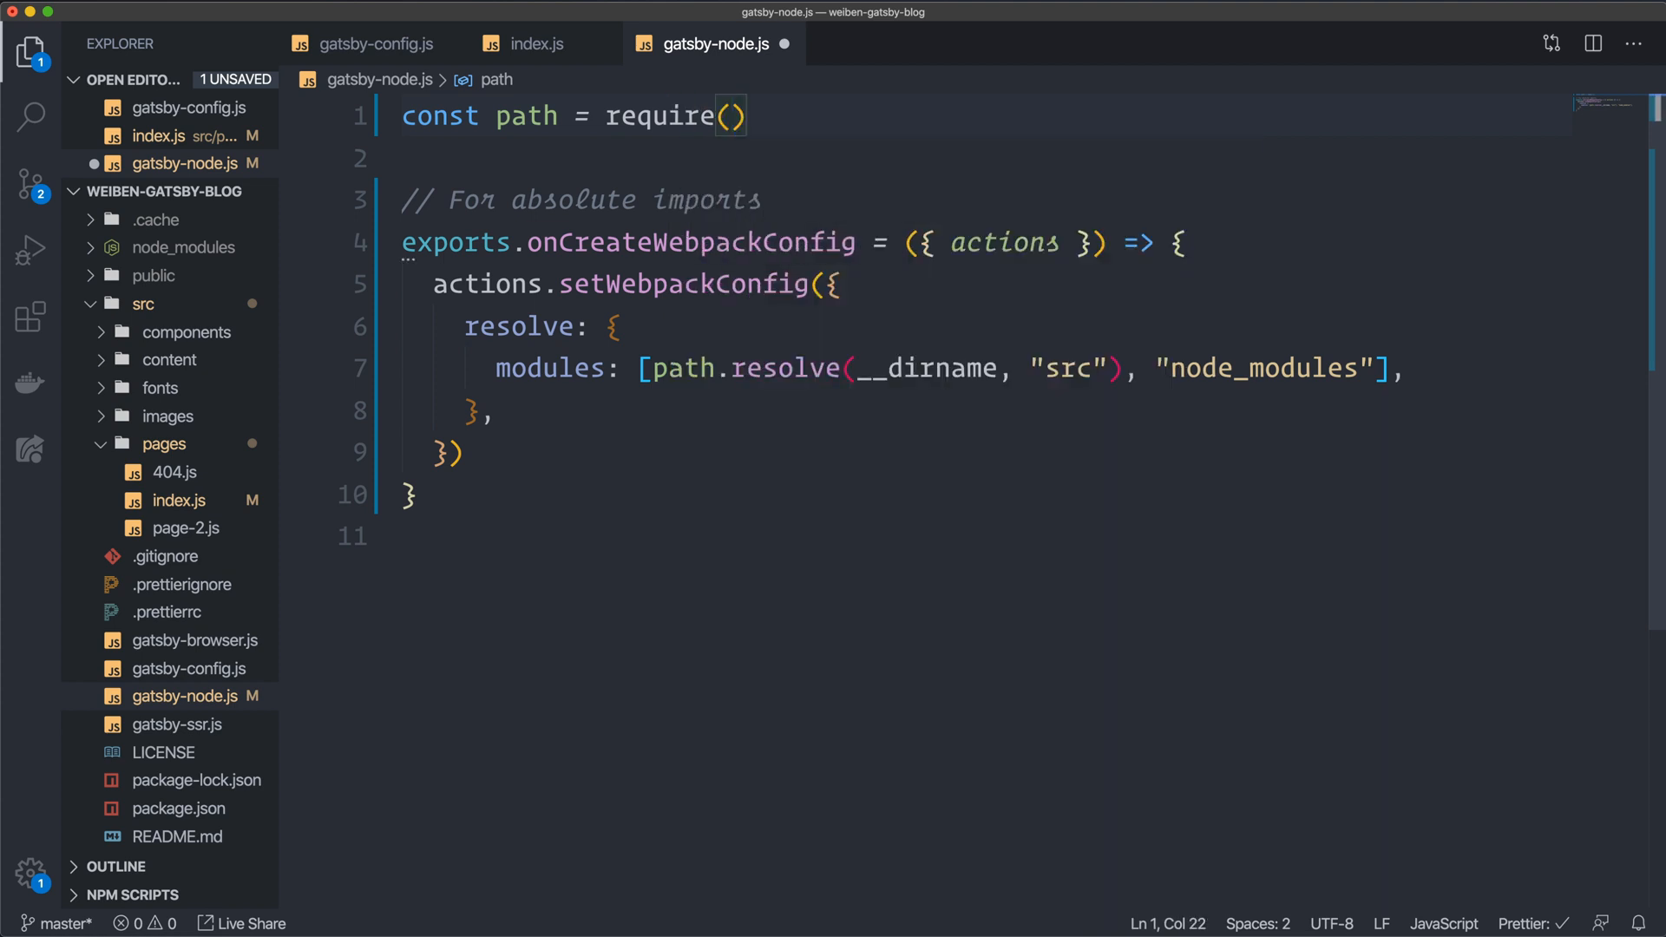
{"action": "type", "text": "'path'"}
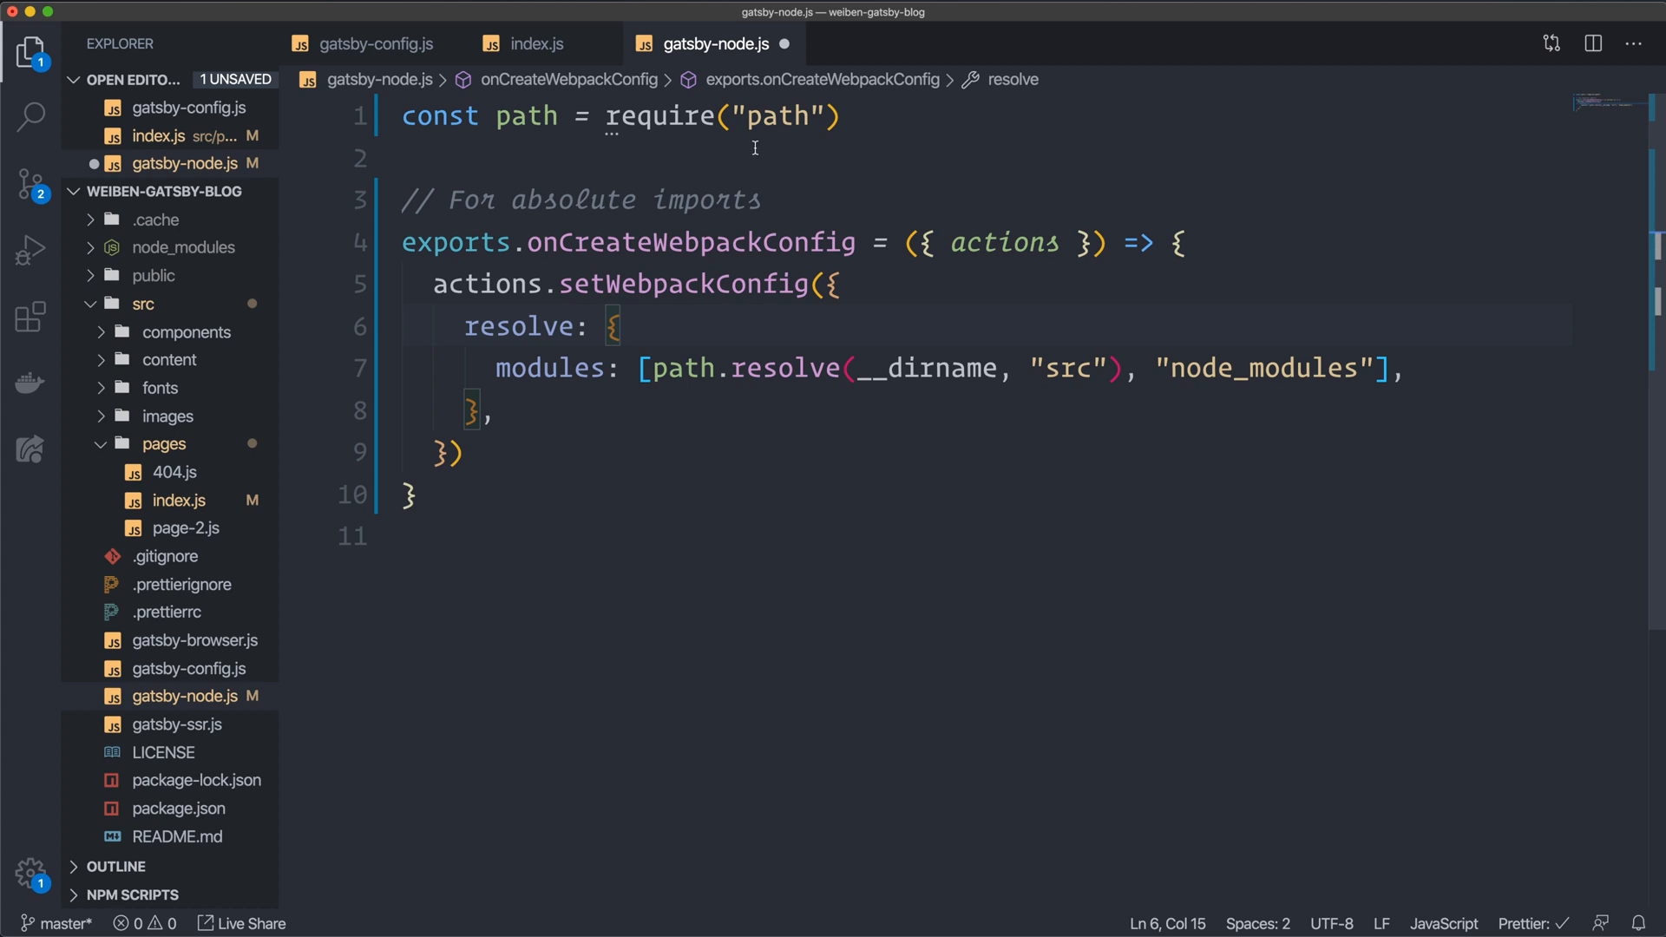
{"action": "left_click", "coordinate": [880, 182]}
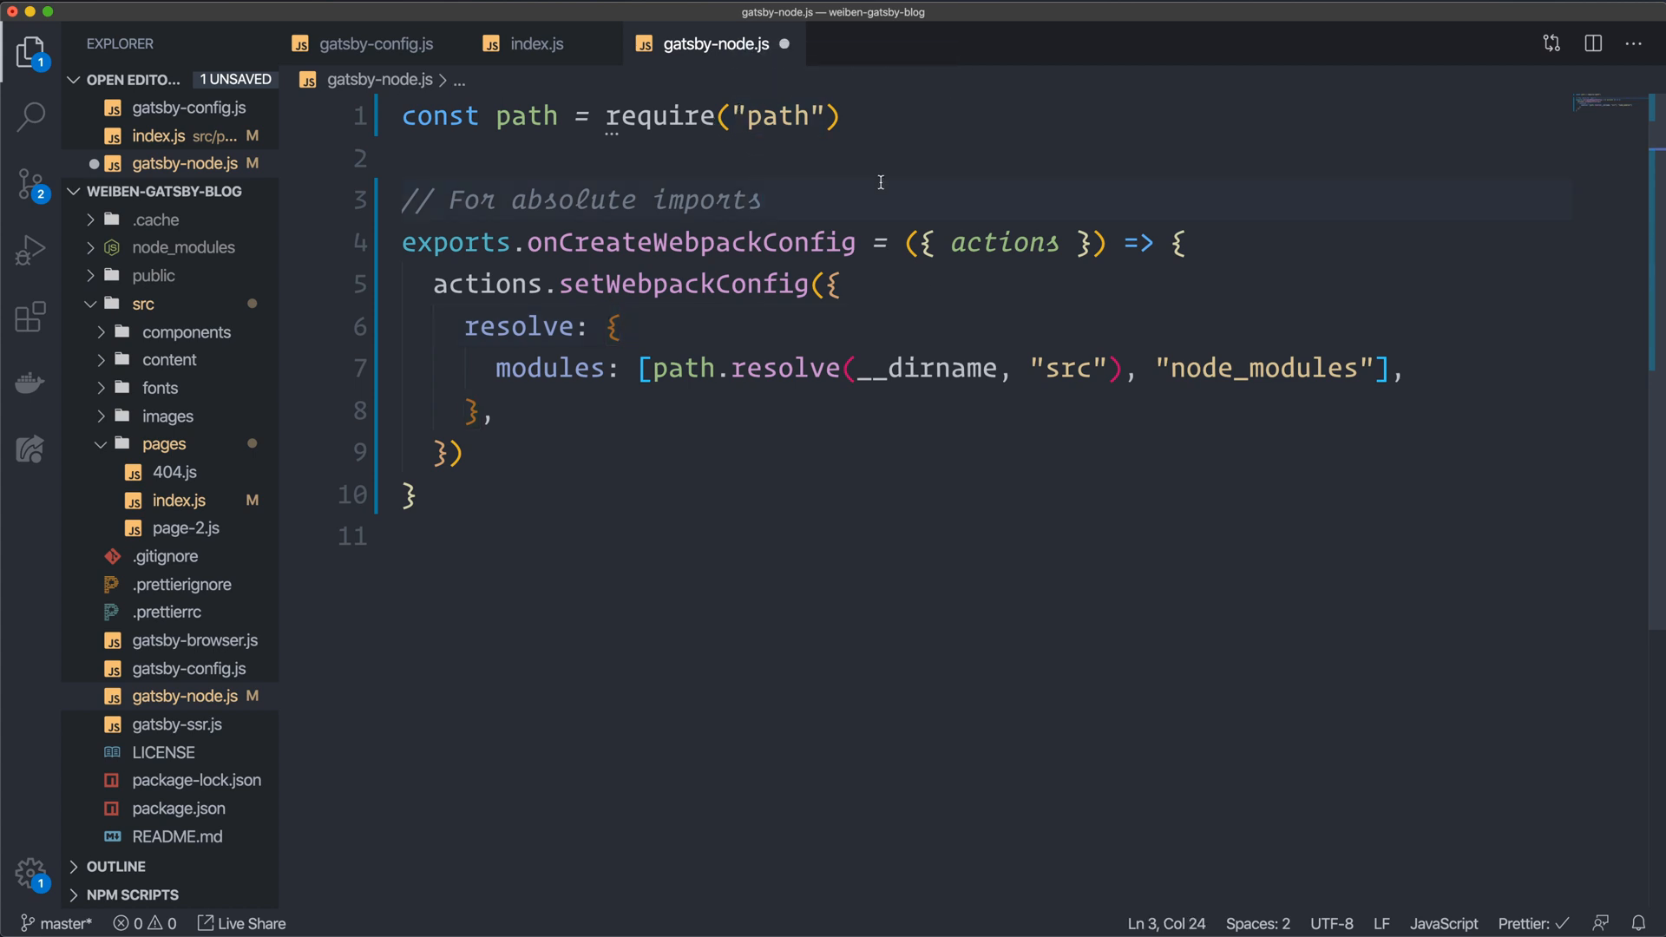
{"action": "left_click", "coordinate": [764, 199]}
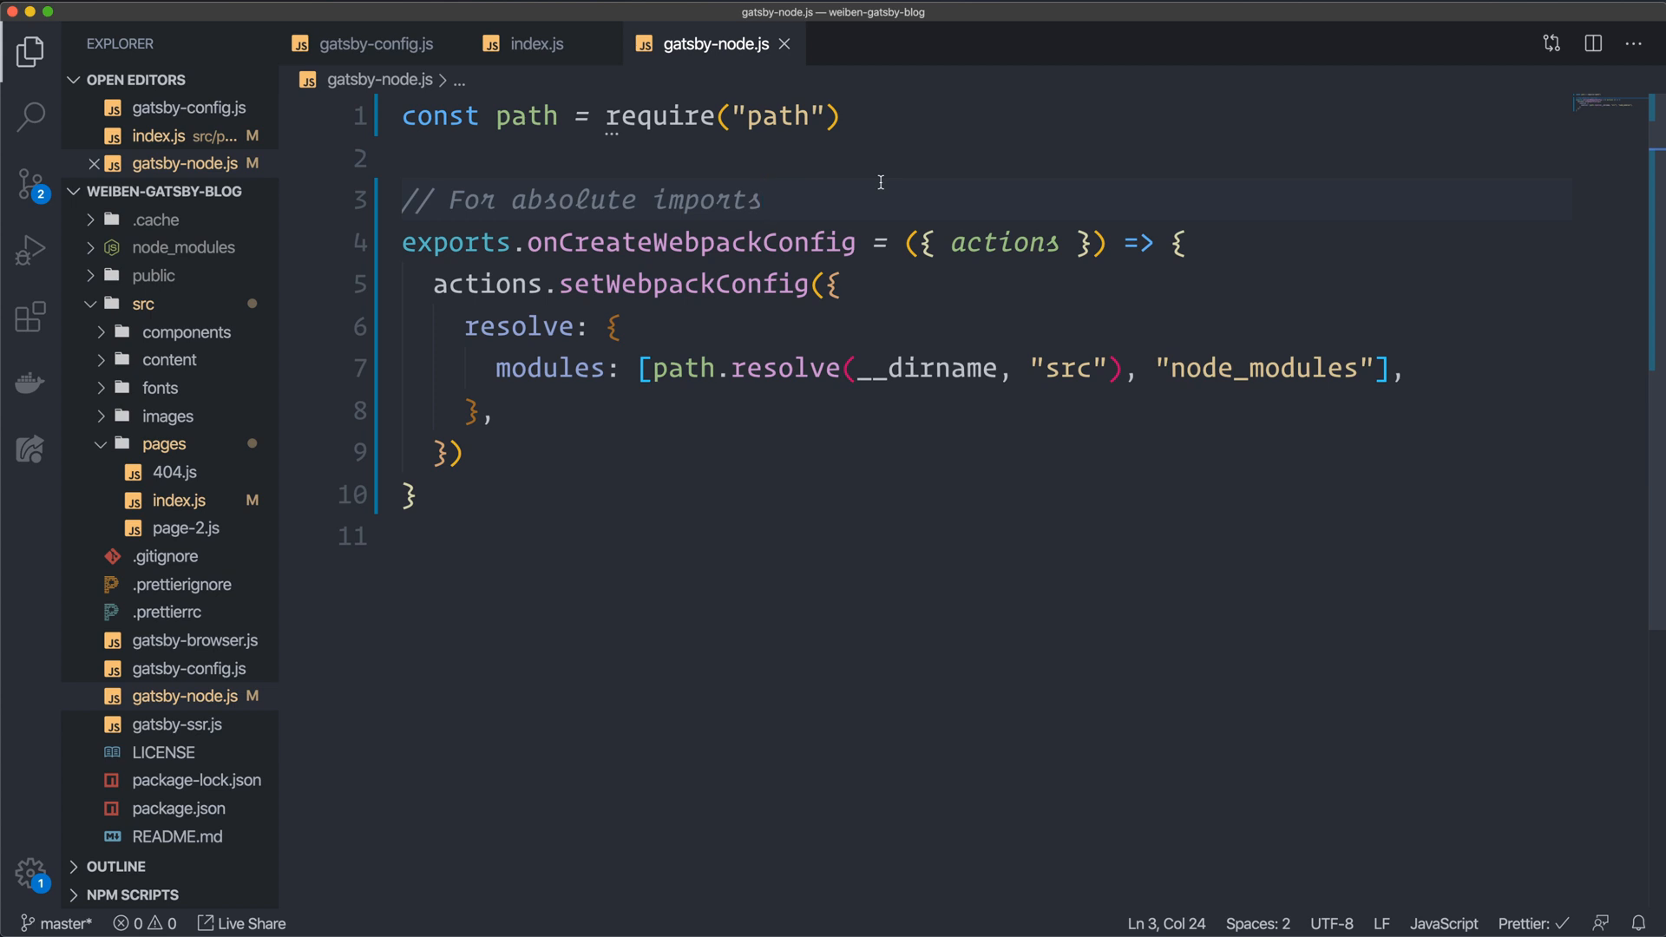
{"action": "left_click", "coordinate": [531, 43]}
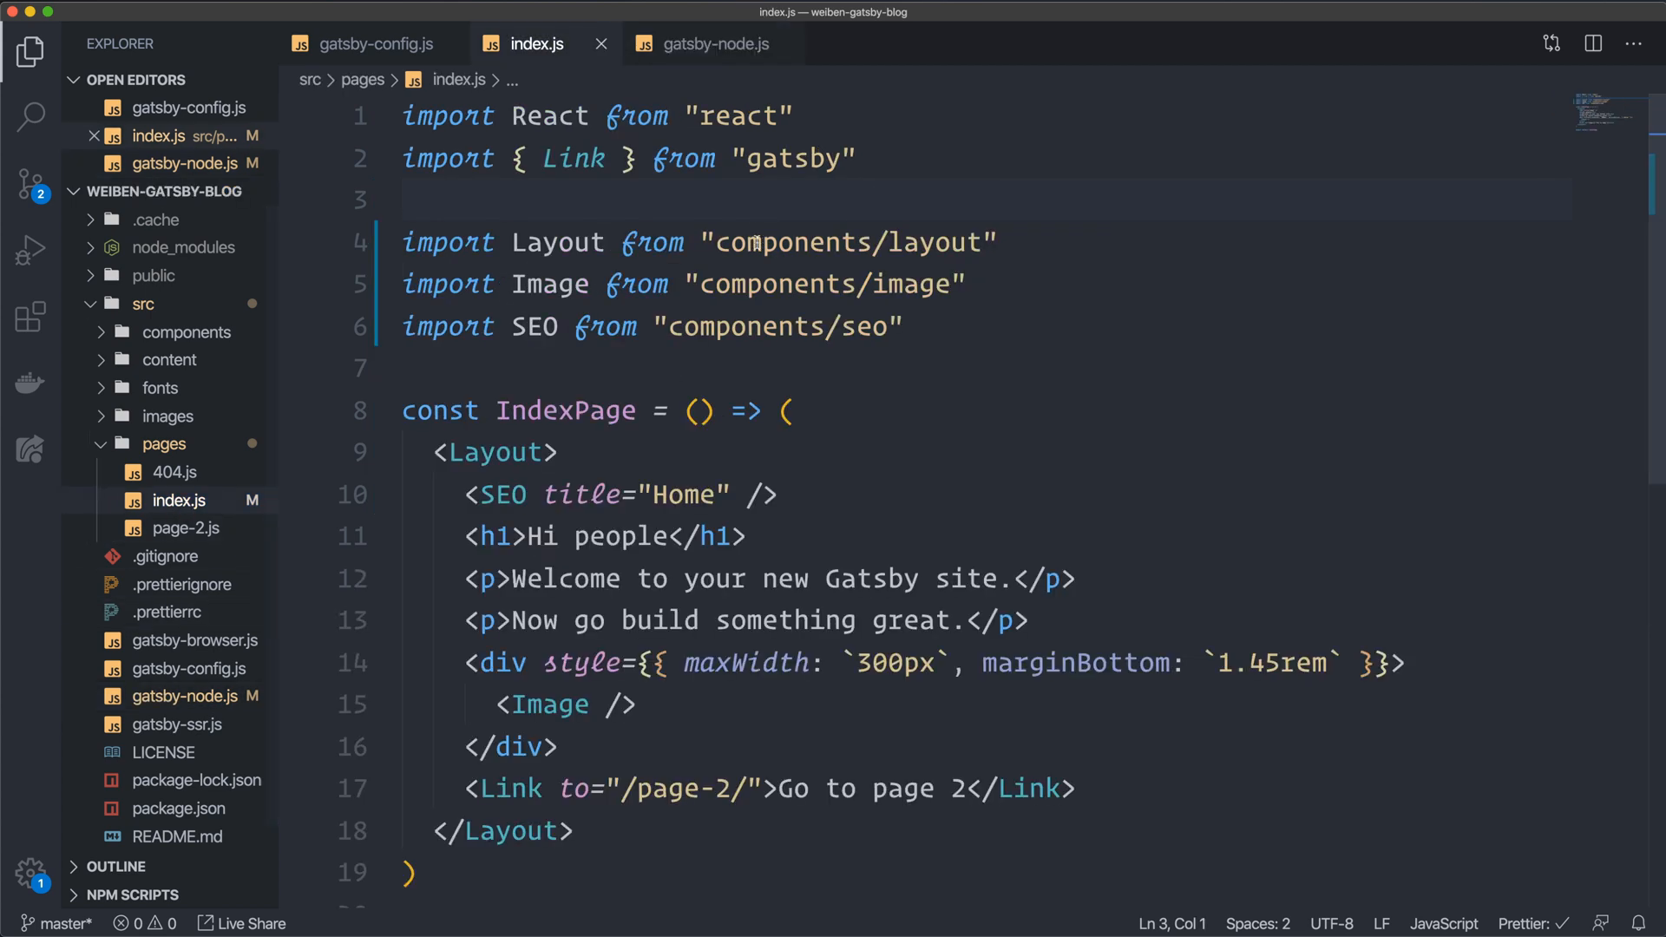
{"action": "mouse_move", "coordinate": [918, 361]}
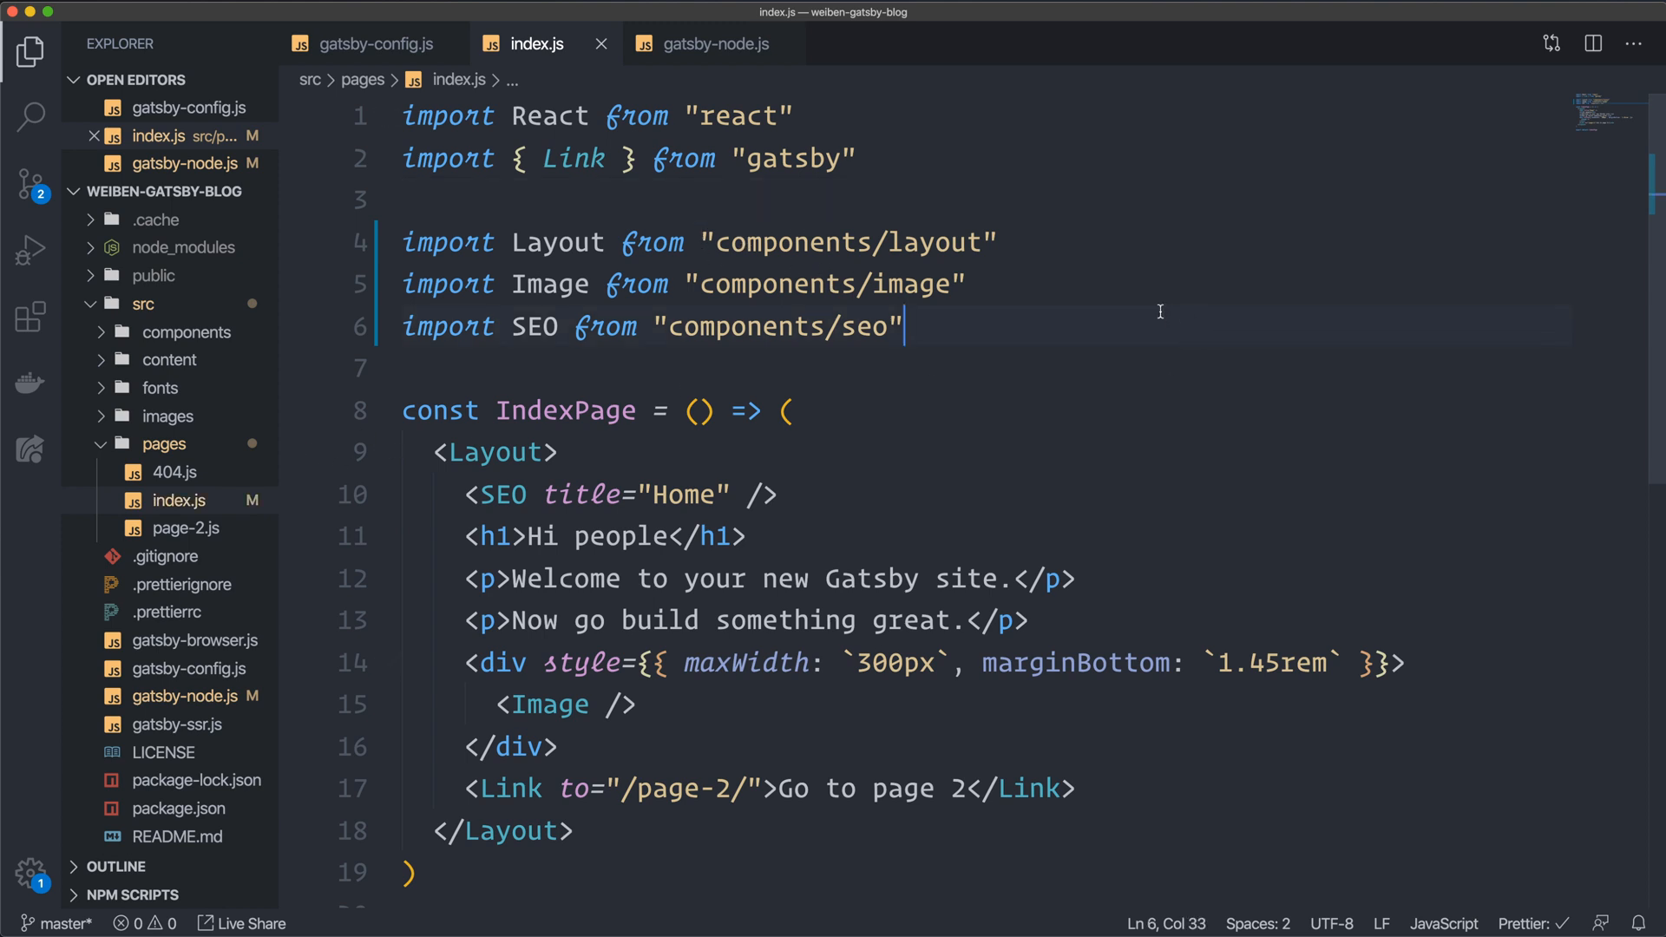
{"action": "mouse_move", "coordinate": [739, 222]}
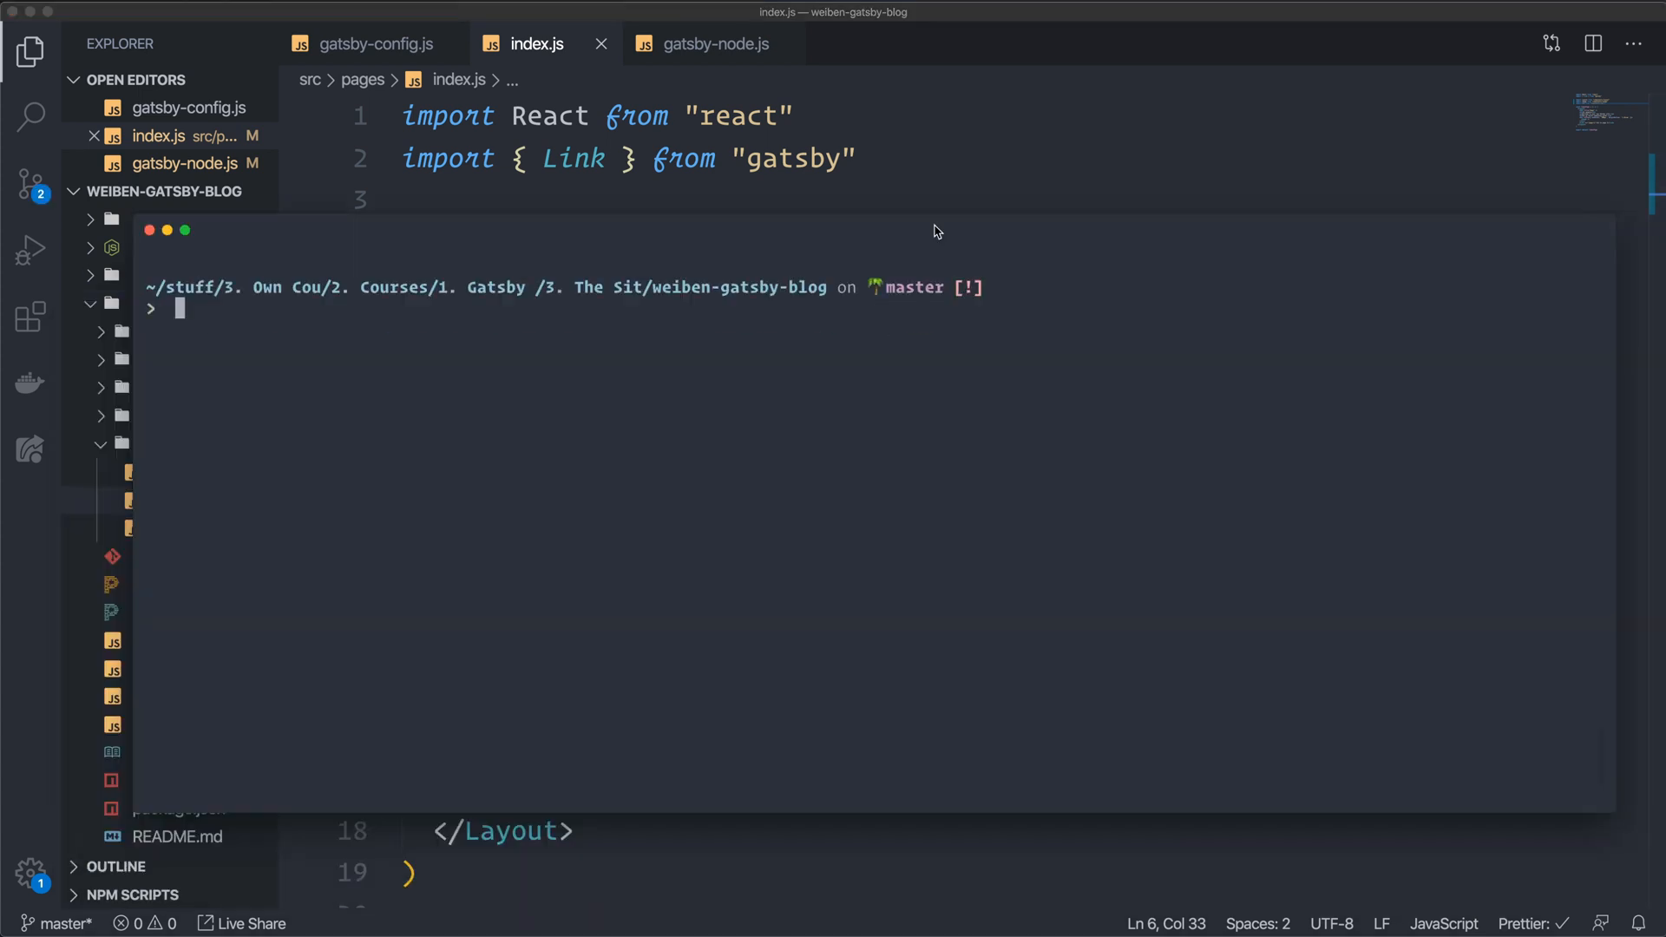
Run npm in the terminal and reload localhost:8000 to confirm the site loads.
{"action": "type", "text": "npm"}
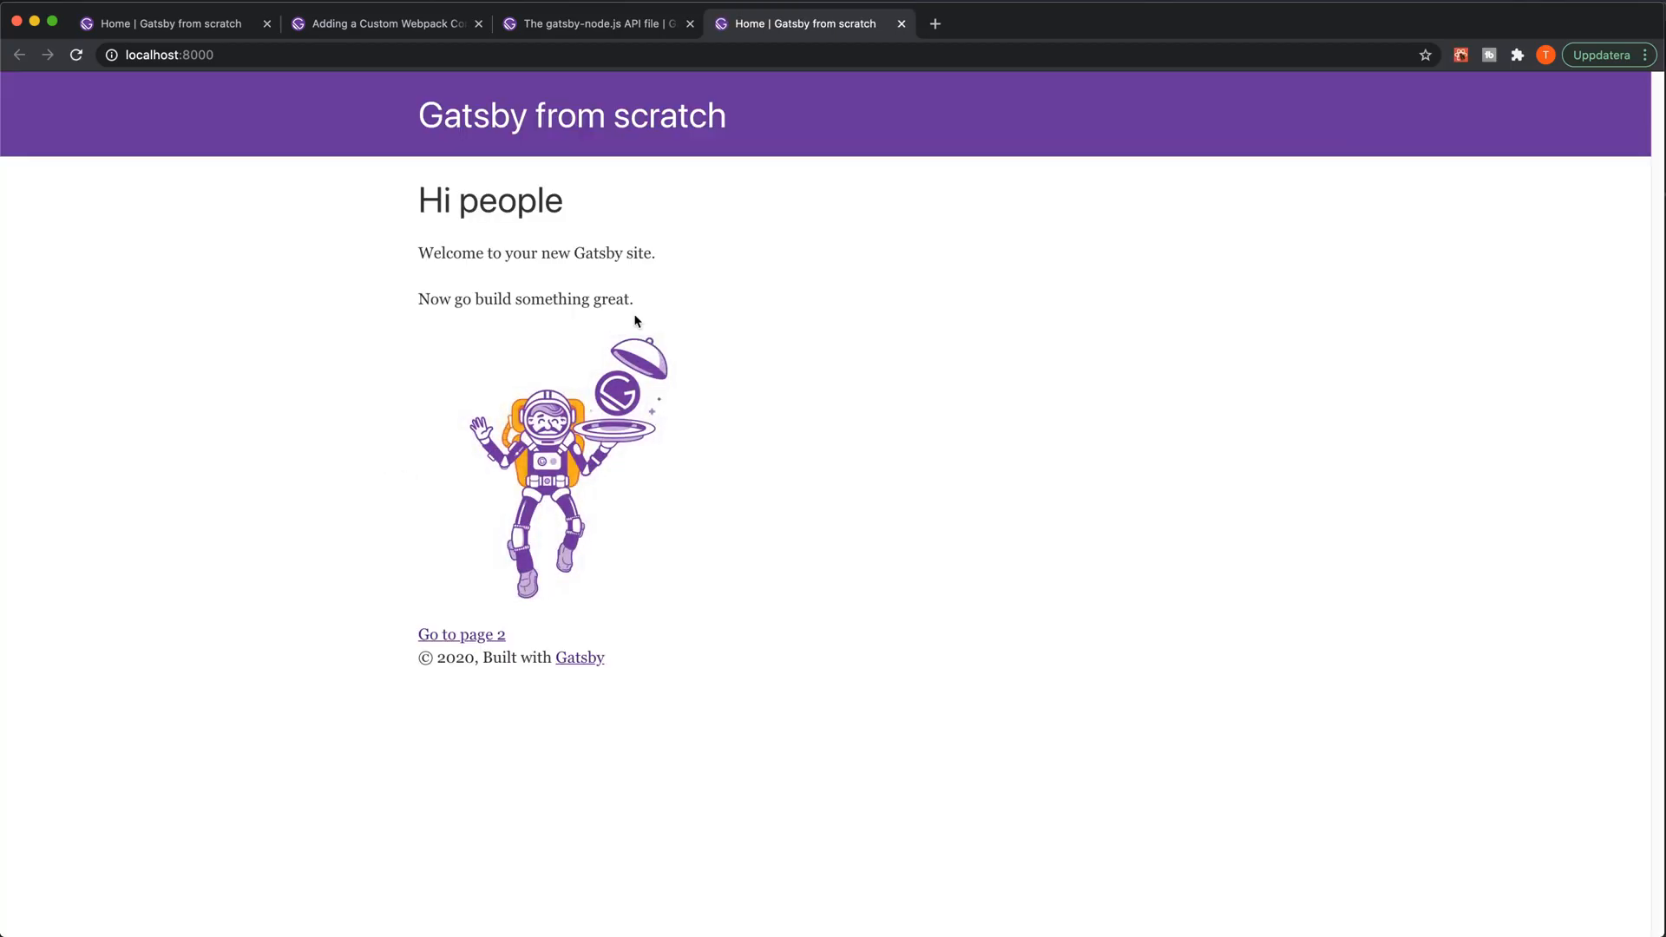
{"action": "left_click", "coordinate": [77, 54]}
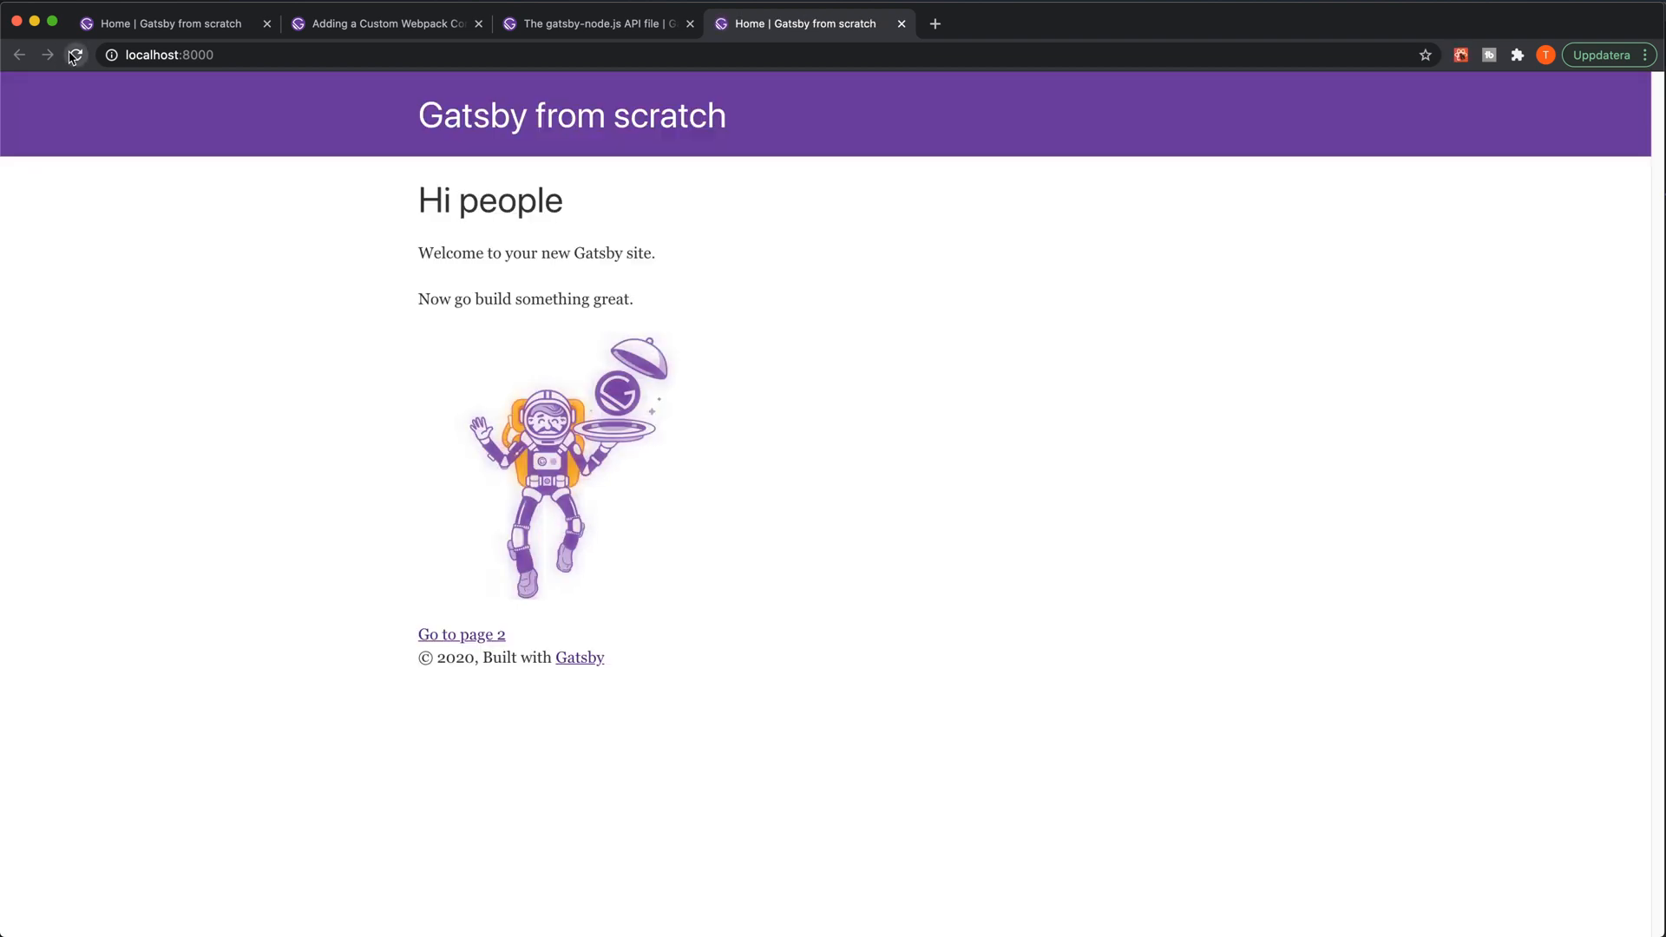